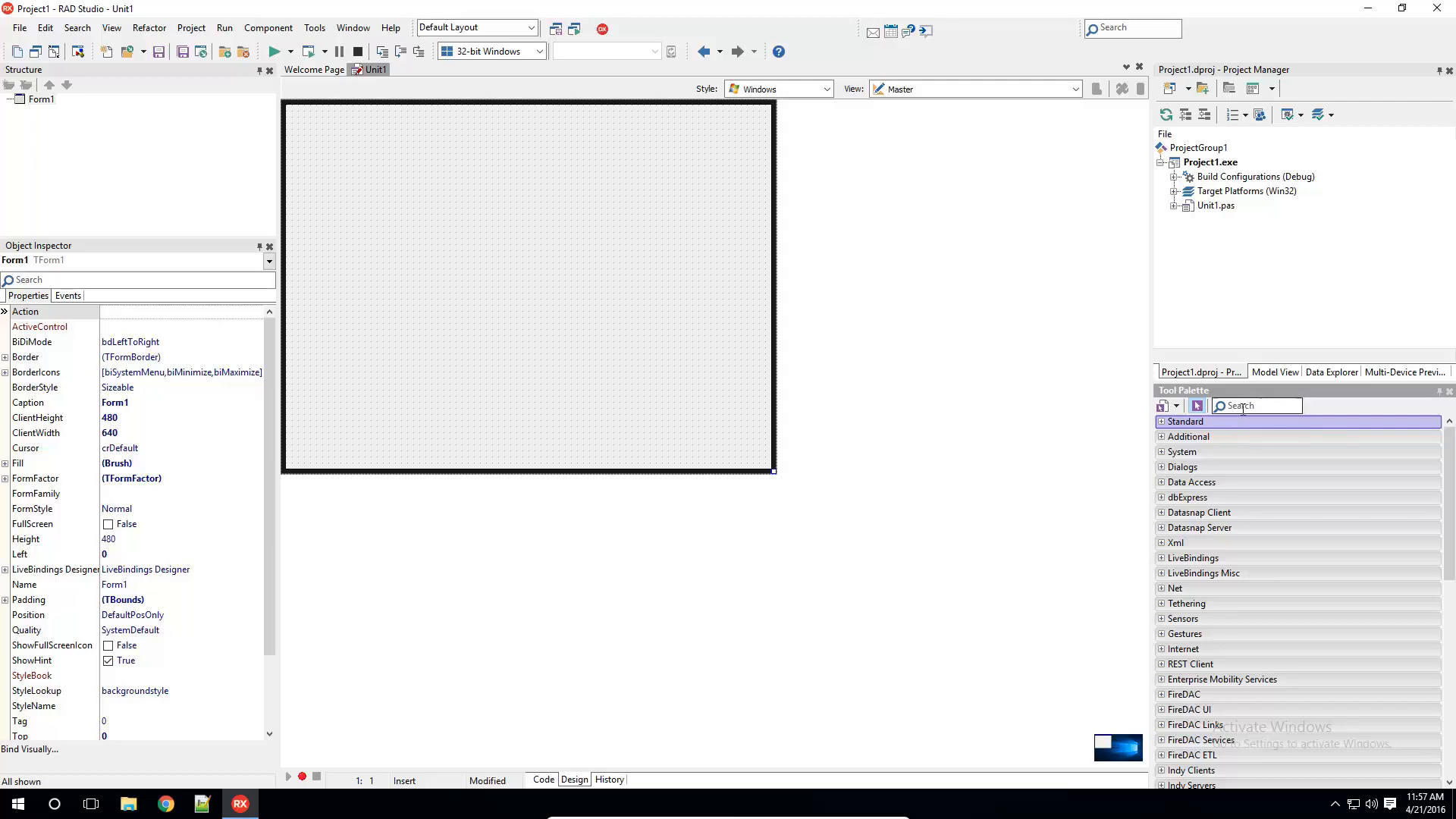
Step: Begin searching the Tool Palette for a component to add to the form
{"action": "left_click", "coordinate": [1259, 406]}
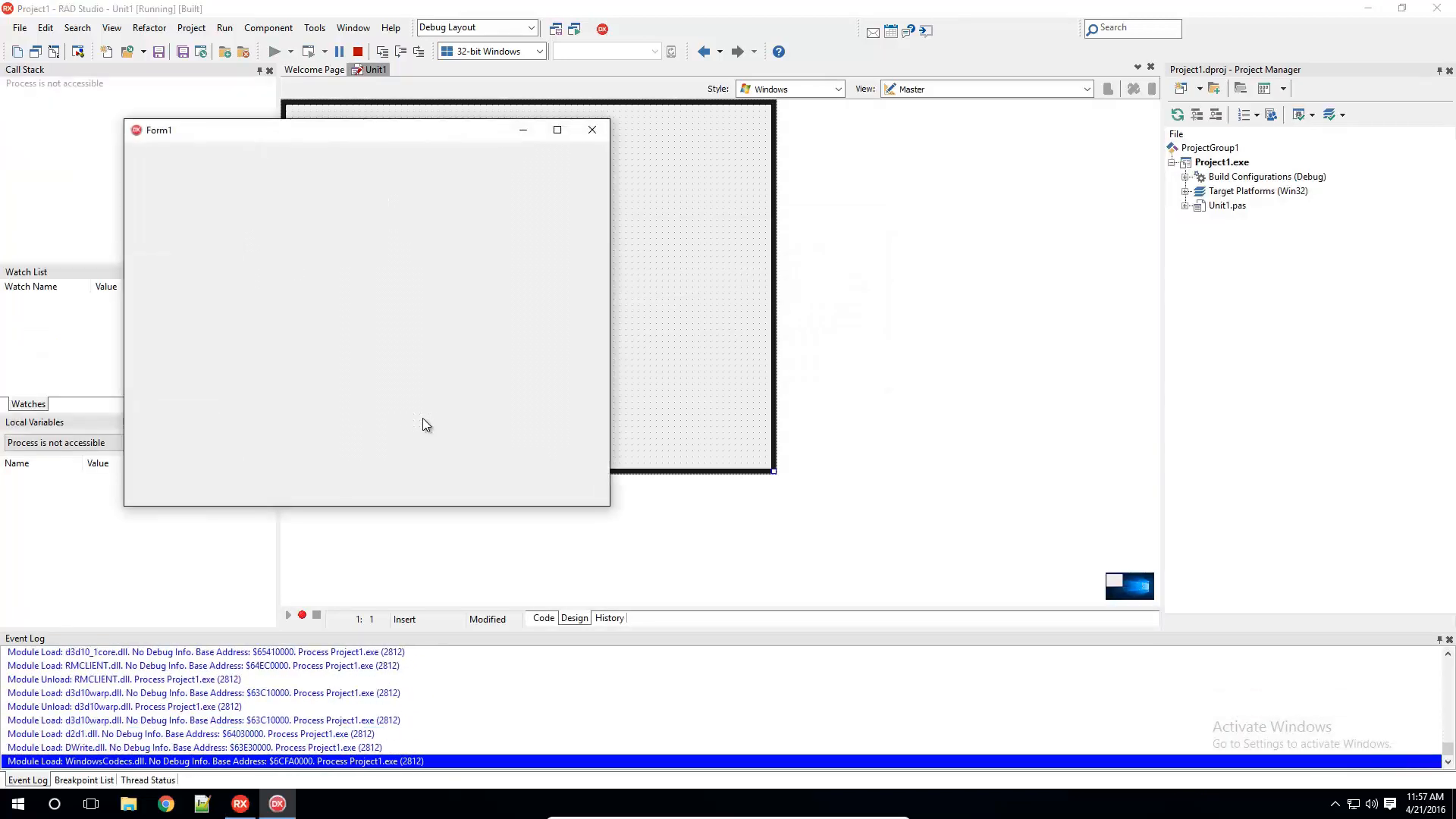
{"action": "mouse_move", "coordinate": [599, 125]}
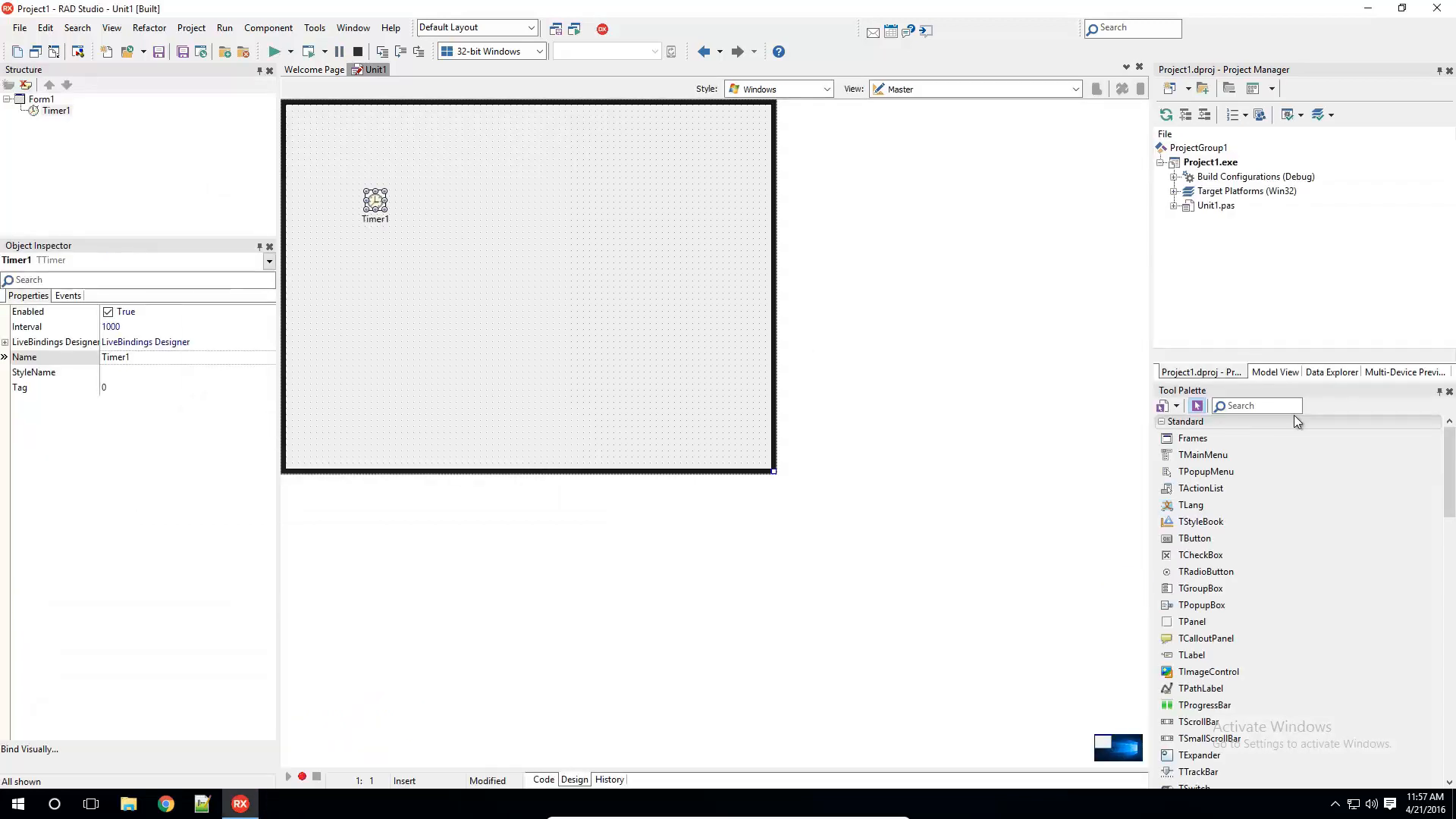
Step: Drop a TEdit and two TButtons onto the form below Timer1
{"action": "type", "text": "e"}
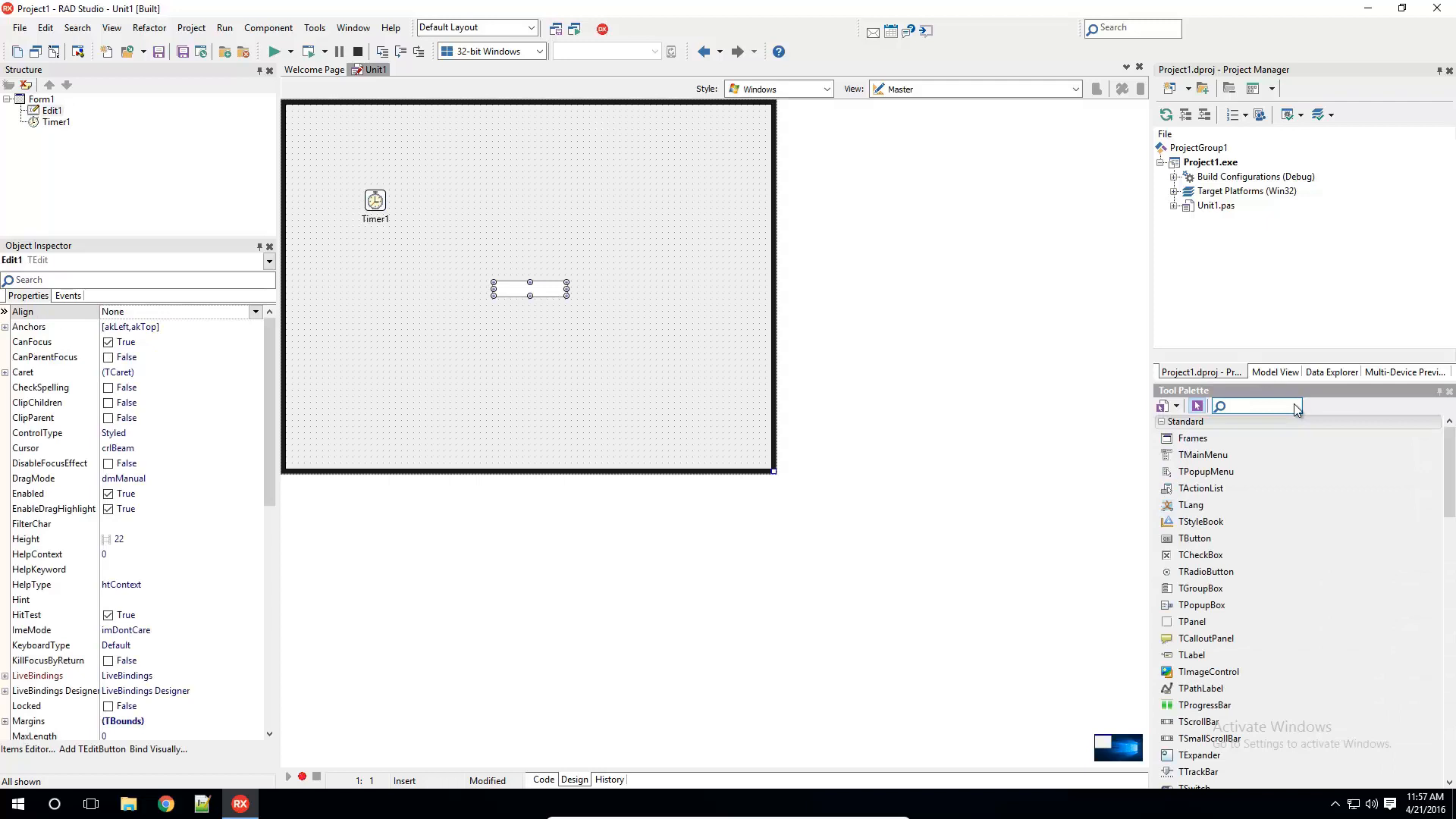
{"action": "left_click", "coordinate": [272, 52]}
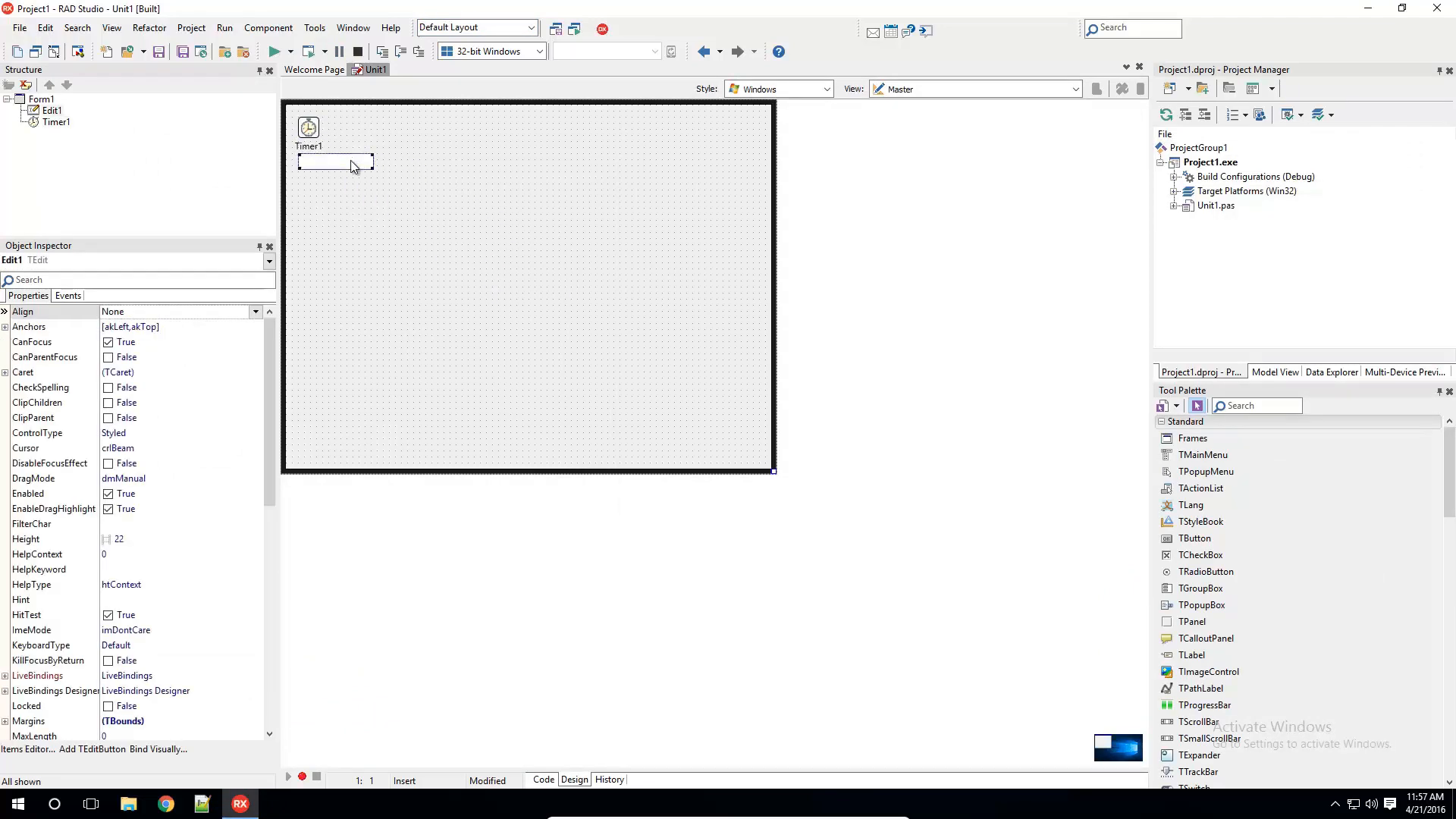
{"action": "left_click", "coordinate": [334, 172]}
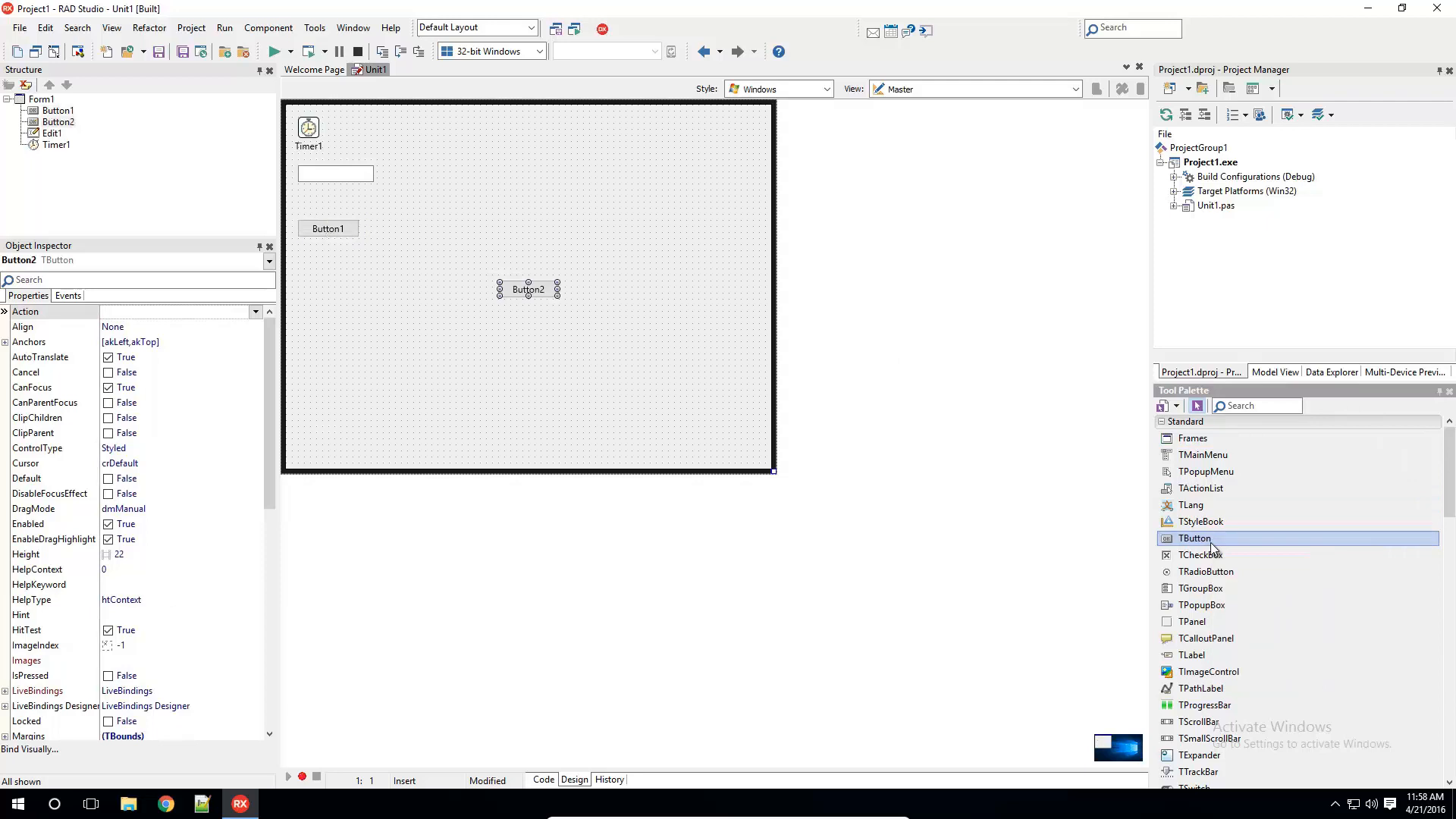
{"action": "mouse_move", "coordinate": [548, 297]}
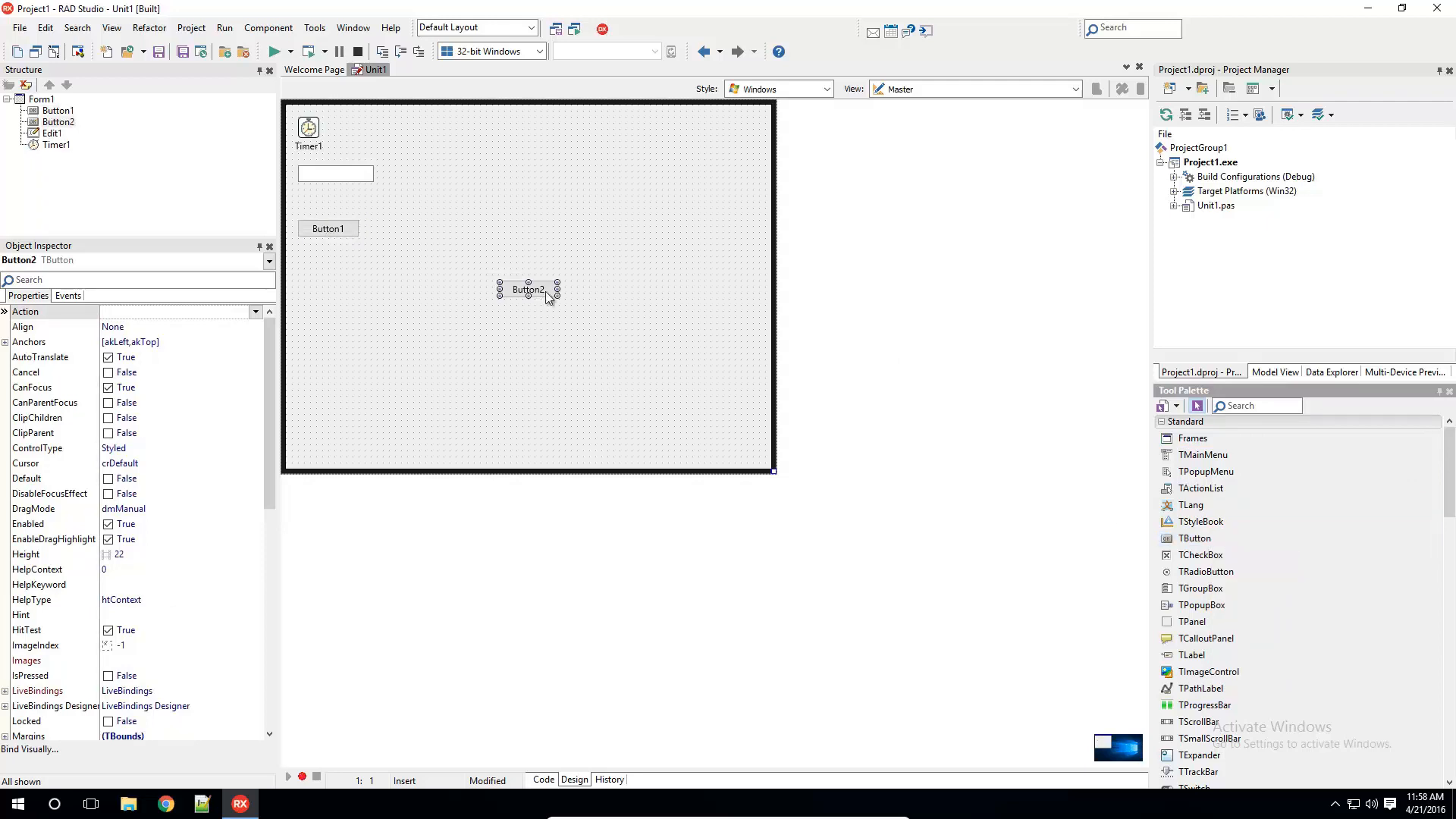
Step: Drag Button2 so it sits directly below Button1
{"action": "left_click_drag", "start_coordinate": [528, 288], "coordinate": [358, 284]}
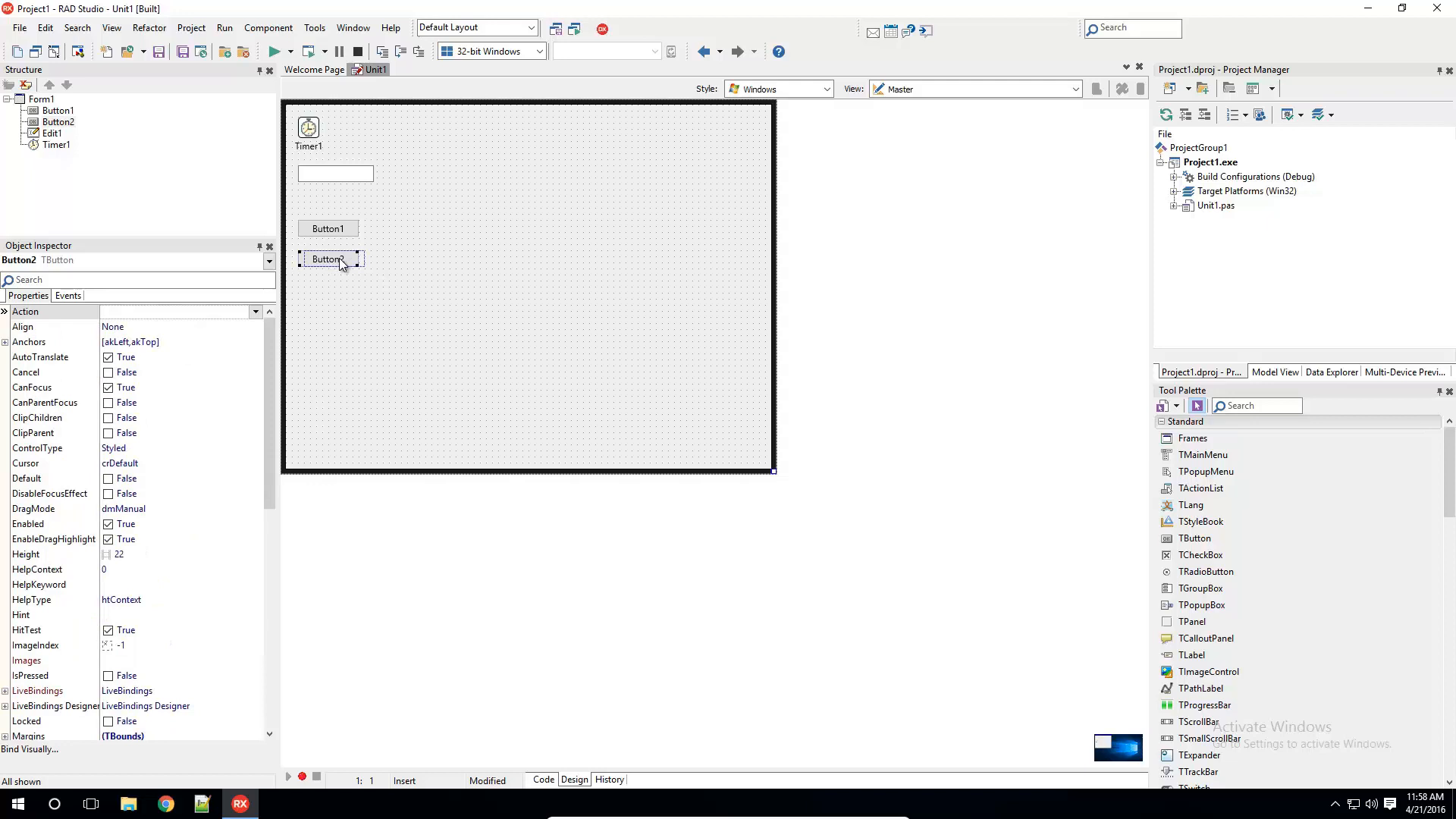
{"action": "left_click_drag", "start_coordinate": [358, 259], "coordinate": [380, 259]}
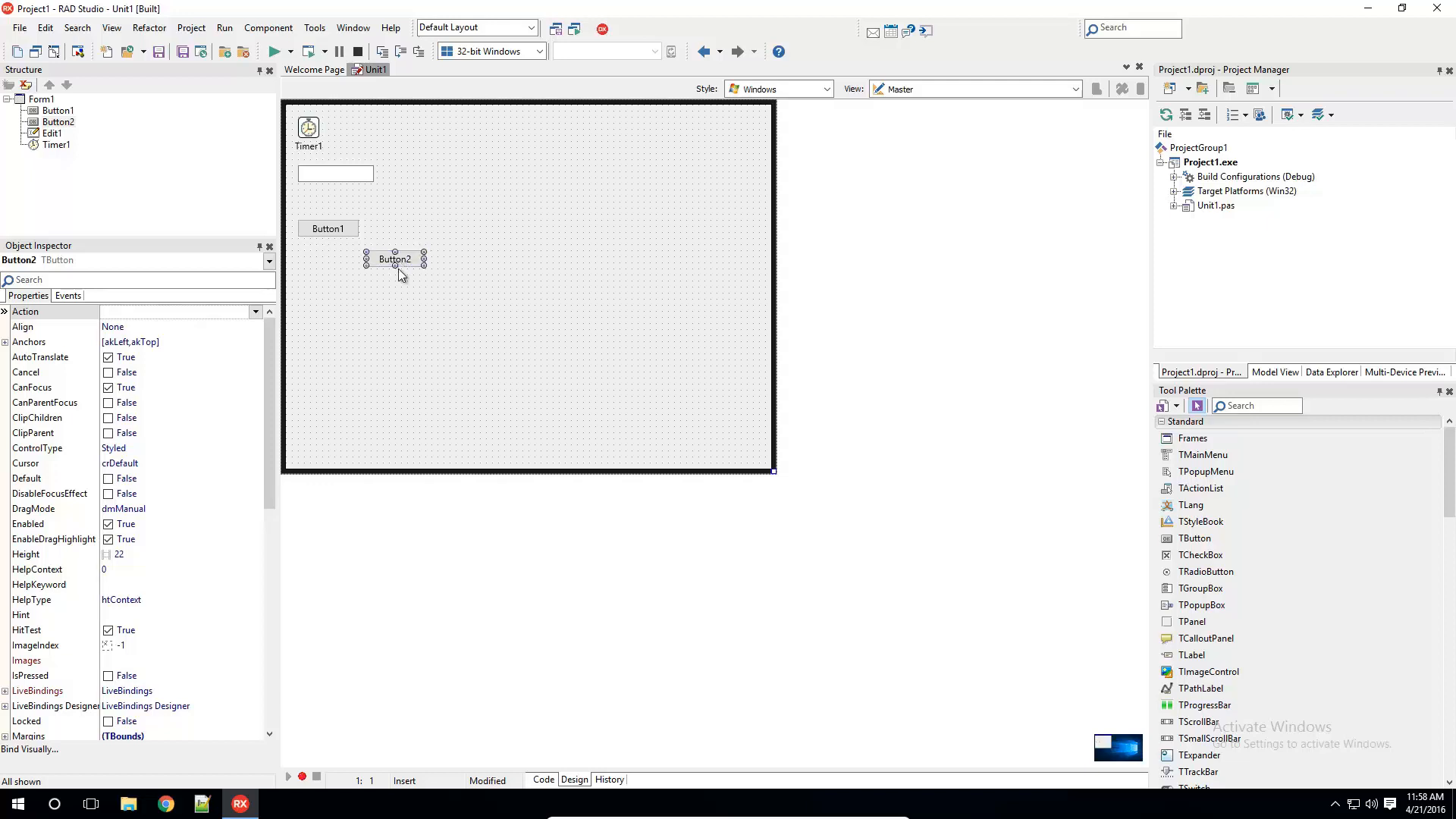
{"action": "mouse_move", "coordinate": [405, 379]}
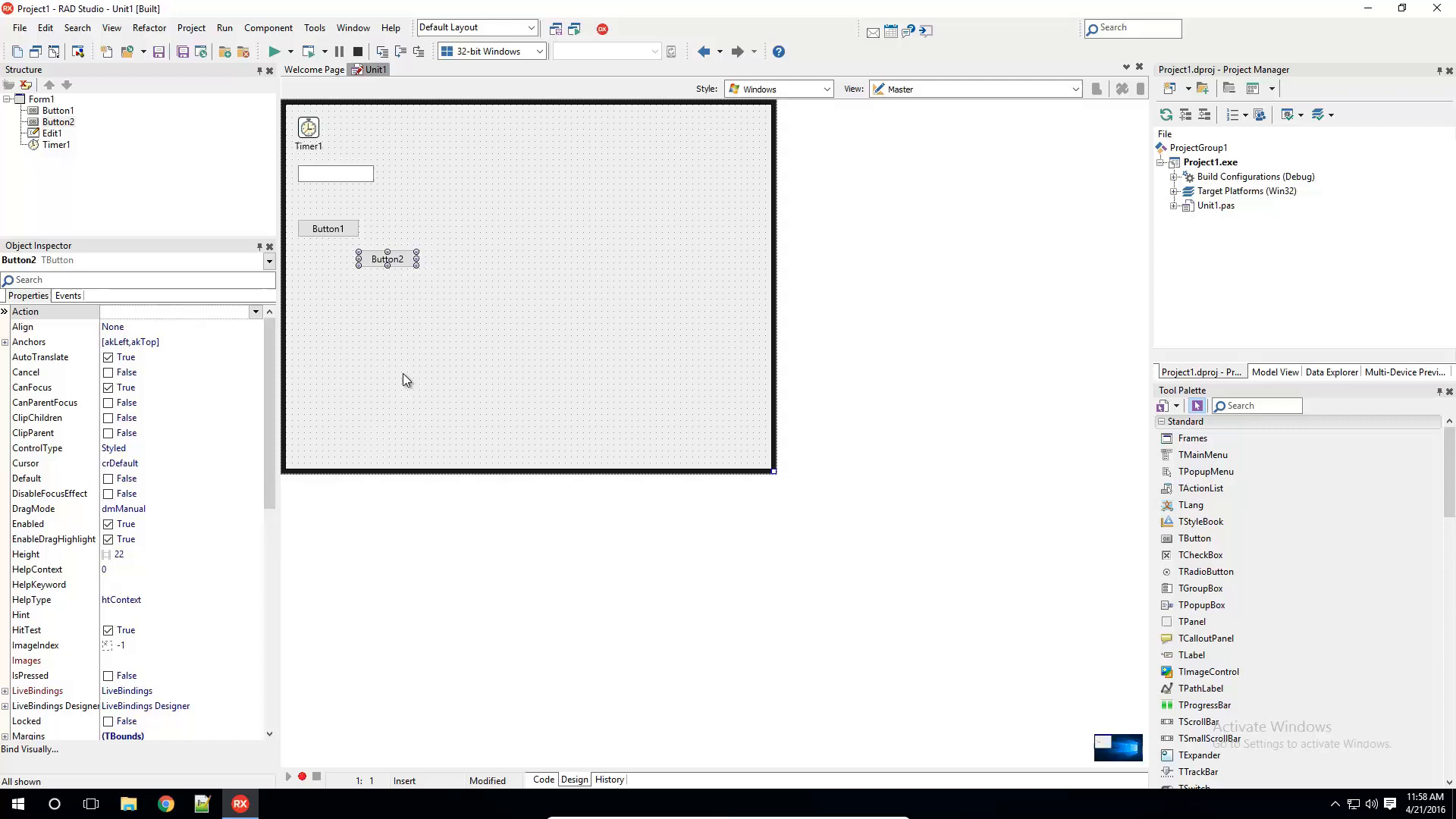
{"action": "left_click_drag", "start_coordinate": [386, 258], "coordinate": [373, 258]}
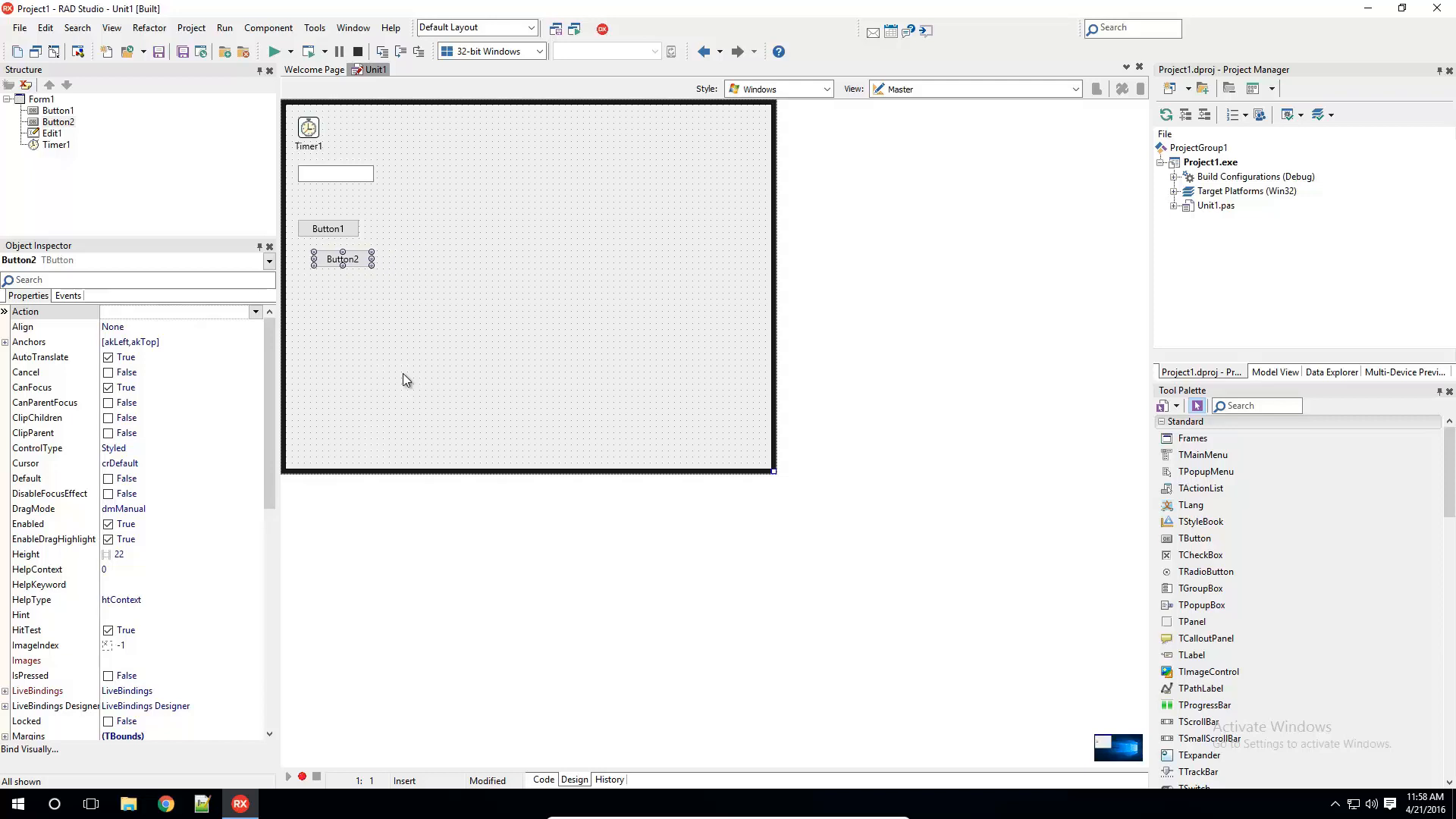
{"action": "mouse_move", "coordinate": [75, 601]}
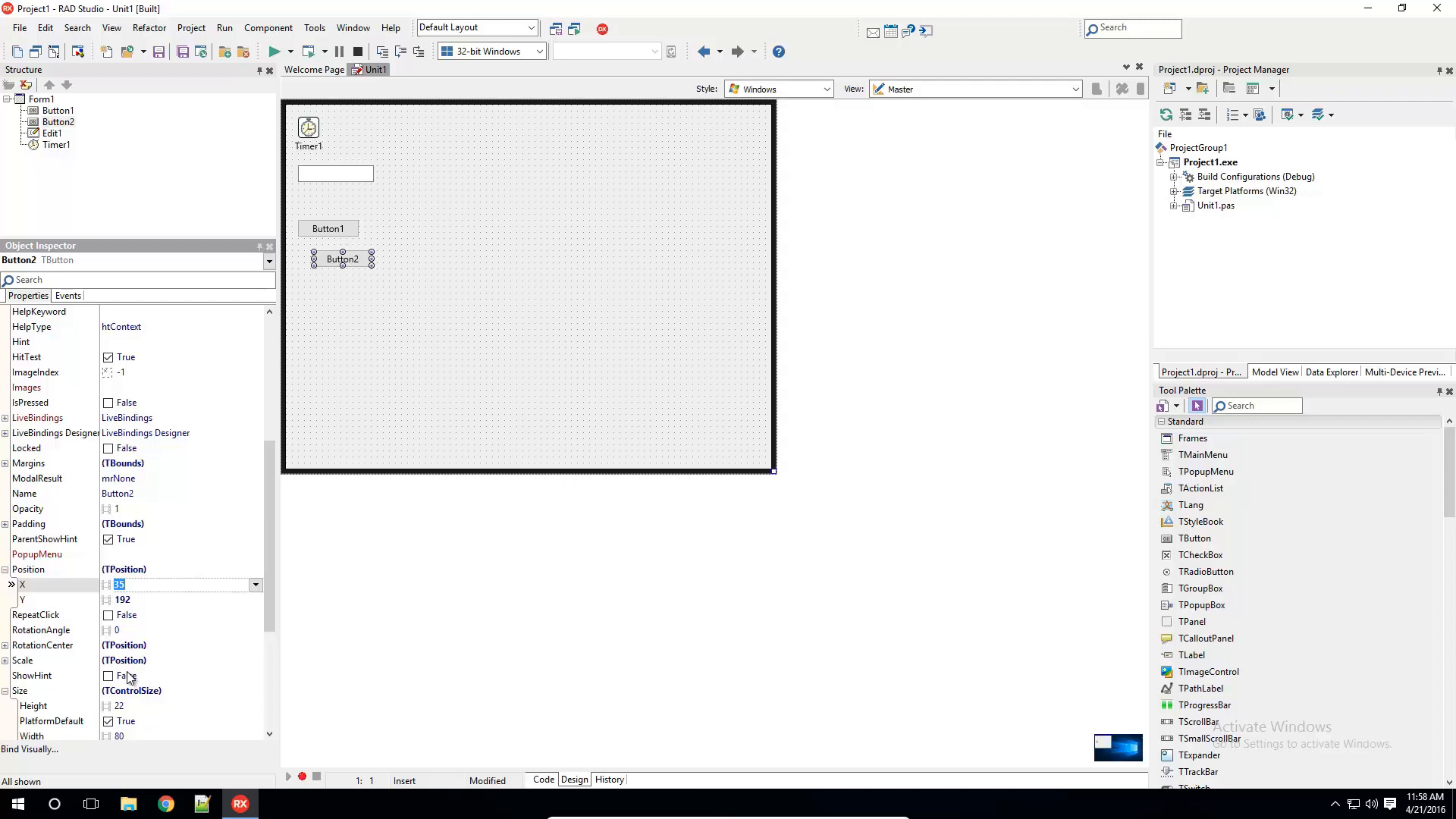
Step: Snap Button2 to Button1's left edge at Position.X = 16
{"action": "scroll", "scroll_direction": "down", "scroll_amount": 3}
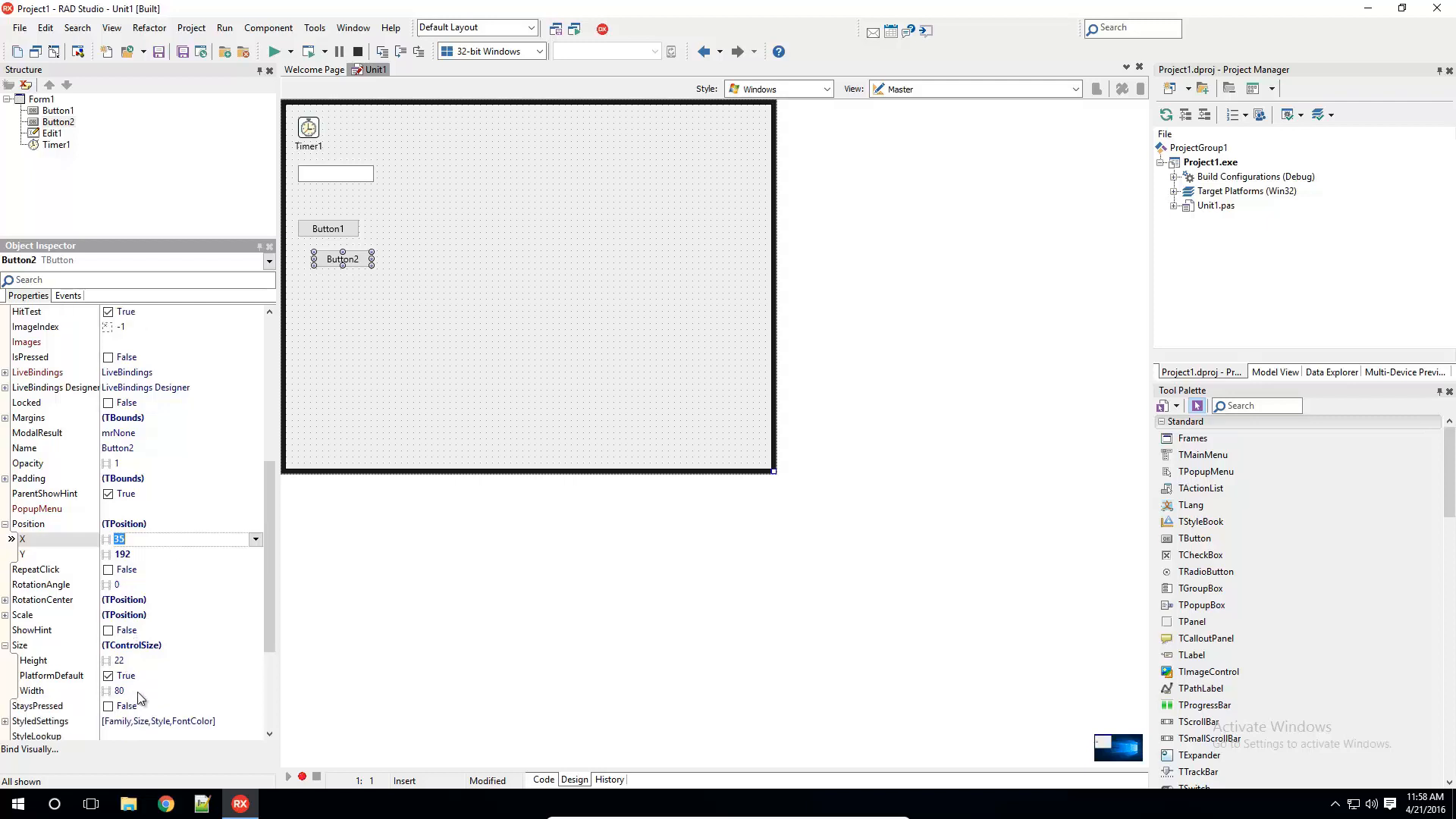
{"action": "mouse_move", "coordinate": [170, 687]}
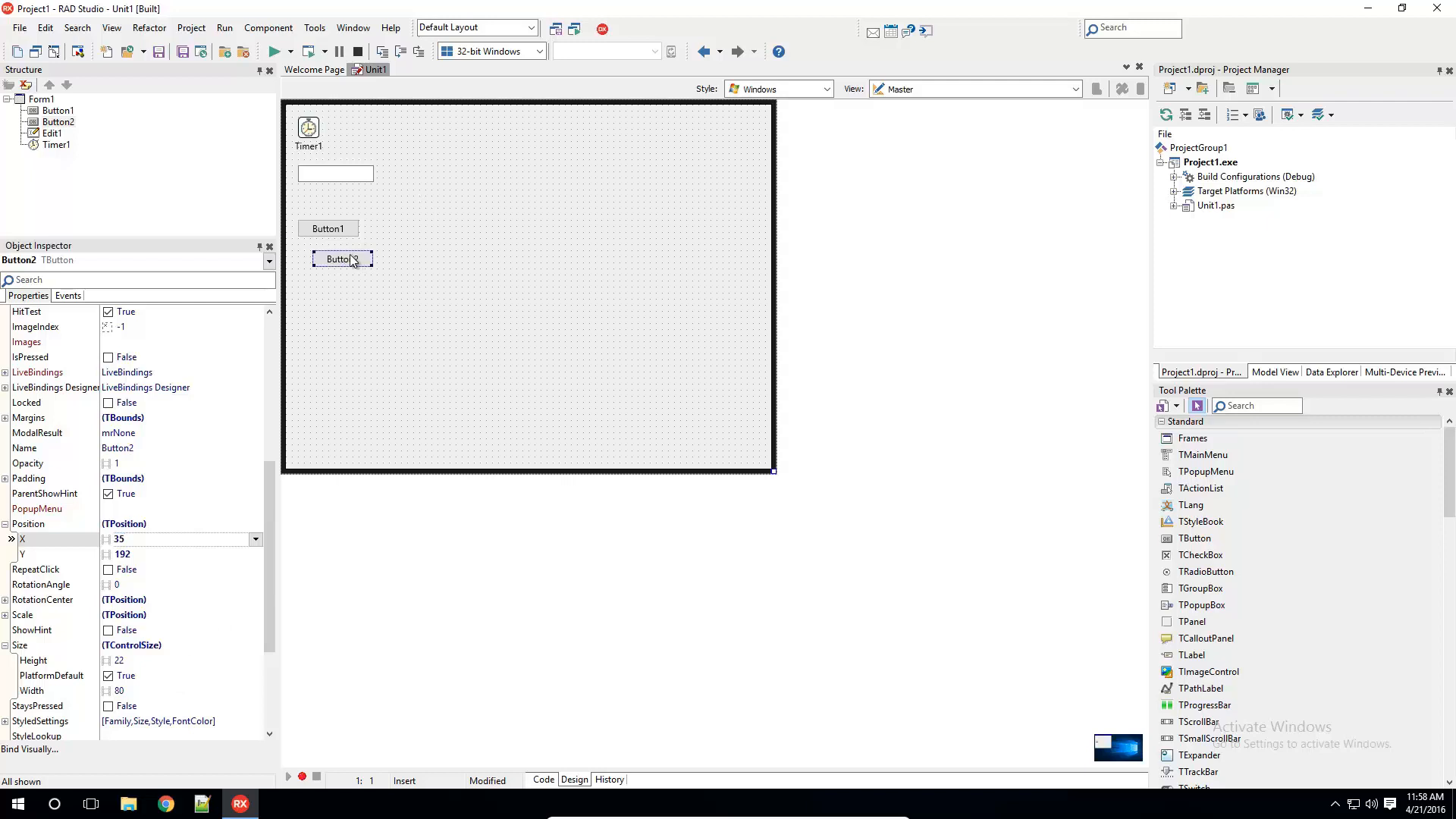
{"action": "left_click_drag", "start_coordinate": [343, 258], "coordinate": [328, 258]}
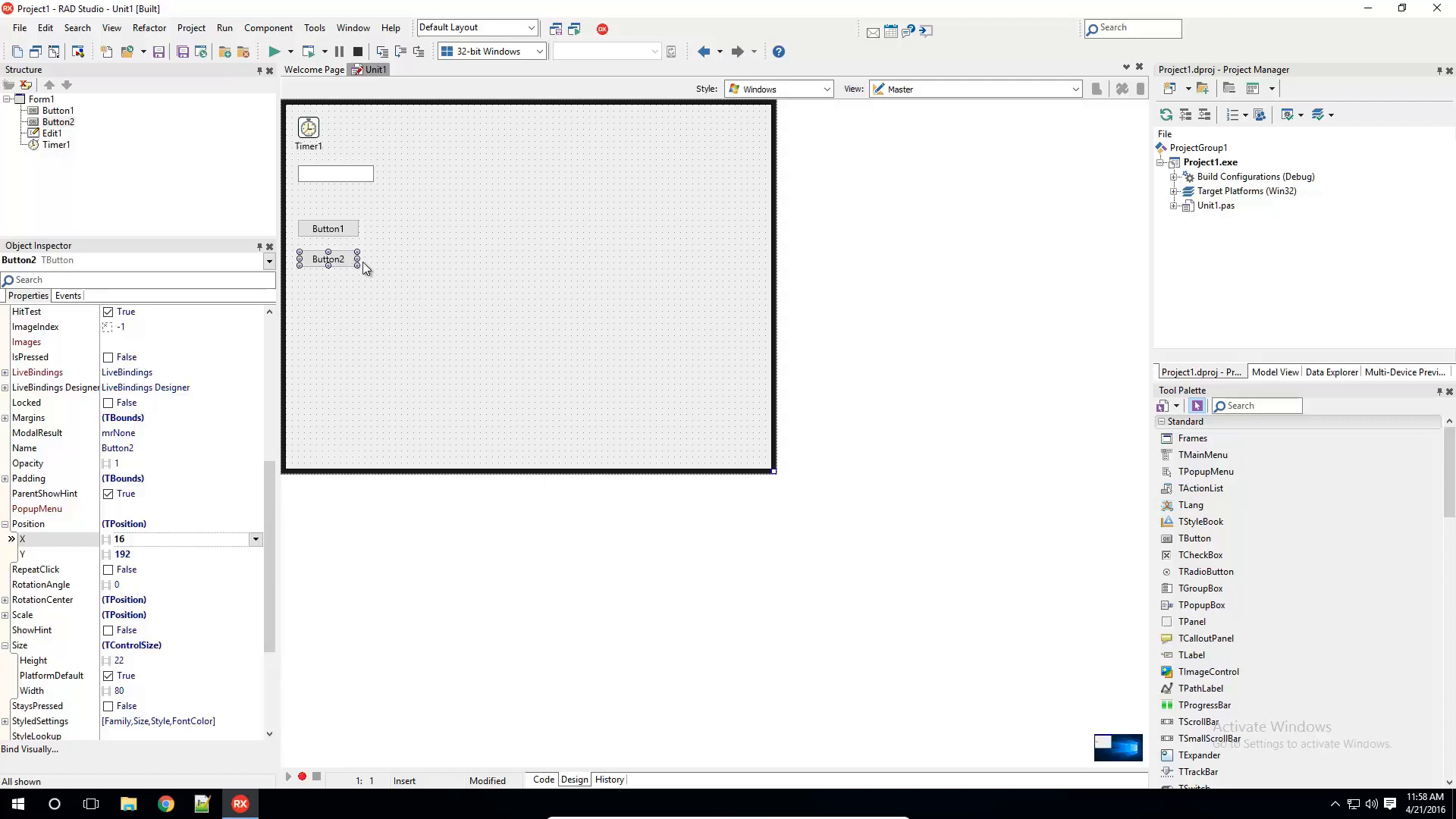
{"action": "left_click_drag", "start_coordinate": [357, 260], "coordinate": [555, 259]}
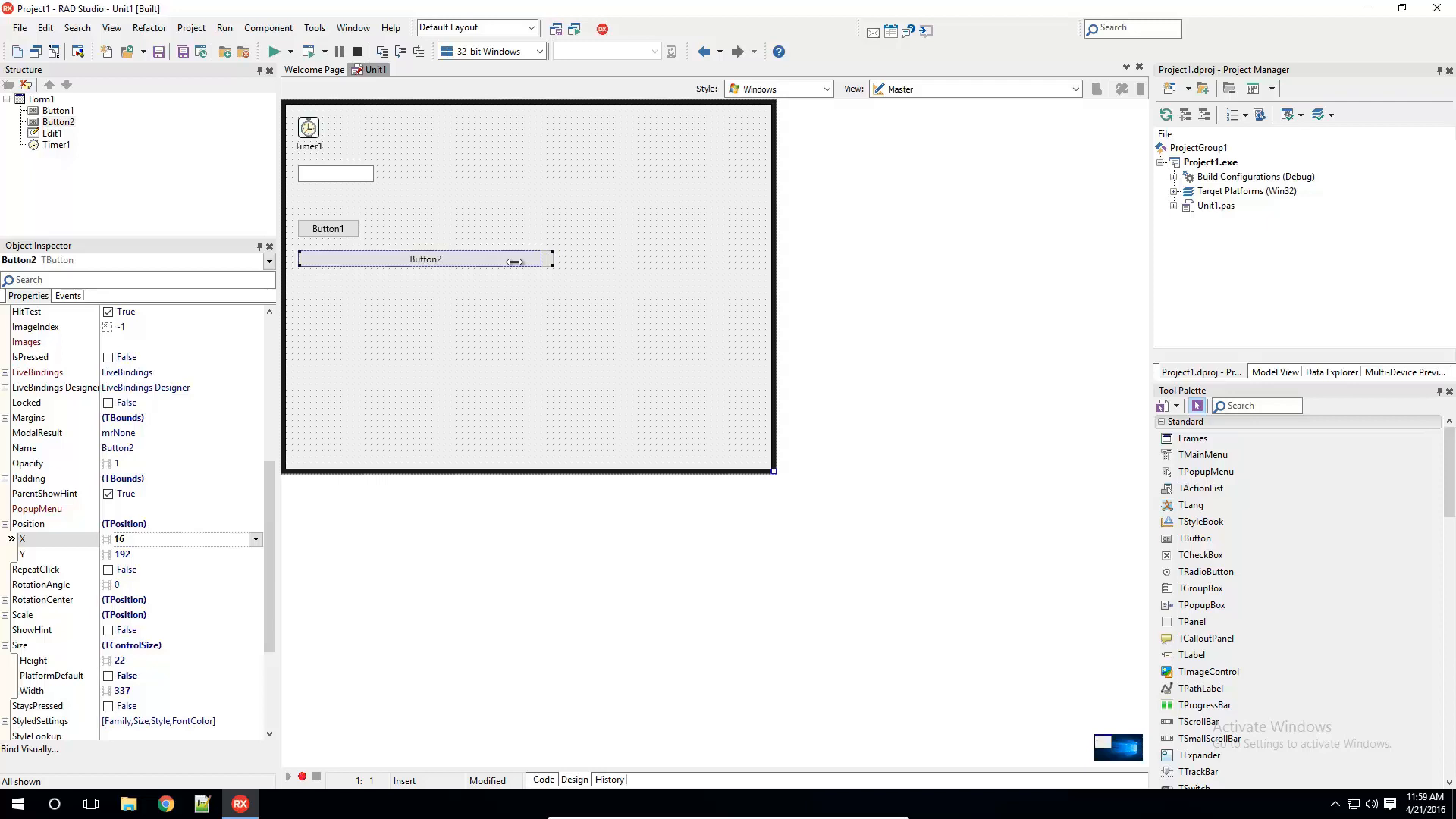
{"action": "left_click_drag", "start_coordinate": [550, 259], "coordinate": [468, 259]}
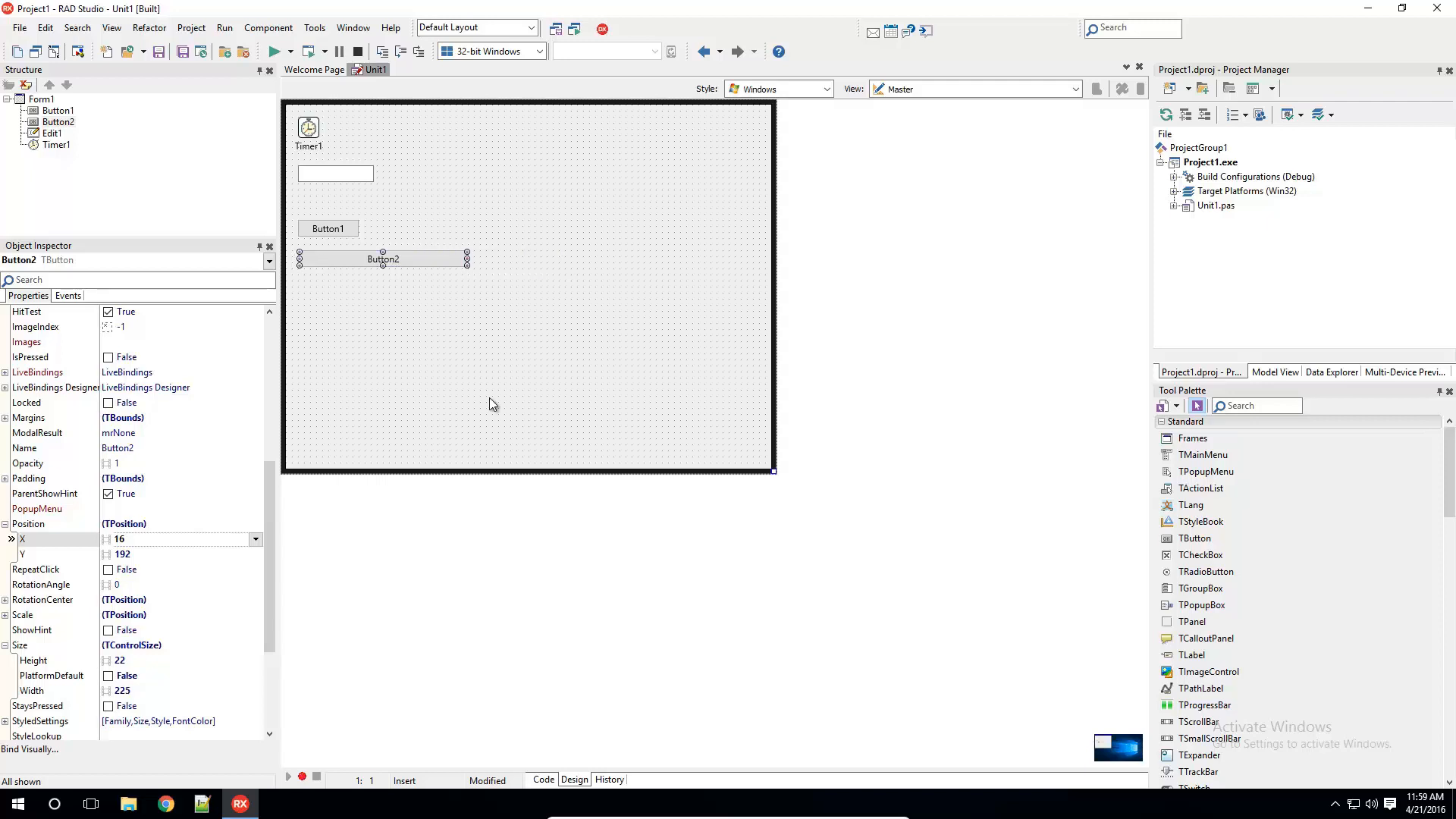
{"action": "left_click_drag", "start_coordinate": [467, 257], "coordinate": [432, 257]}
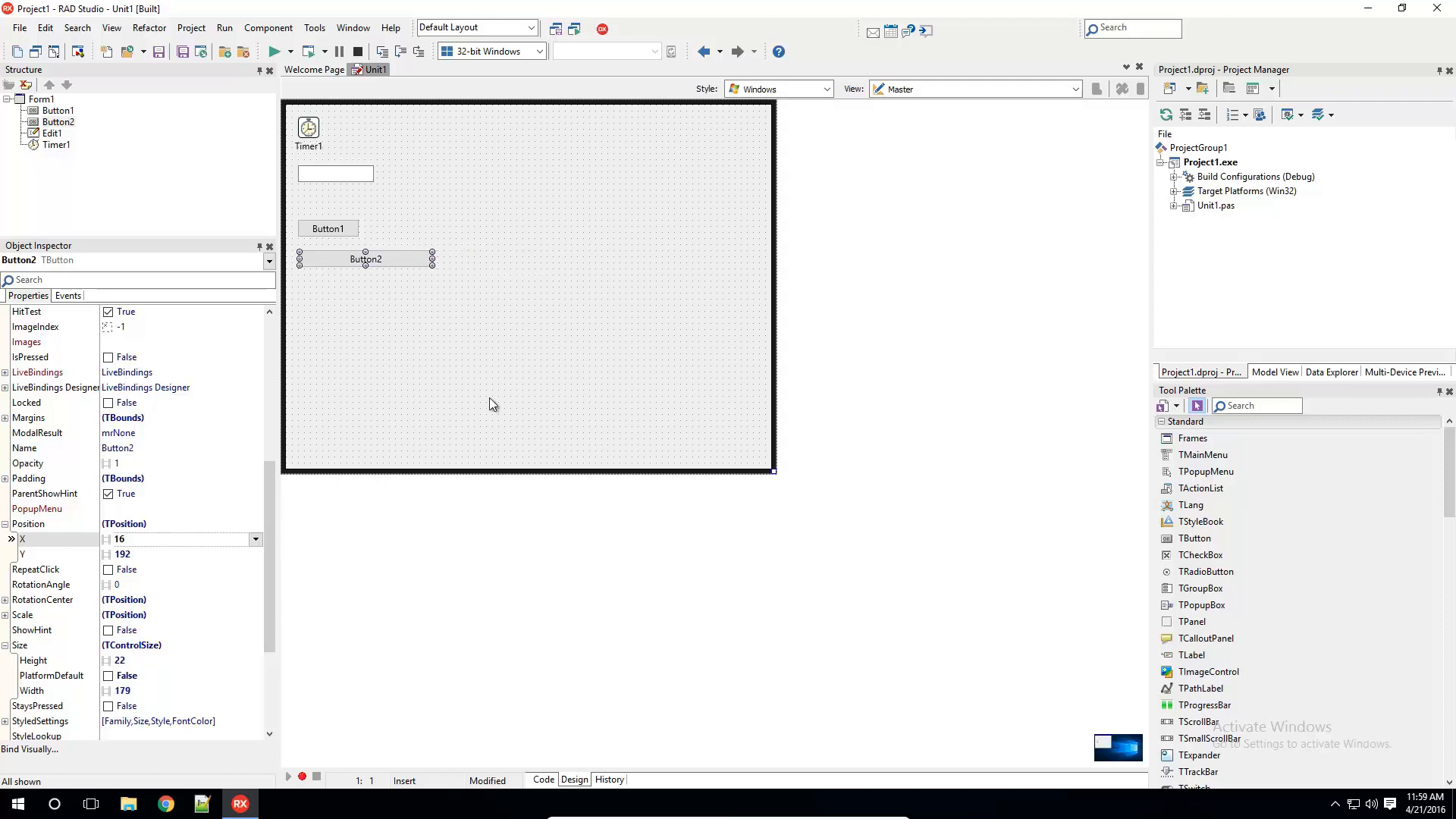
{"action": "left_click_drag", "start_coordinate": [432, 258], "coordinate": [426, 258]}
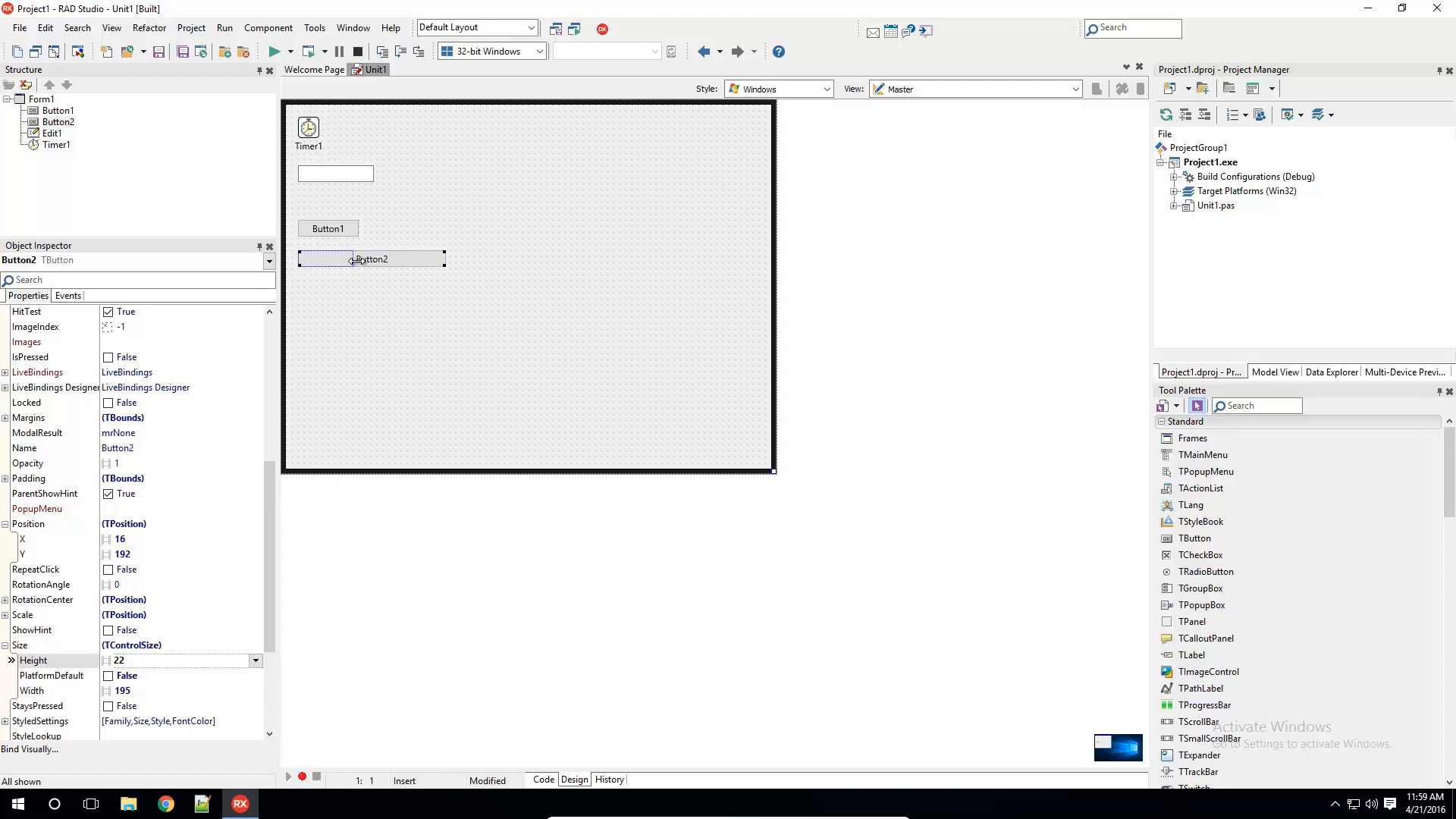
{"action": "left_click", "coordinate": [386, 416]}
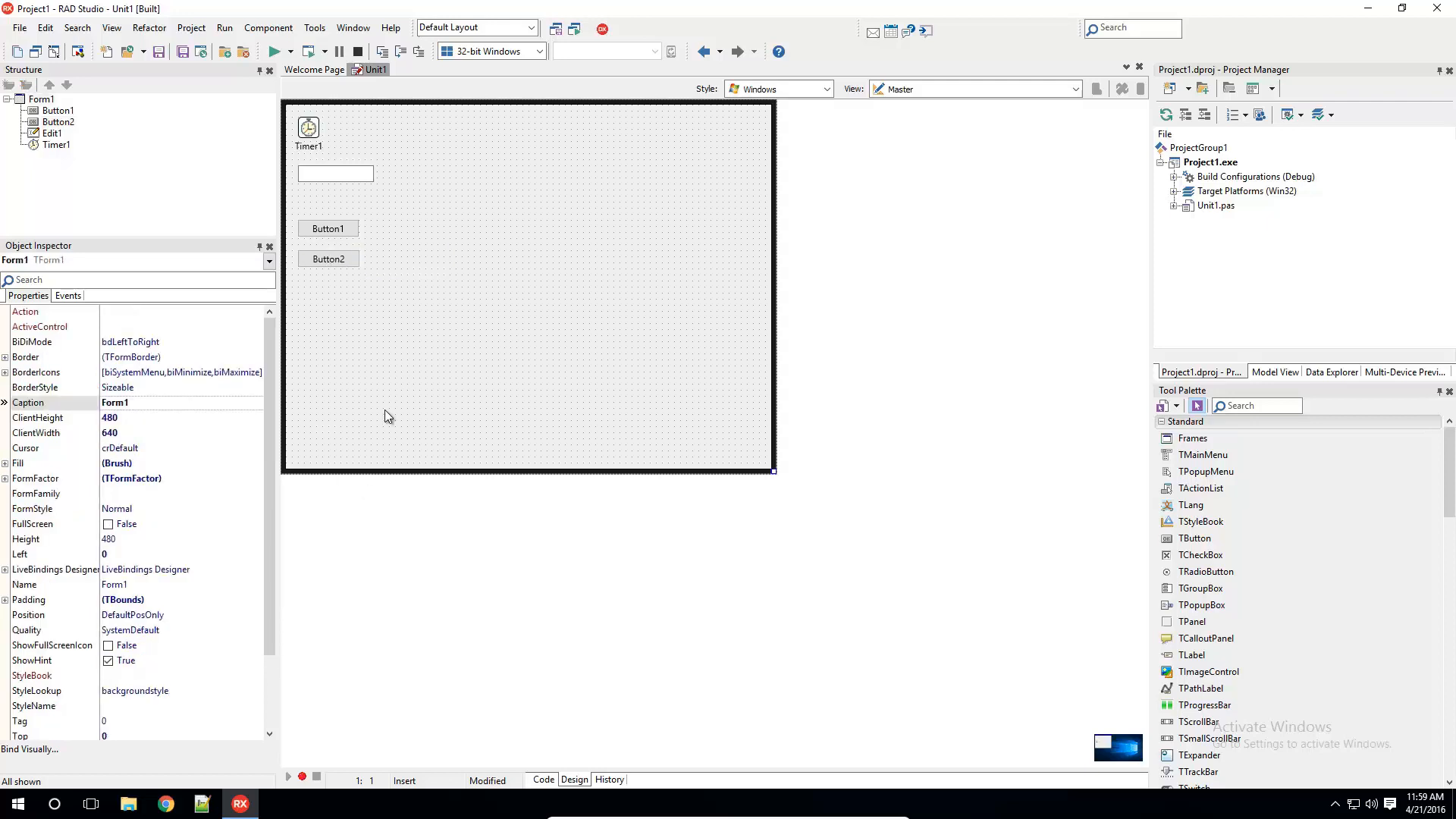
{"action": "left_click", "coordinate": [308, 127]}
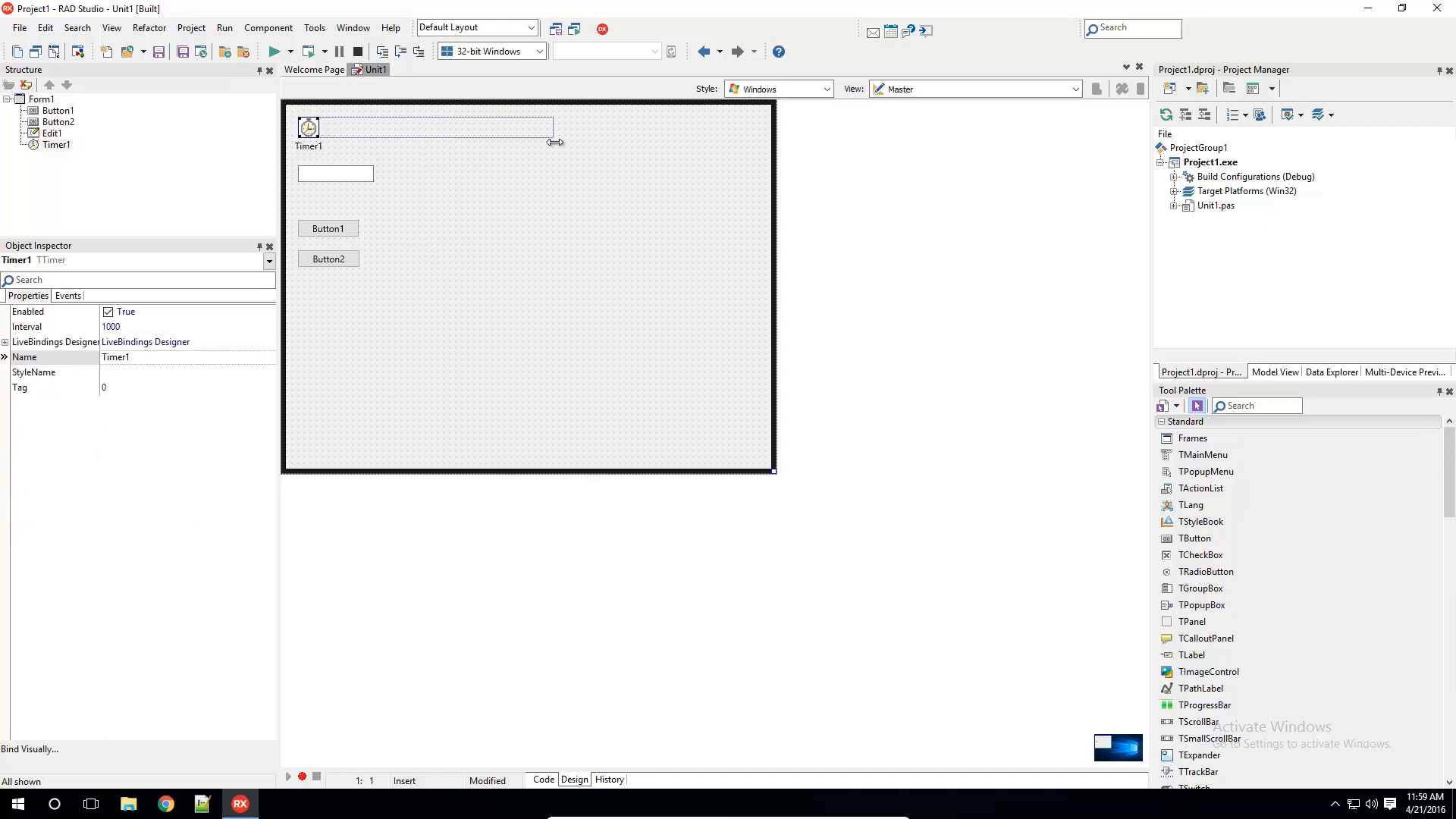
Step: Clear the selection, then select Button1 and Button2 together
{"action": "left_click", "coordinate": [491, 371]}
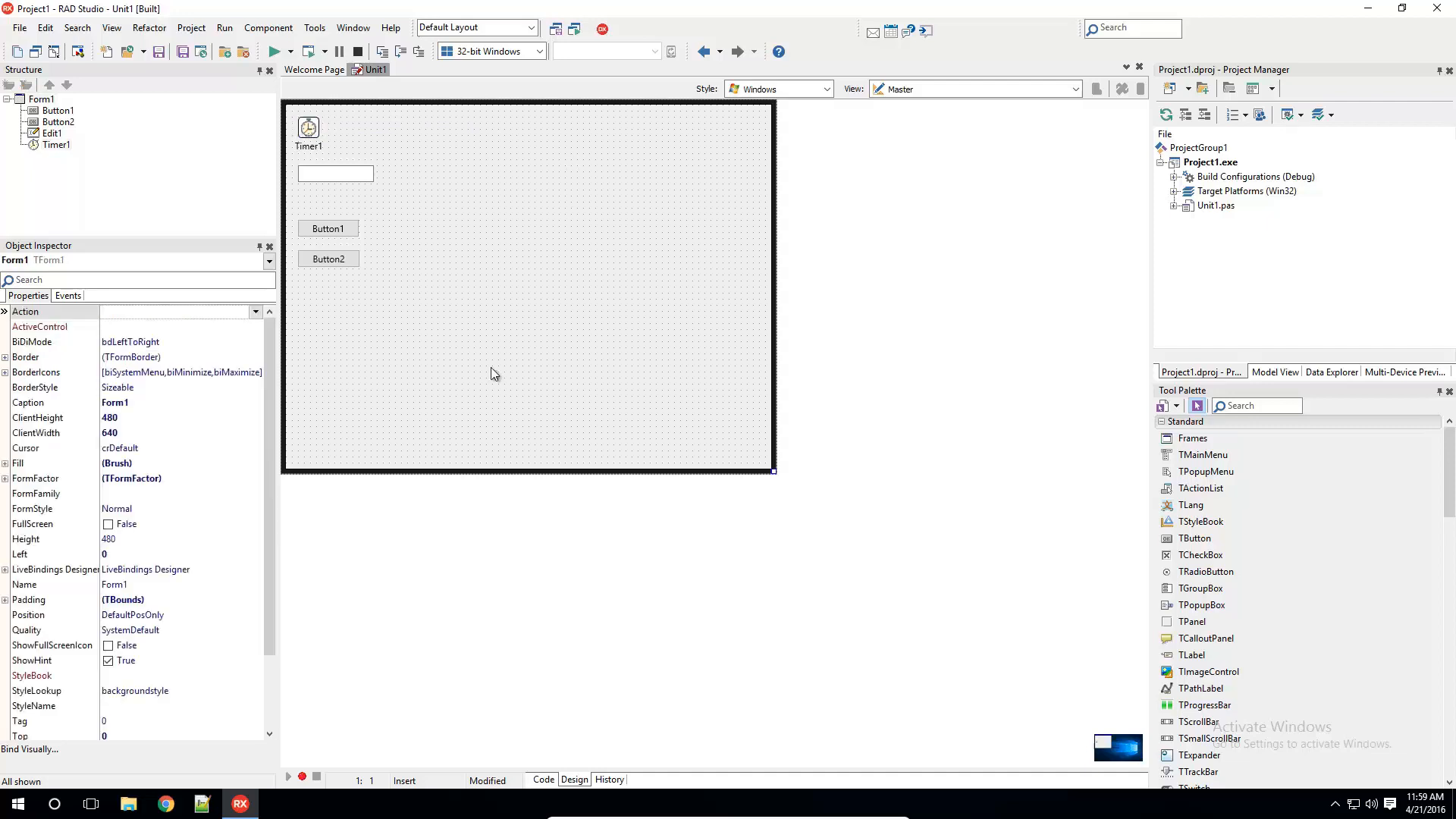
{"action": "mouse_move", "coordinate": [458, 402]}
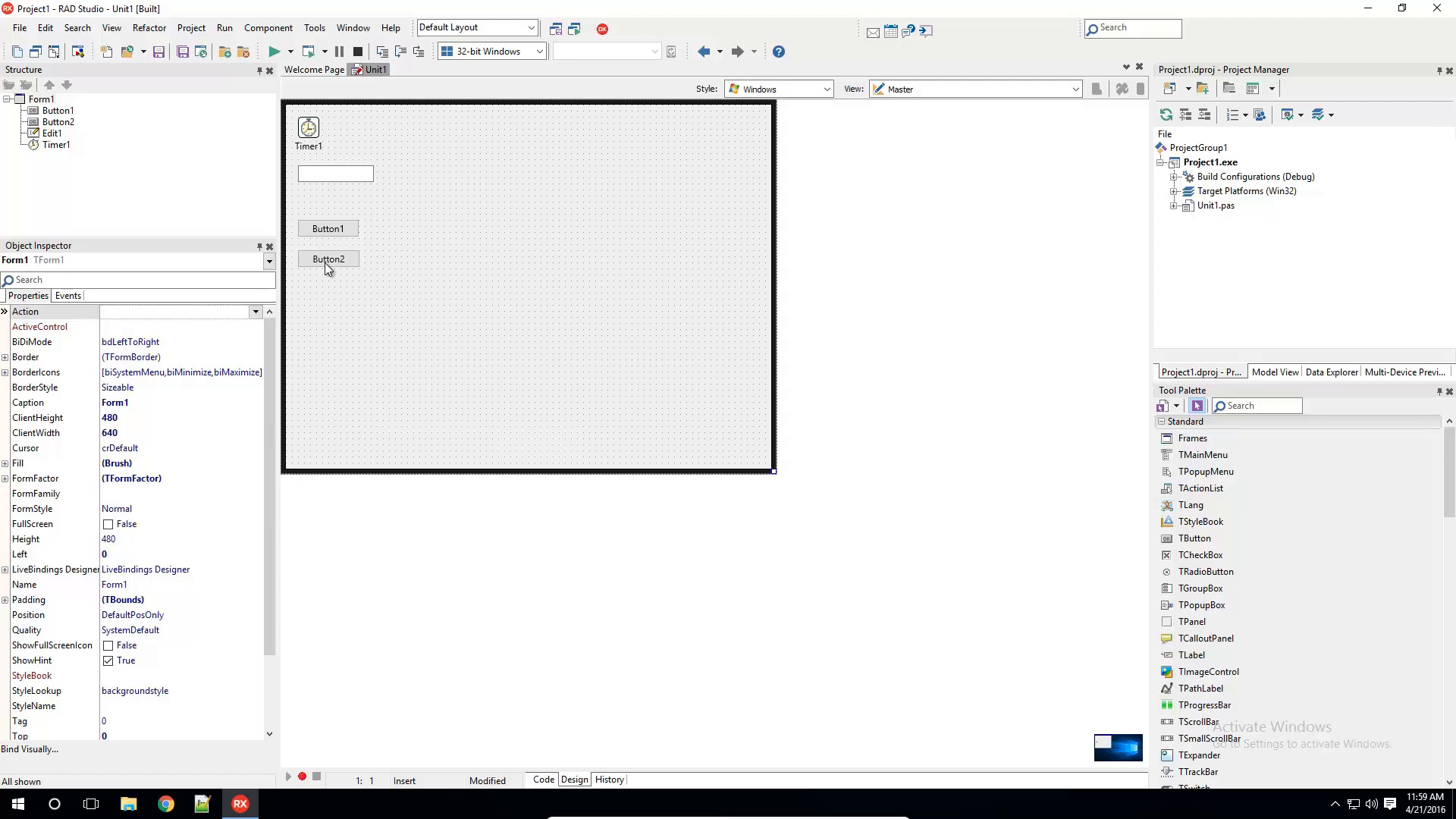
{"action": "left_click", "coordinate": [327, 229]}
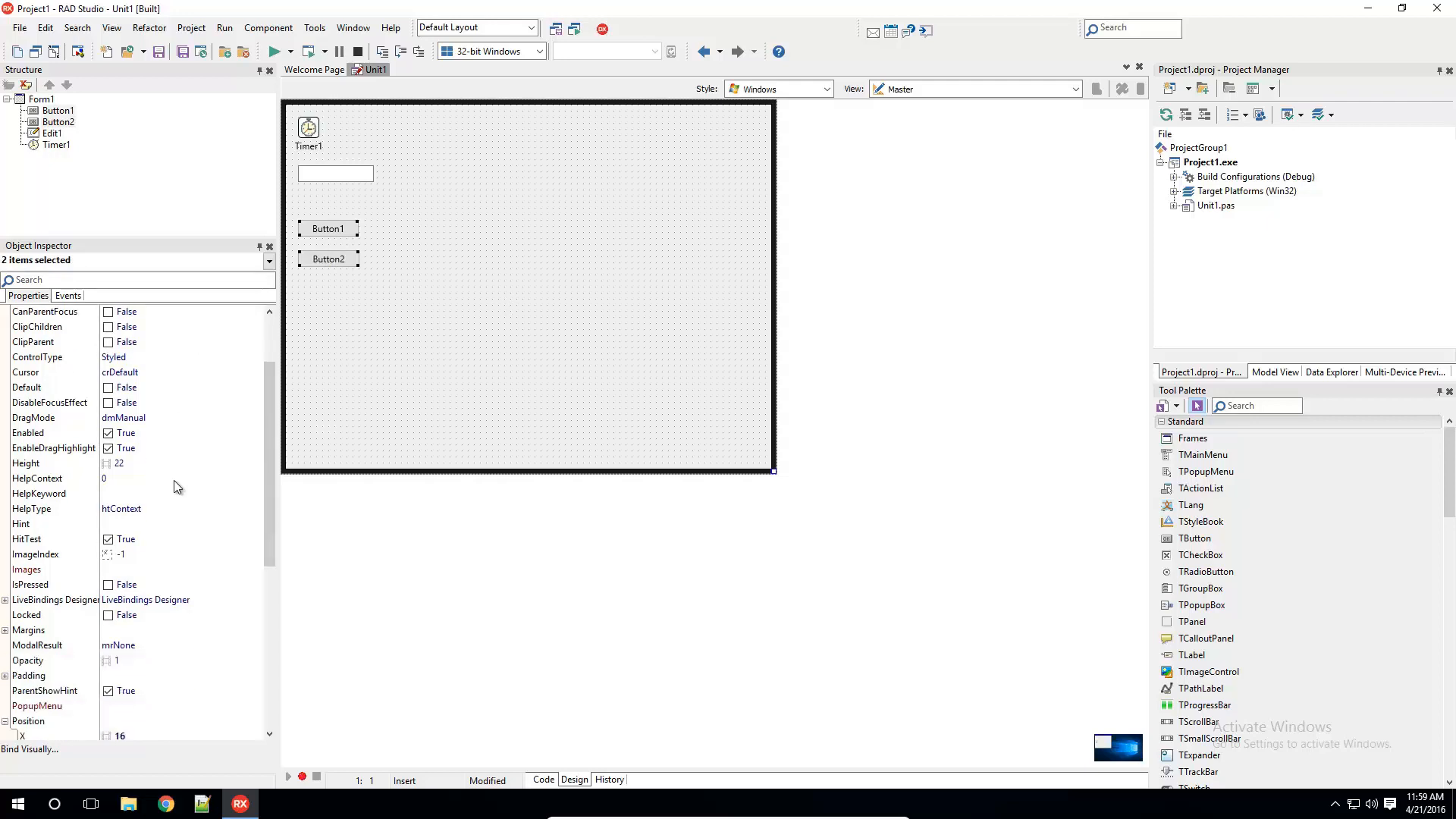
Step: Move both selected buttons and set their shared Text property to Hello
{"action": "scroll", "scroll_direction": "down", "scroll_amount": 3}
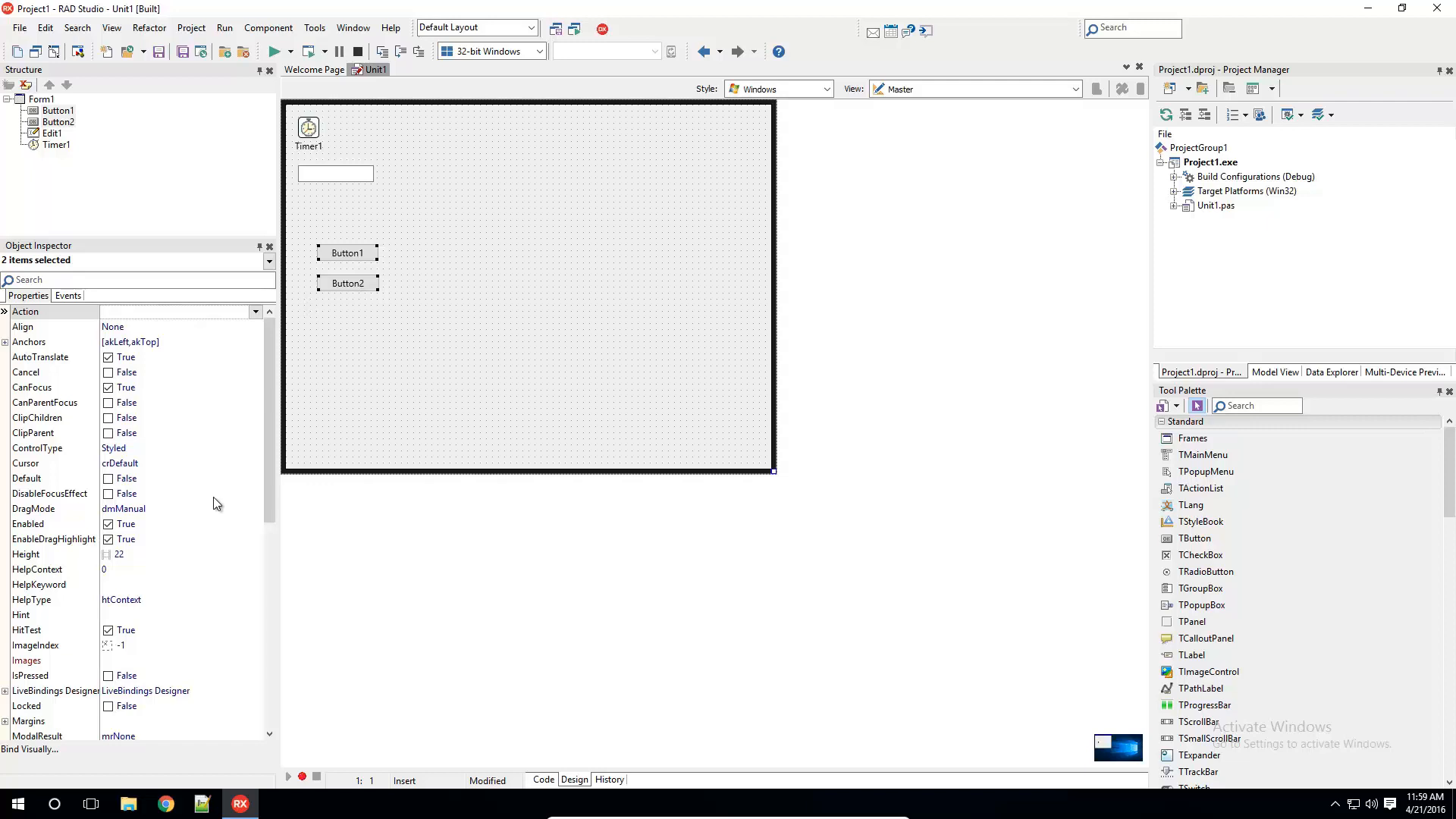
{"action": "scroll", "scroll_direction": "down", "scroll_amount": 3}
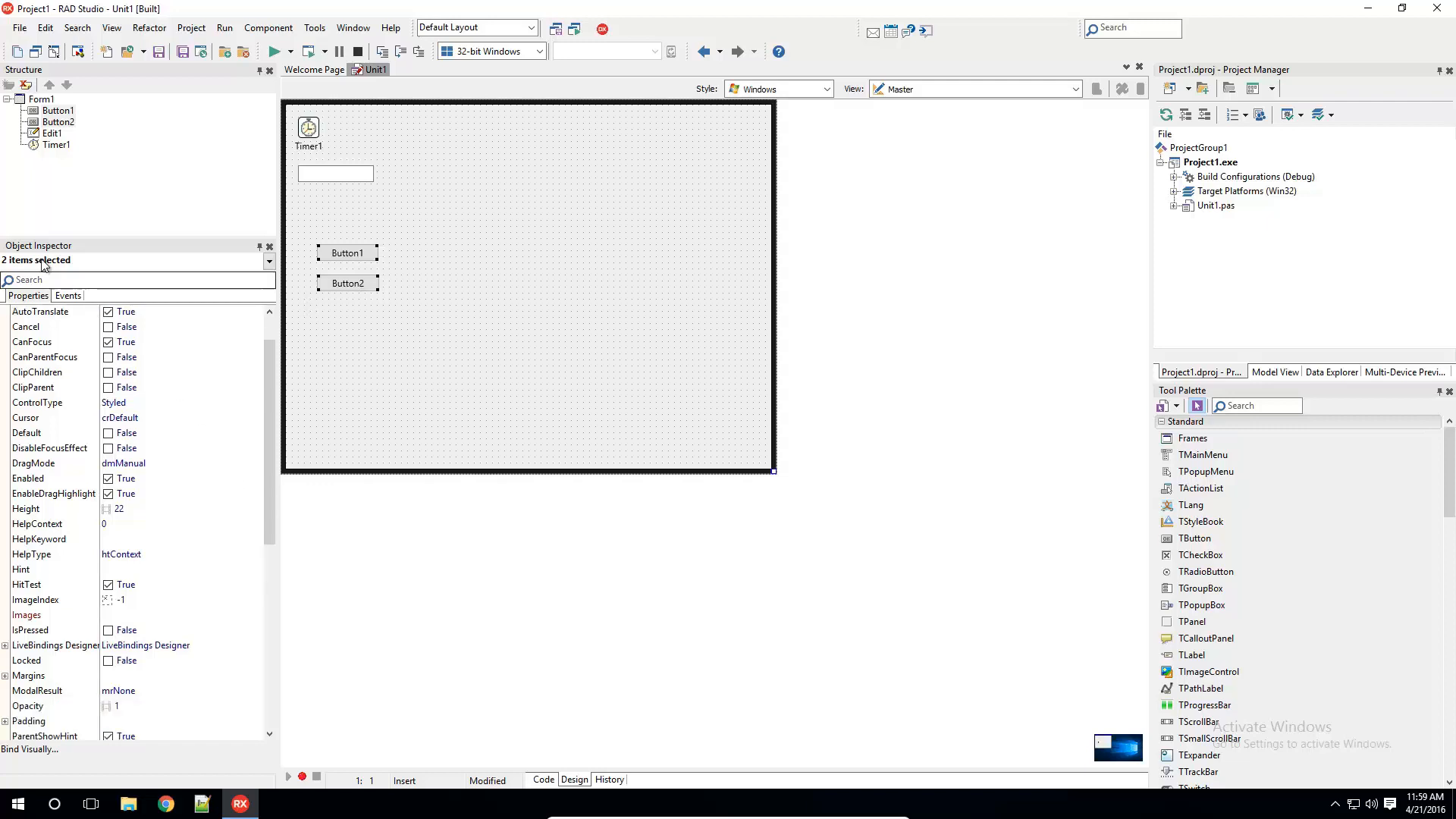
{"action": "scroll", "scroll_direction": "down", "scroll_amount": 3}
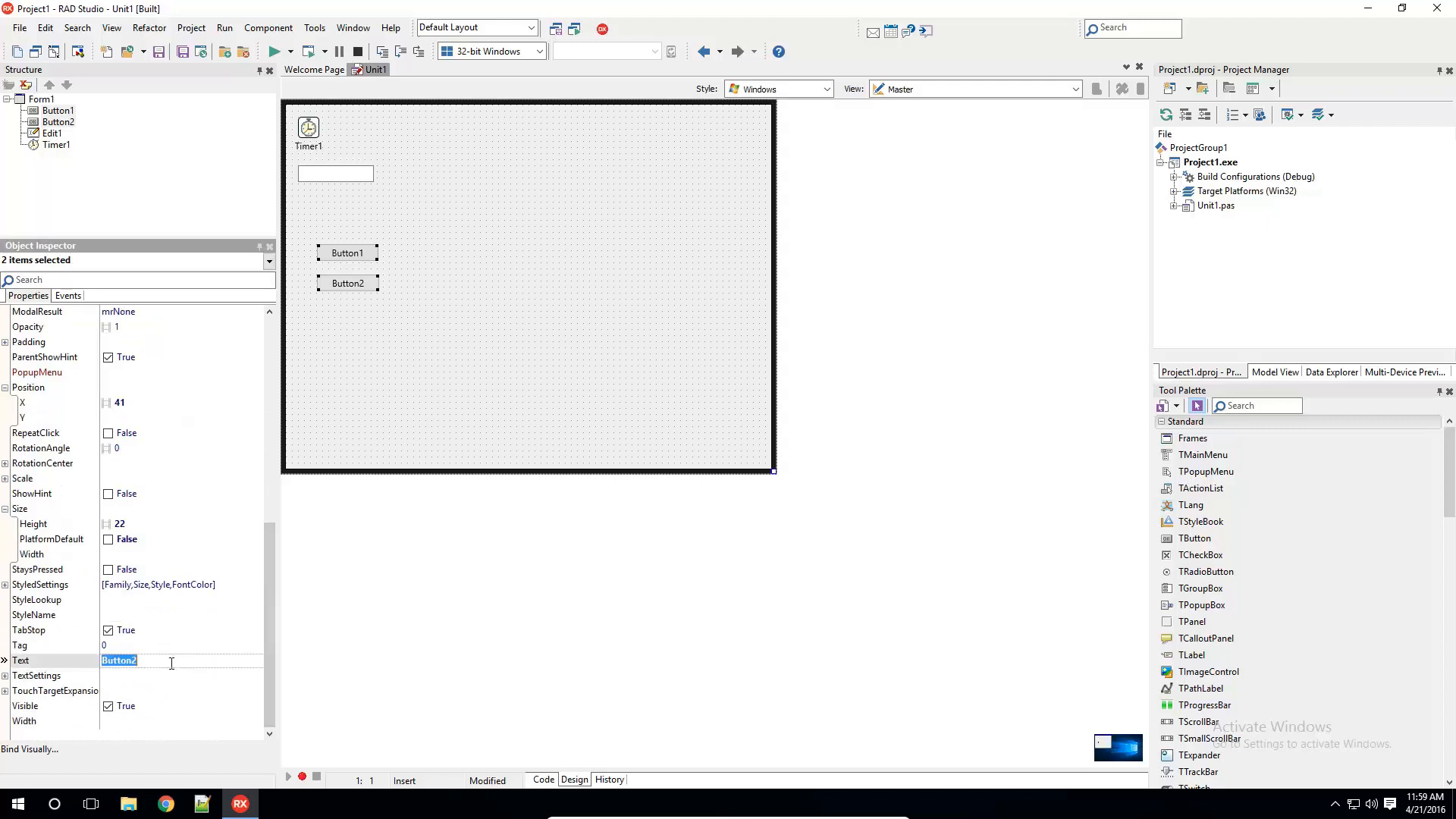
{"action": "type", "text": "Hello"}
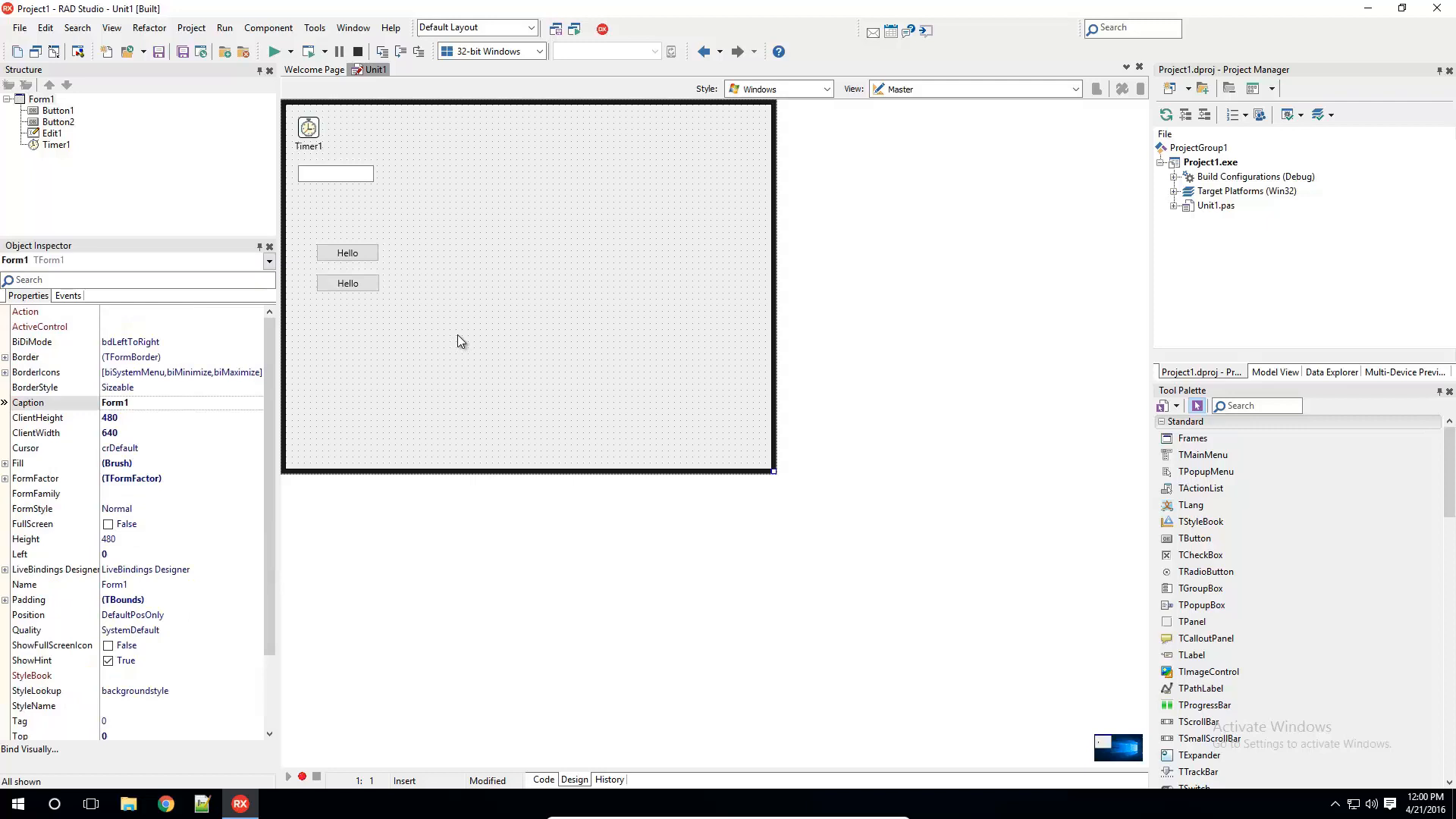
{"action": "left_click", "coordinate": [42, 99]}
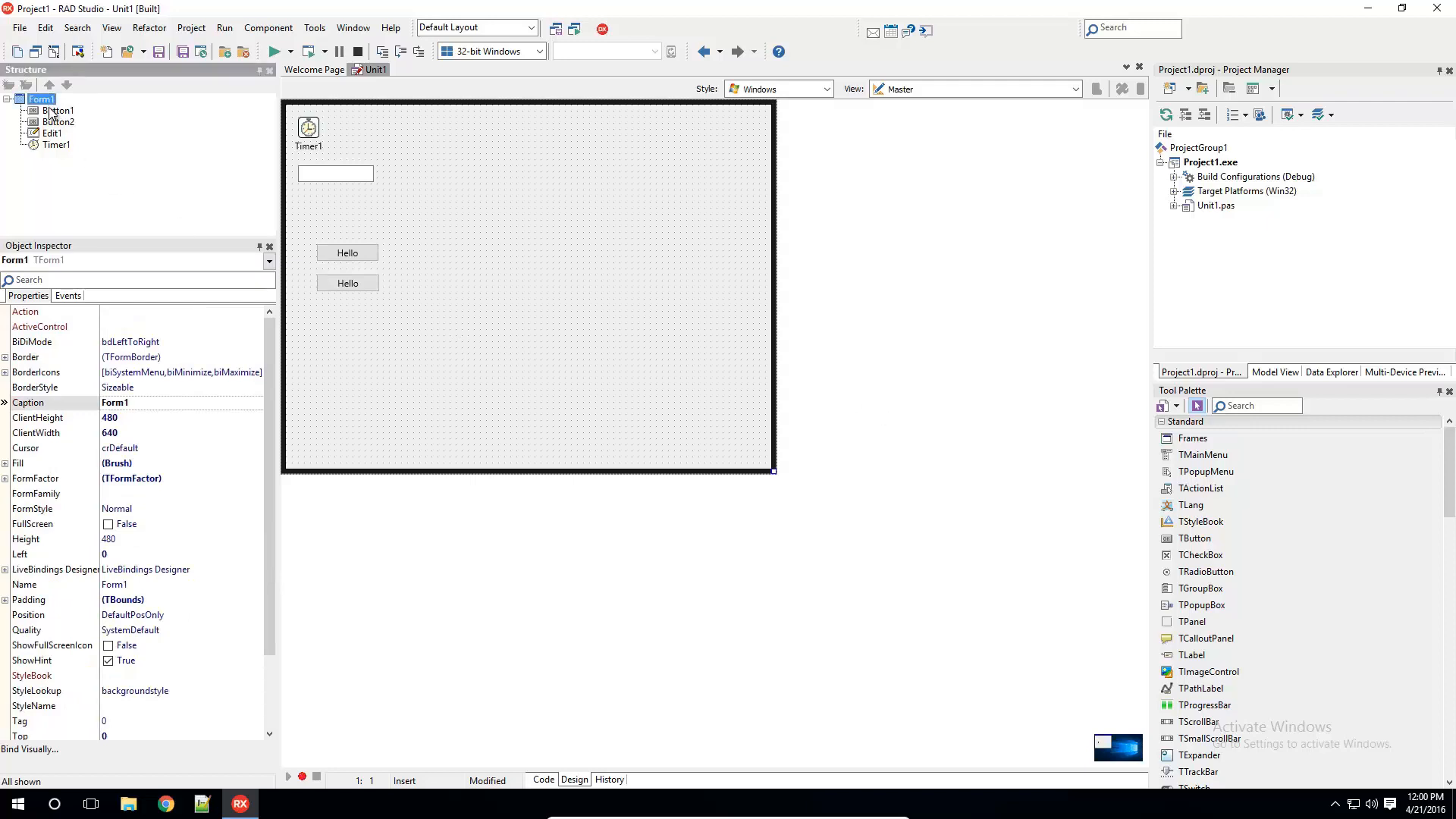
{"action": "left_click", "coordinate": [347, 284]}
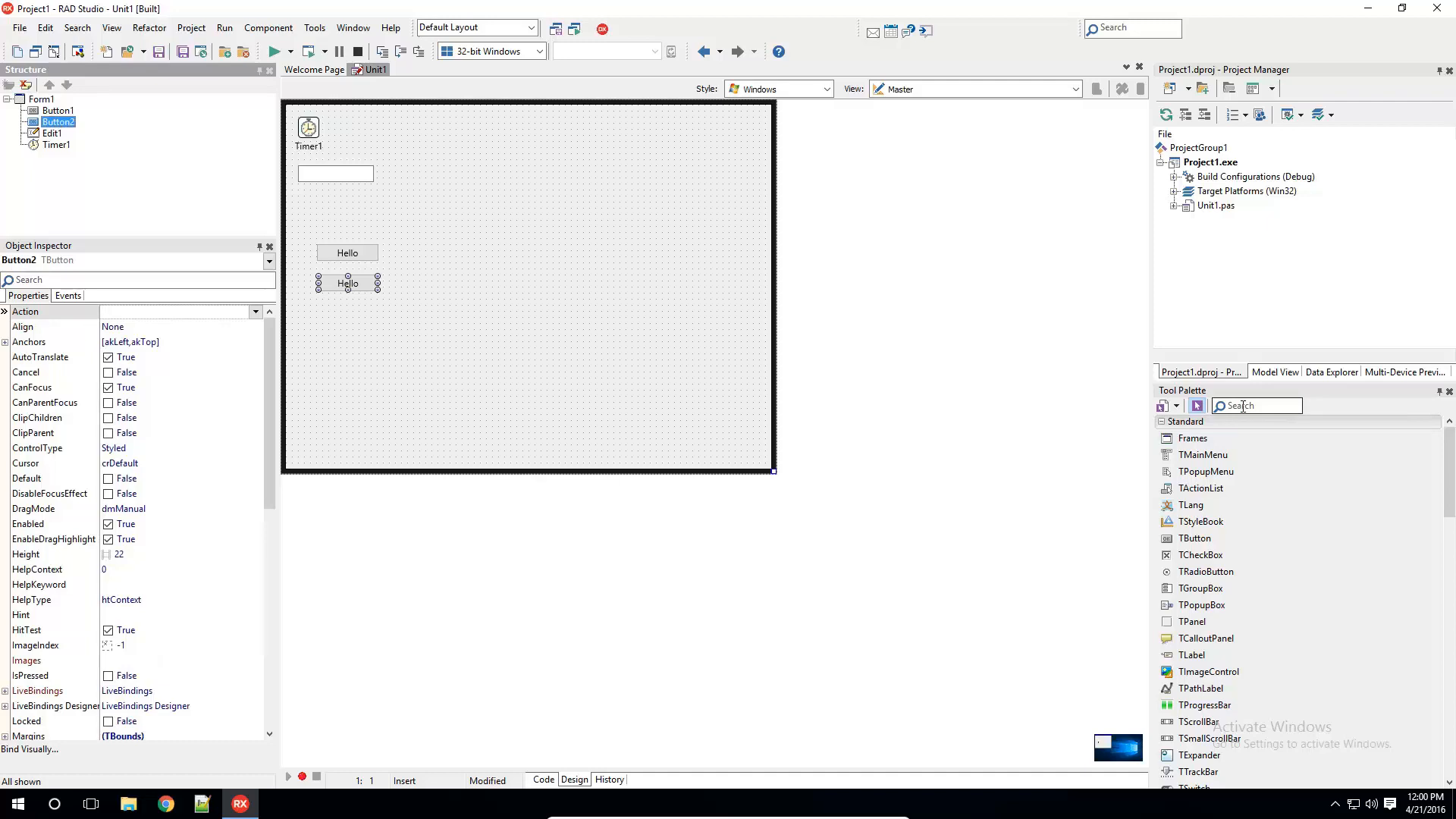
{"action": "left_click", "coordinate": [1255, 407]}
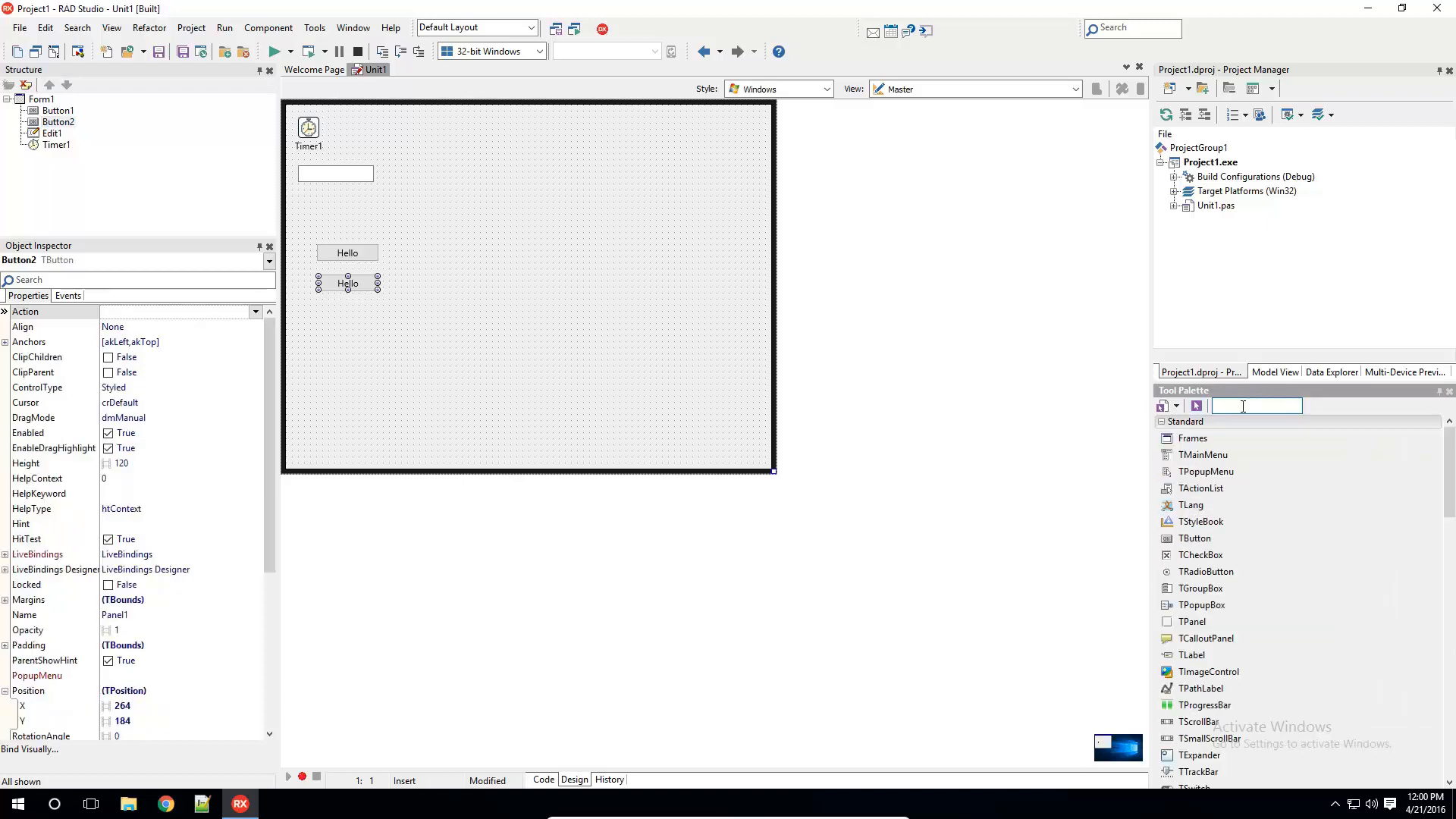
{"action": "type", "text": "edit"}
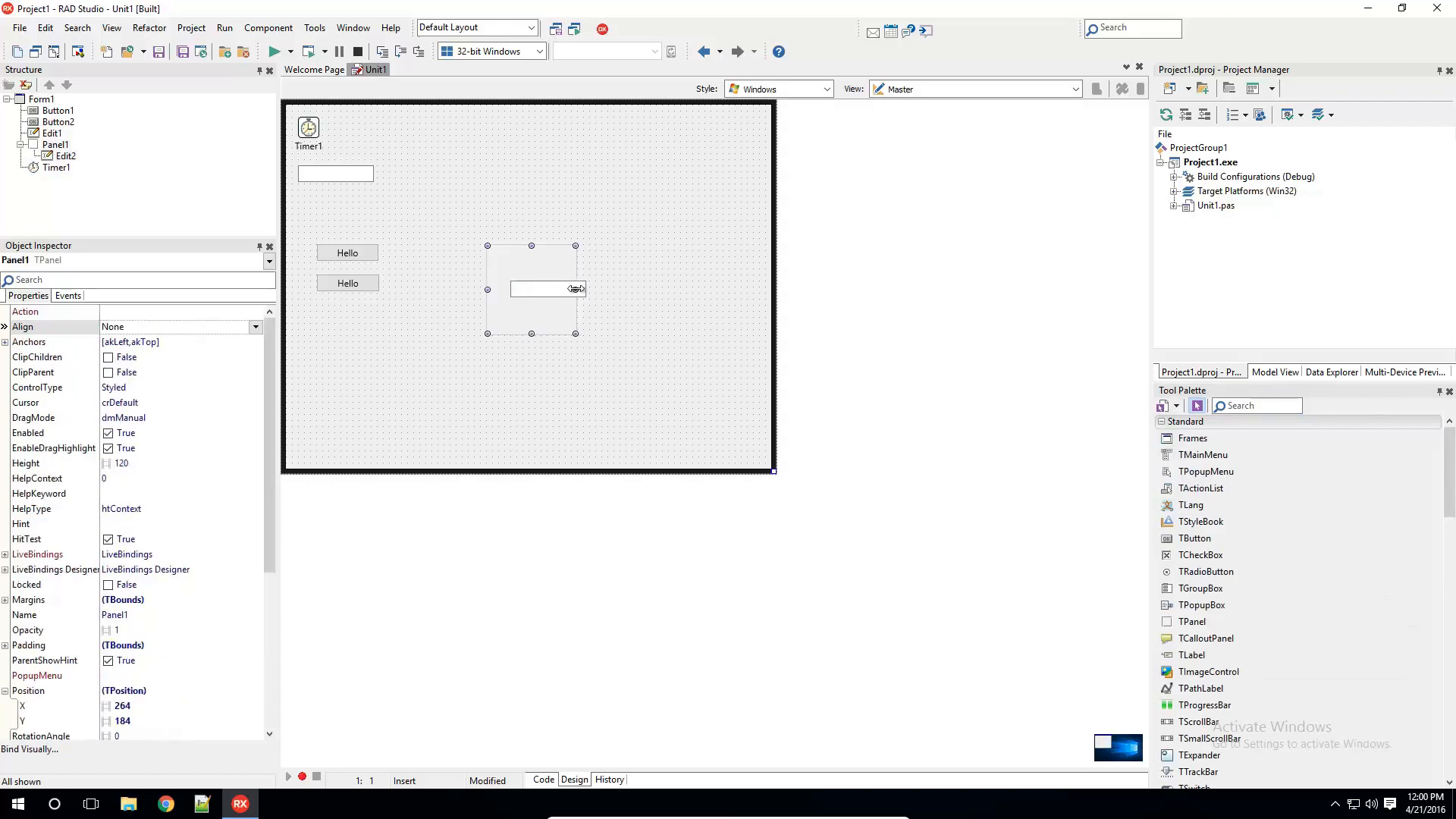
{"action": "left_click_drag", "start_coordinate": [571, 288], "coordinate": [547, 288]}
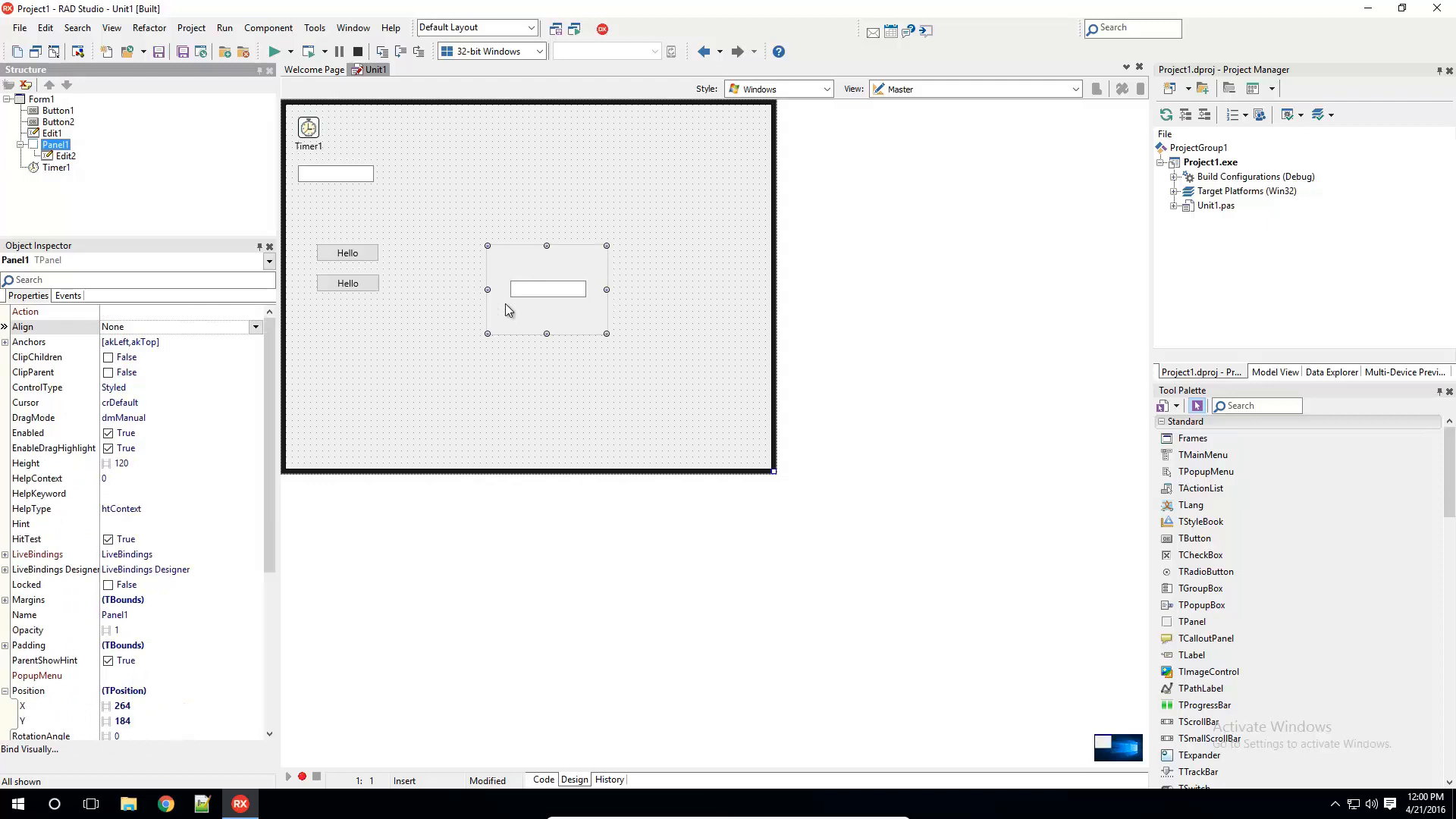
{"action": "left_click", "coordinate": [58, 168]}
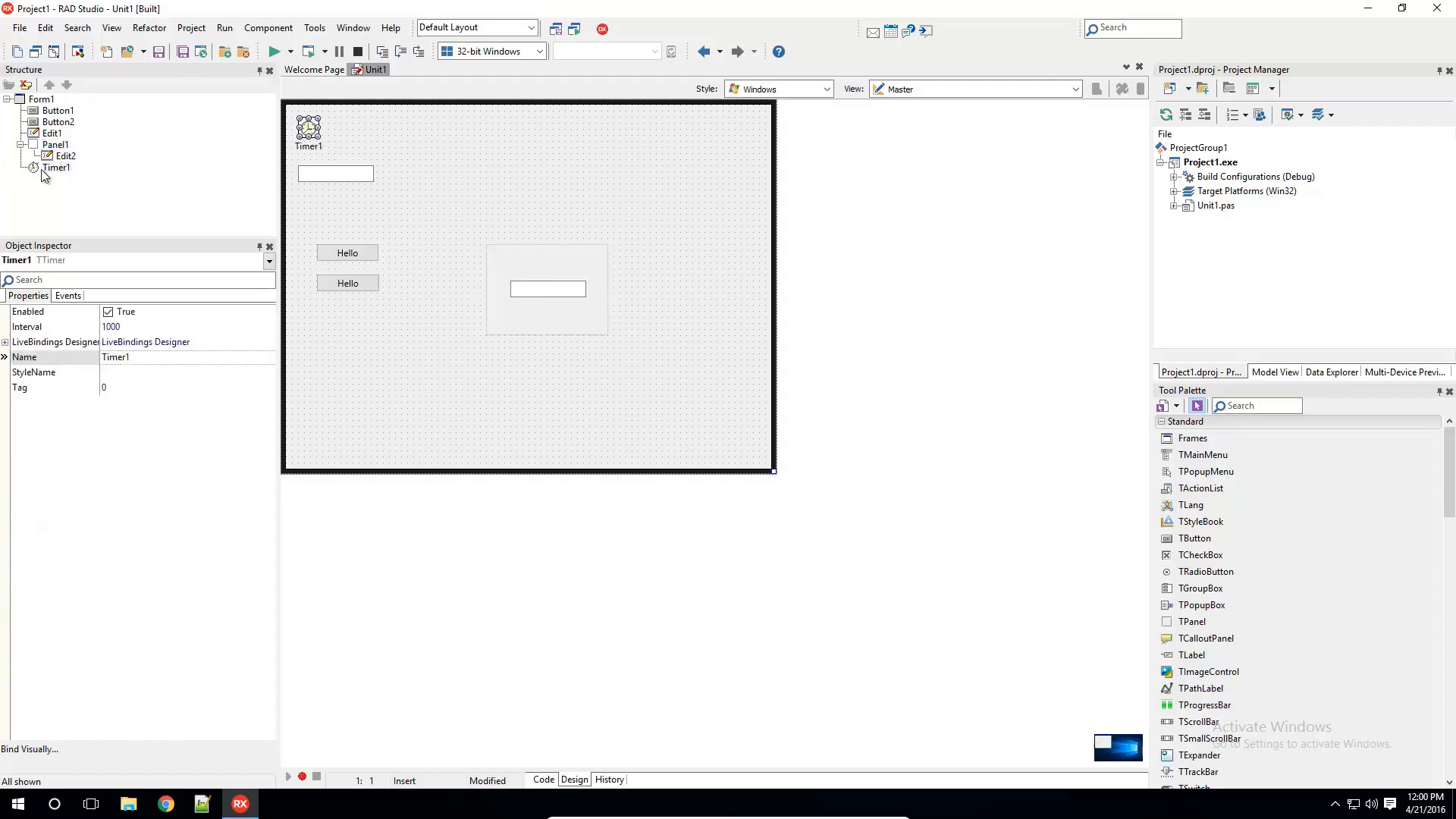
{"action": "left_click", "coordinate": [576, 432]}
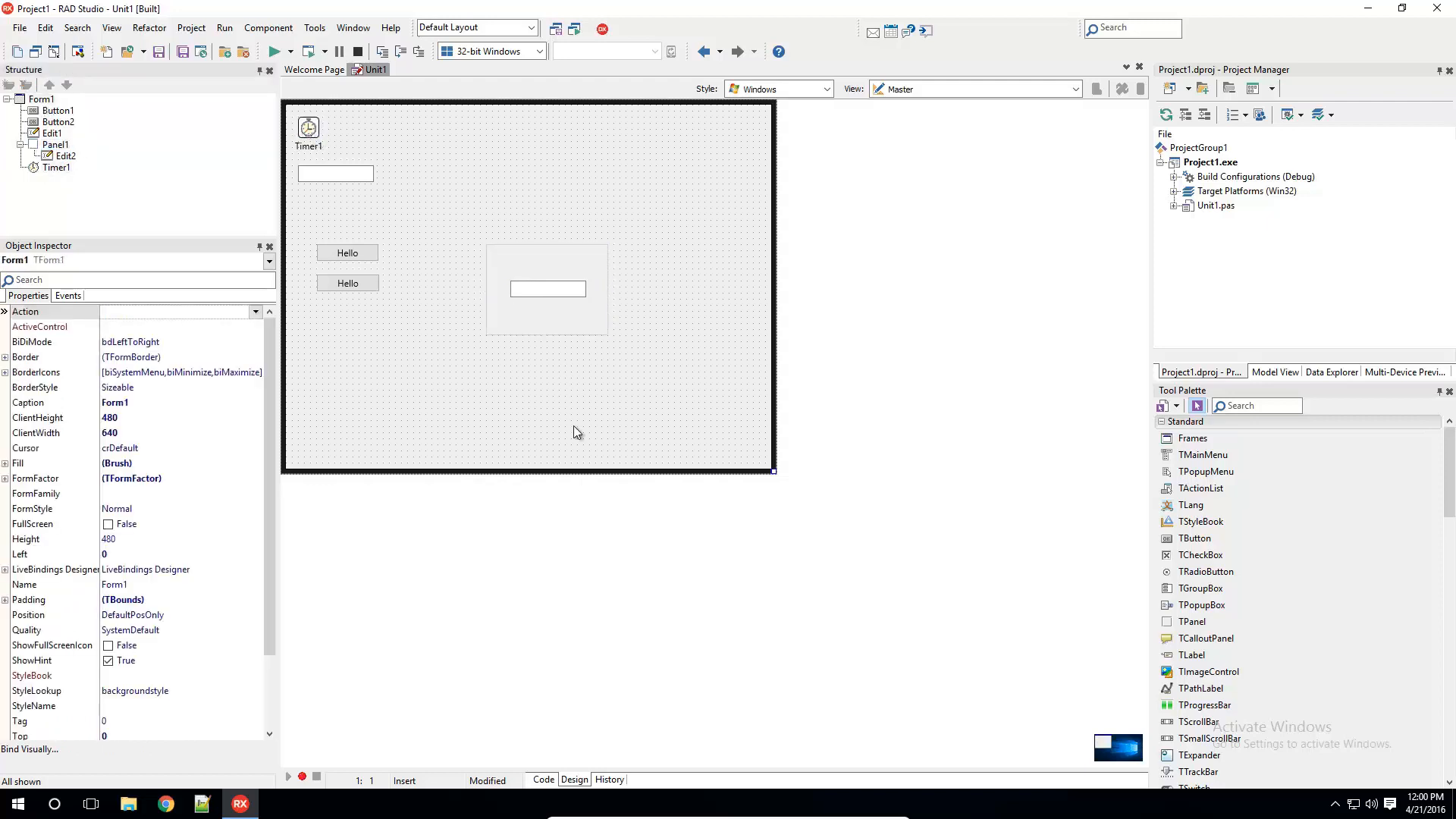
{"action": "mouse_move", "coordinate": [415, 262]}
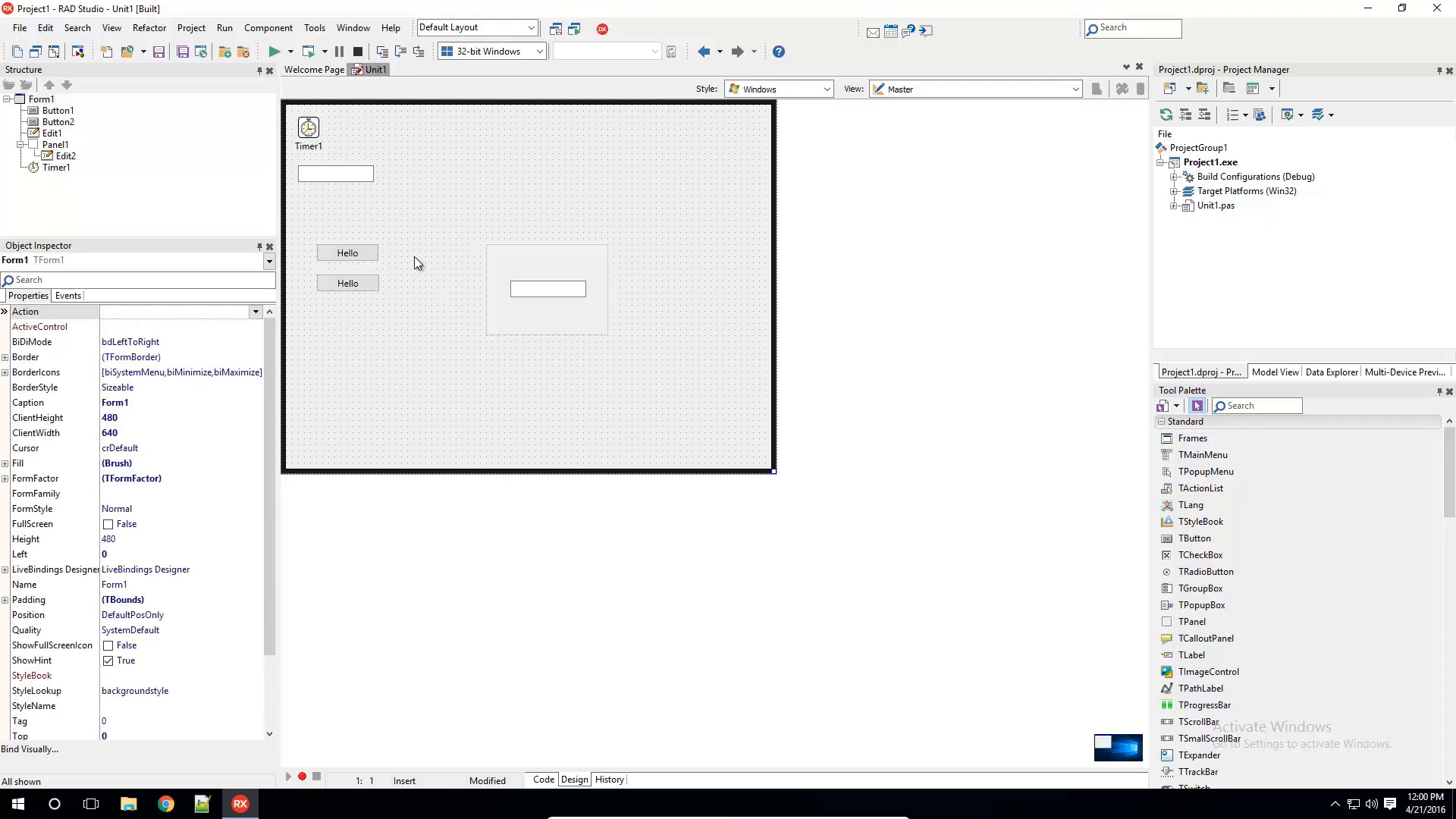
{"action": "left_click", "coordinate": [547, 289]}
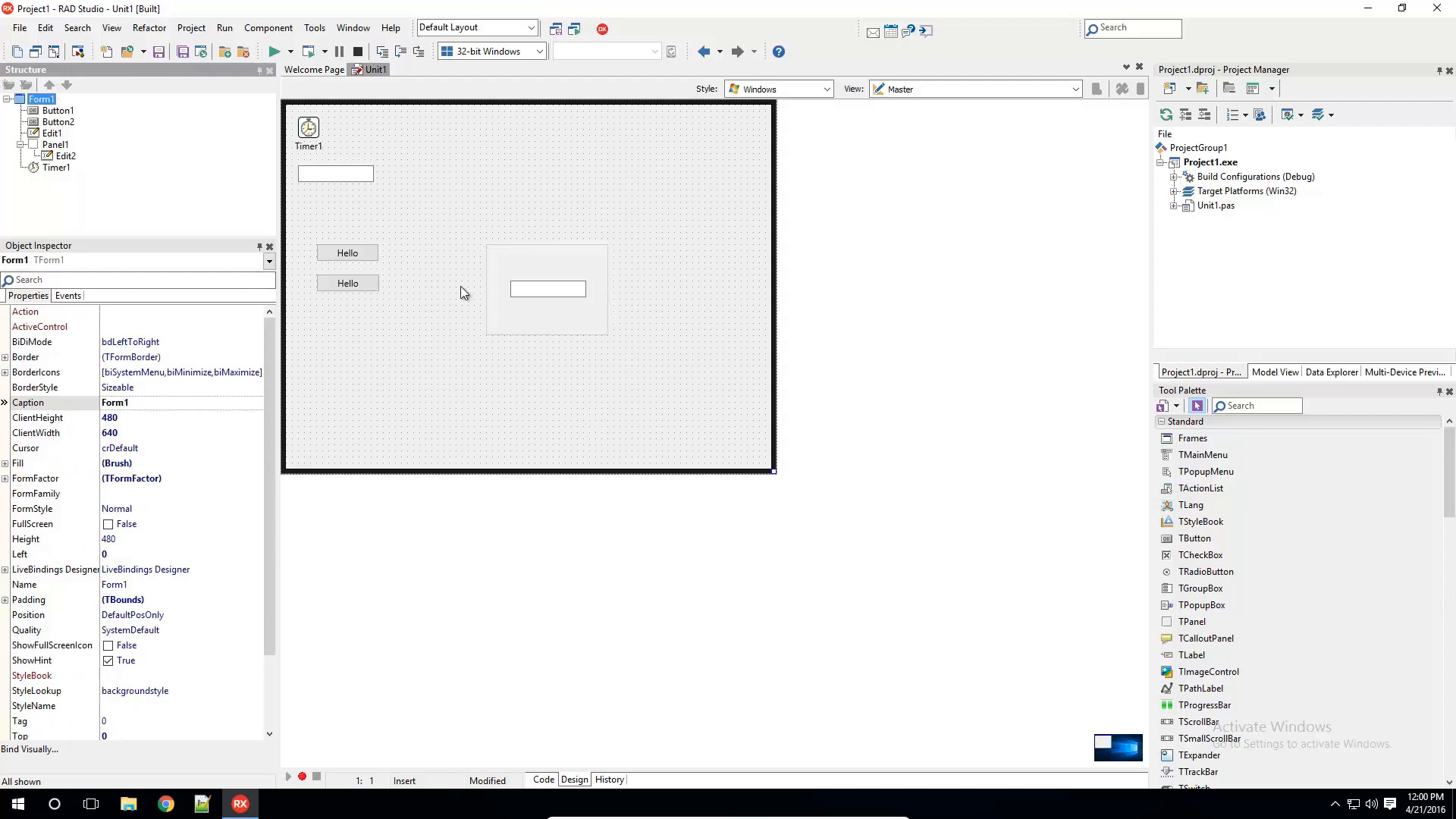
{"action": "mouse_move", "coordinate": [583, 399]}
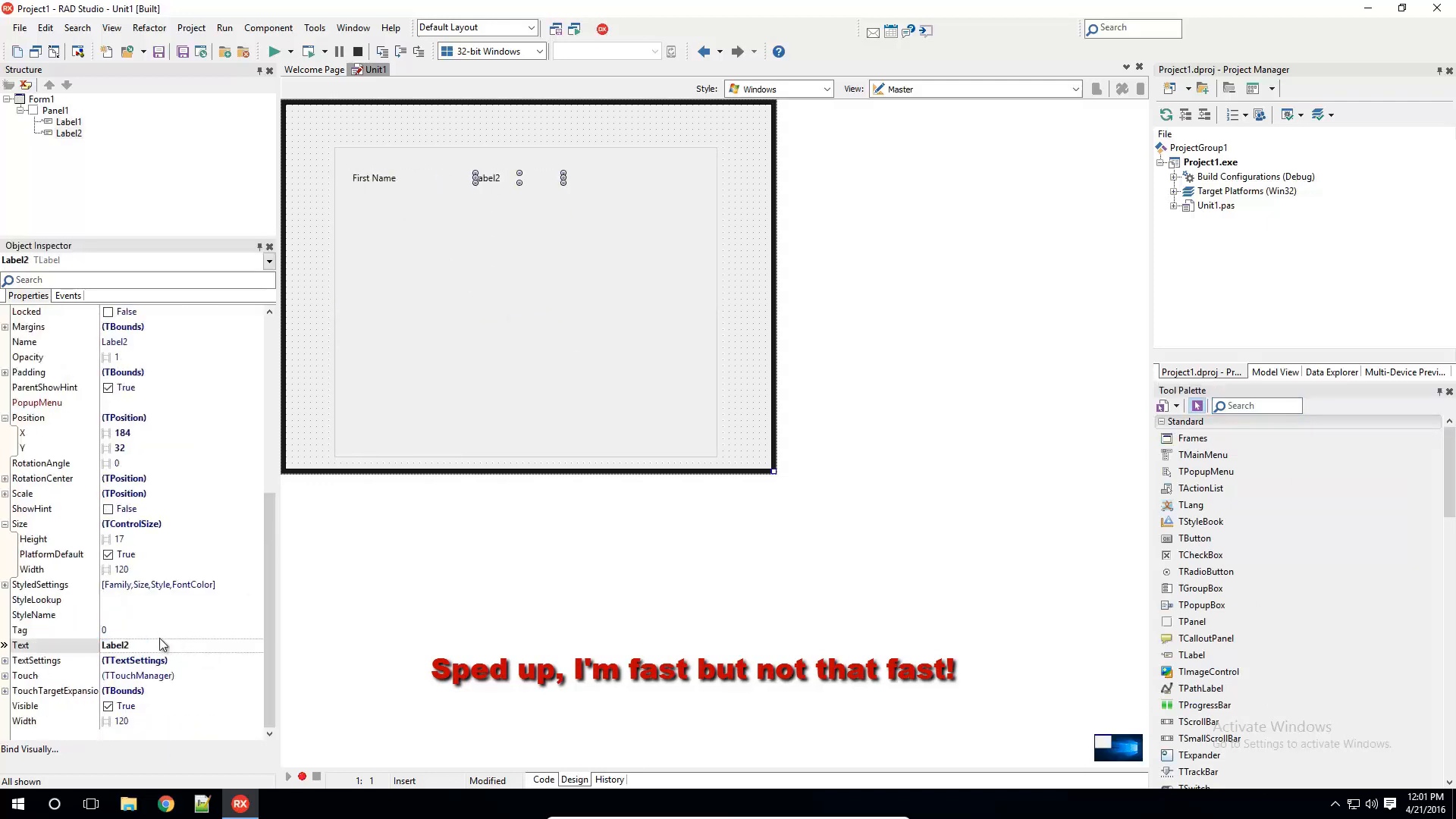
Step: Add Last Name and Date of birth fields, placing the second text box under Last Name
{"action": "type", "text": "Last Name"}
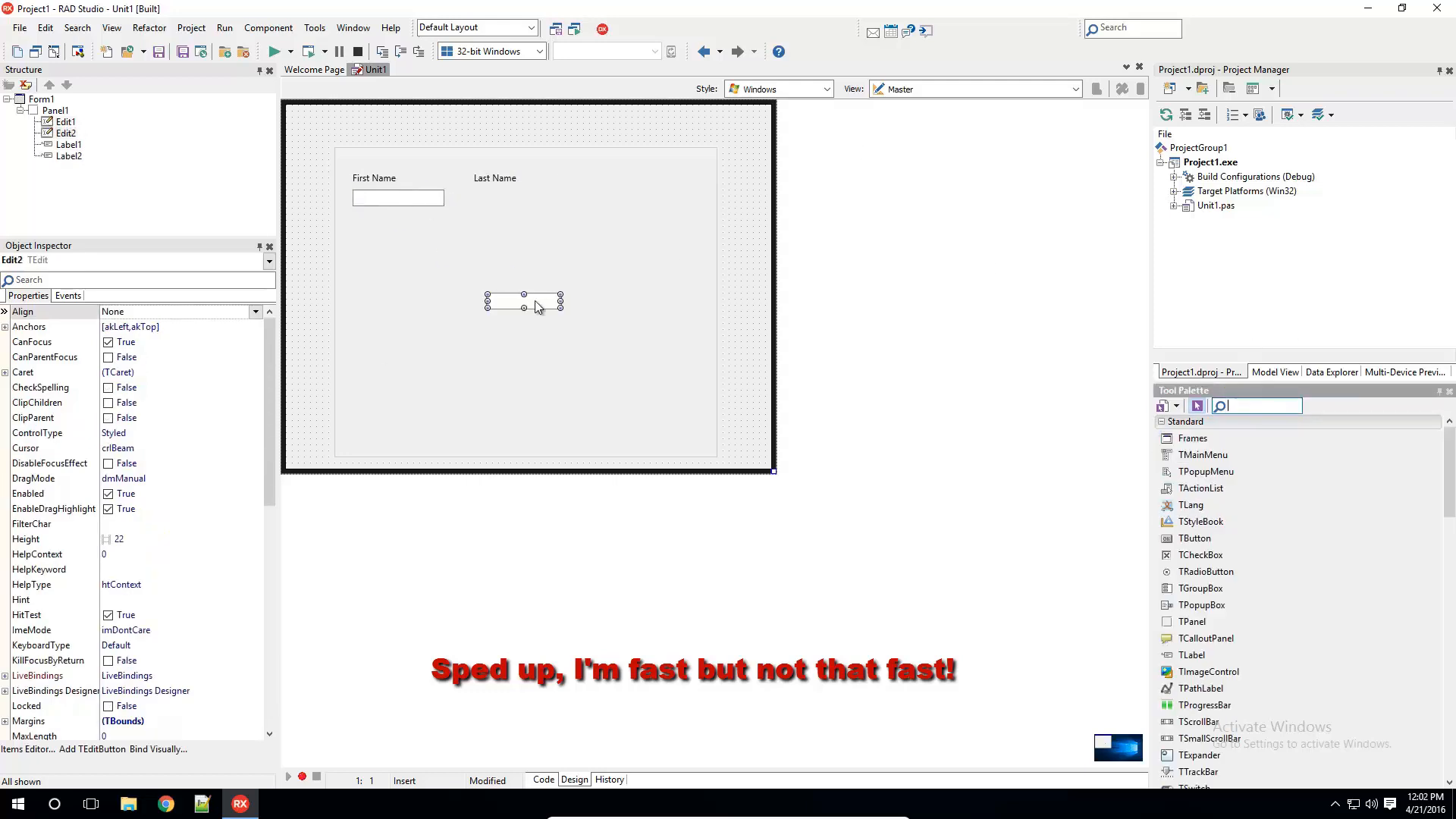
{"action": "left_click_drag", "start_coordinate": [524, 300], "coordinate": [534, 198]}
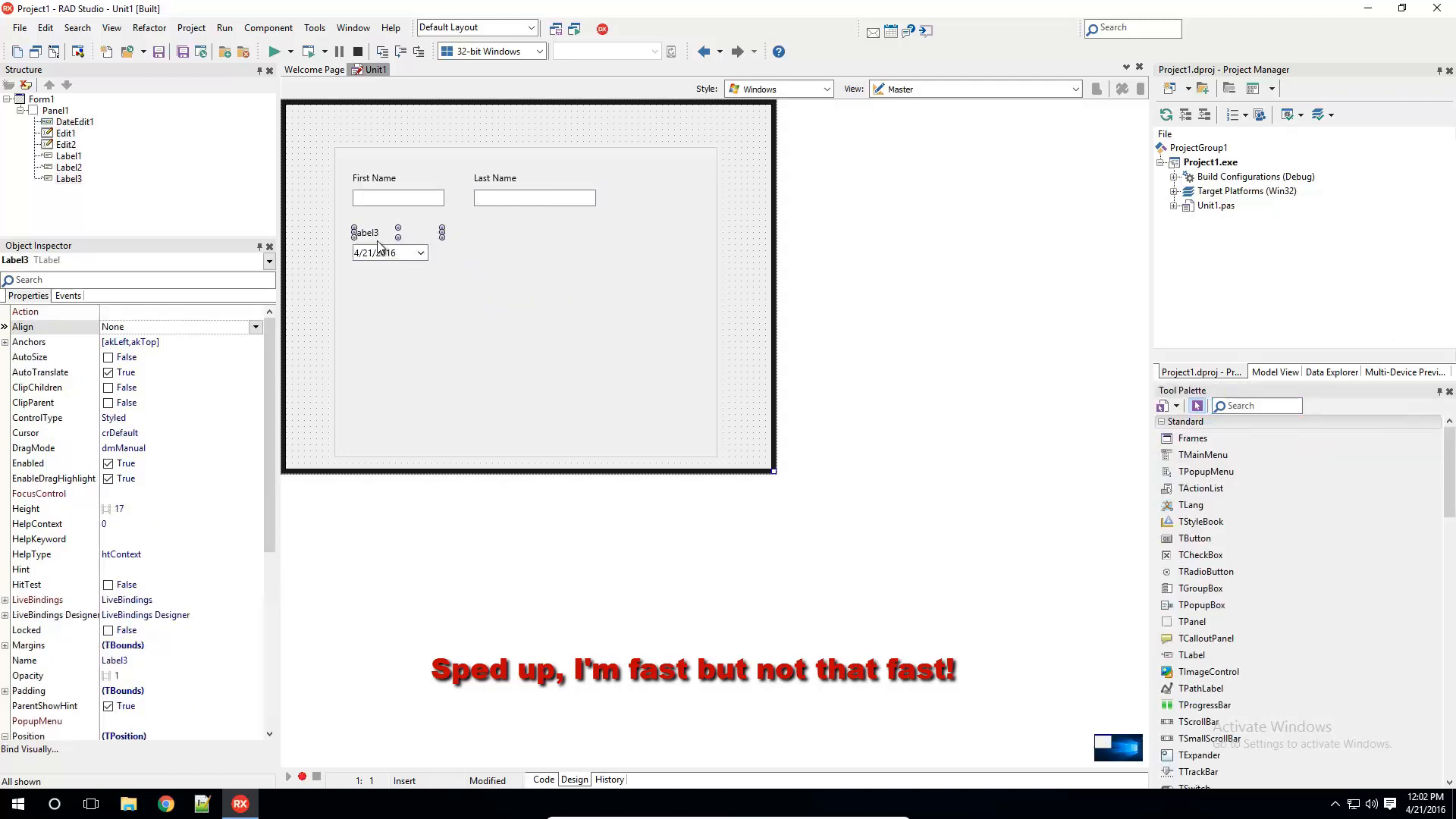
{"action": "type", "text": "Date of birth"}
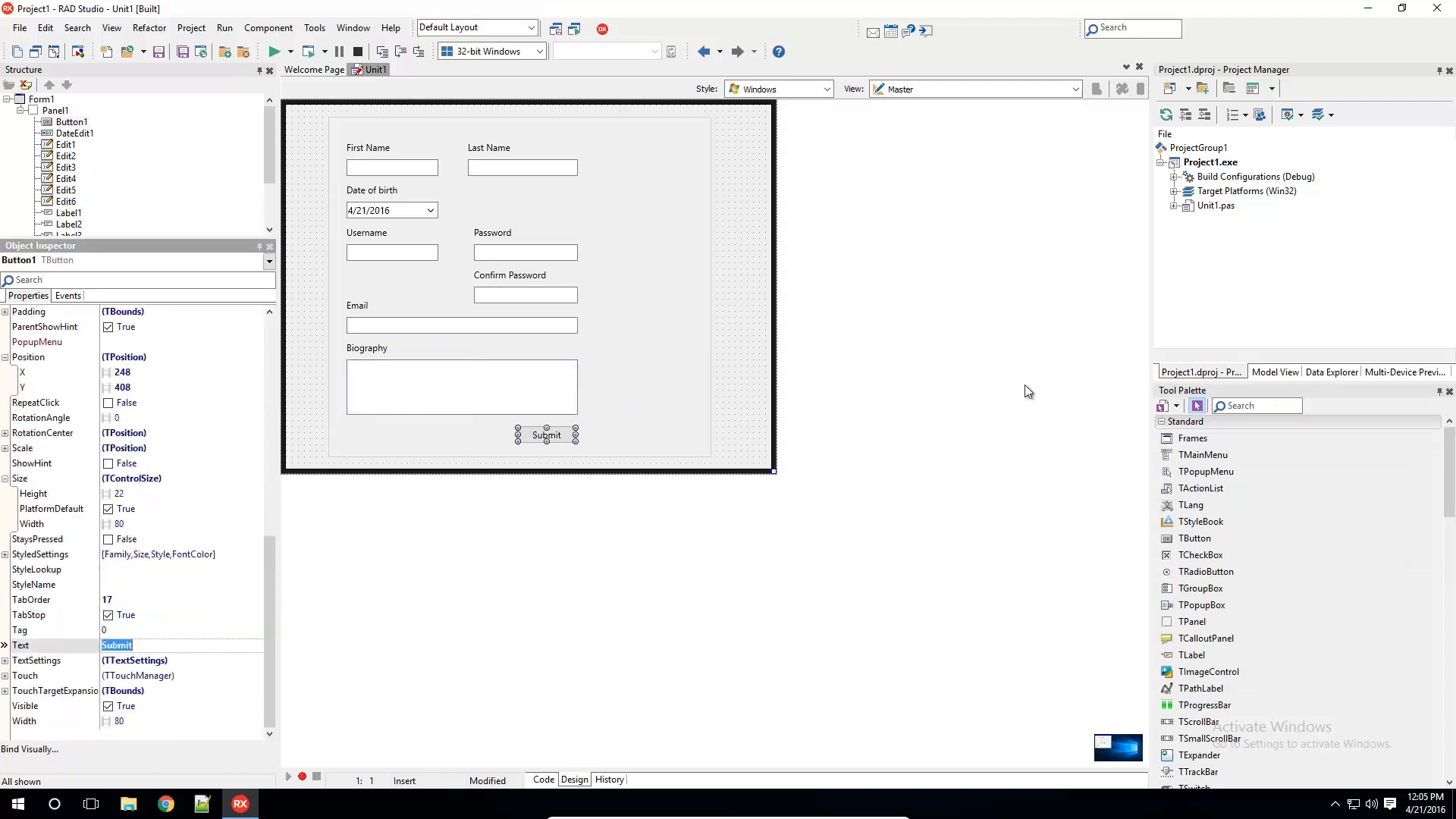
Step: Run the project to try out the registration form
{"action": "left_click", "coordinate": [271, 52]}
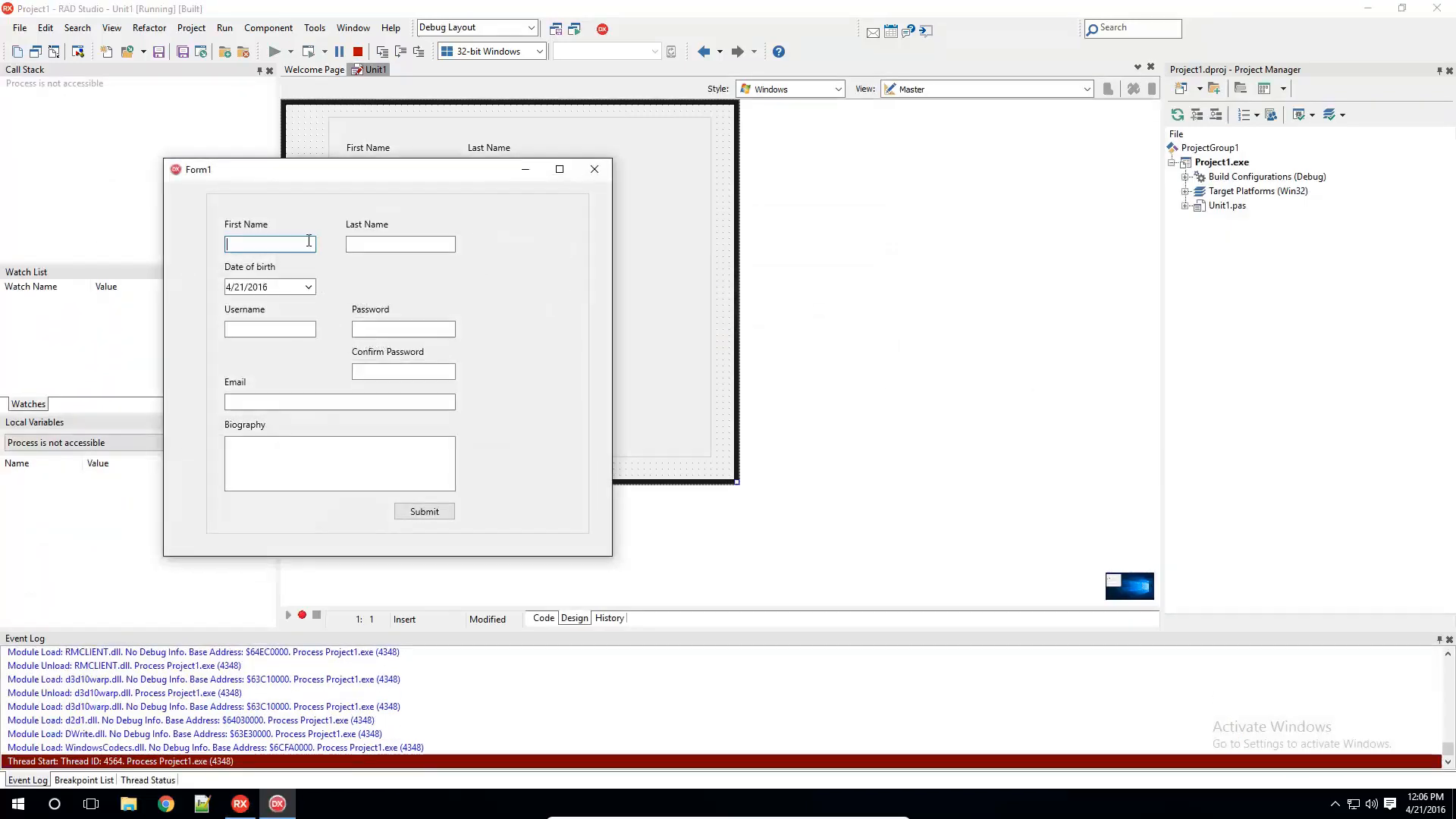
Step: Enter sample entries 'Blogs' and 'Pass' into the running form's fields
{"action": "type", "text": "Blogs"}
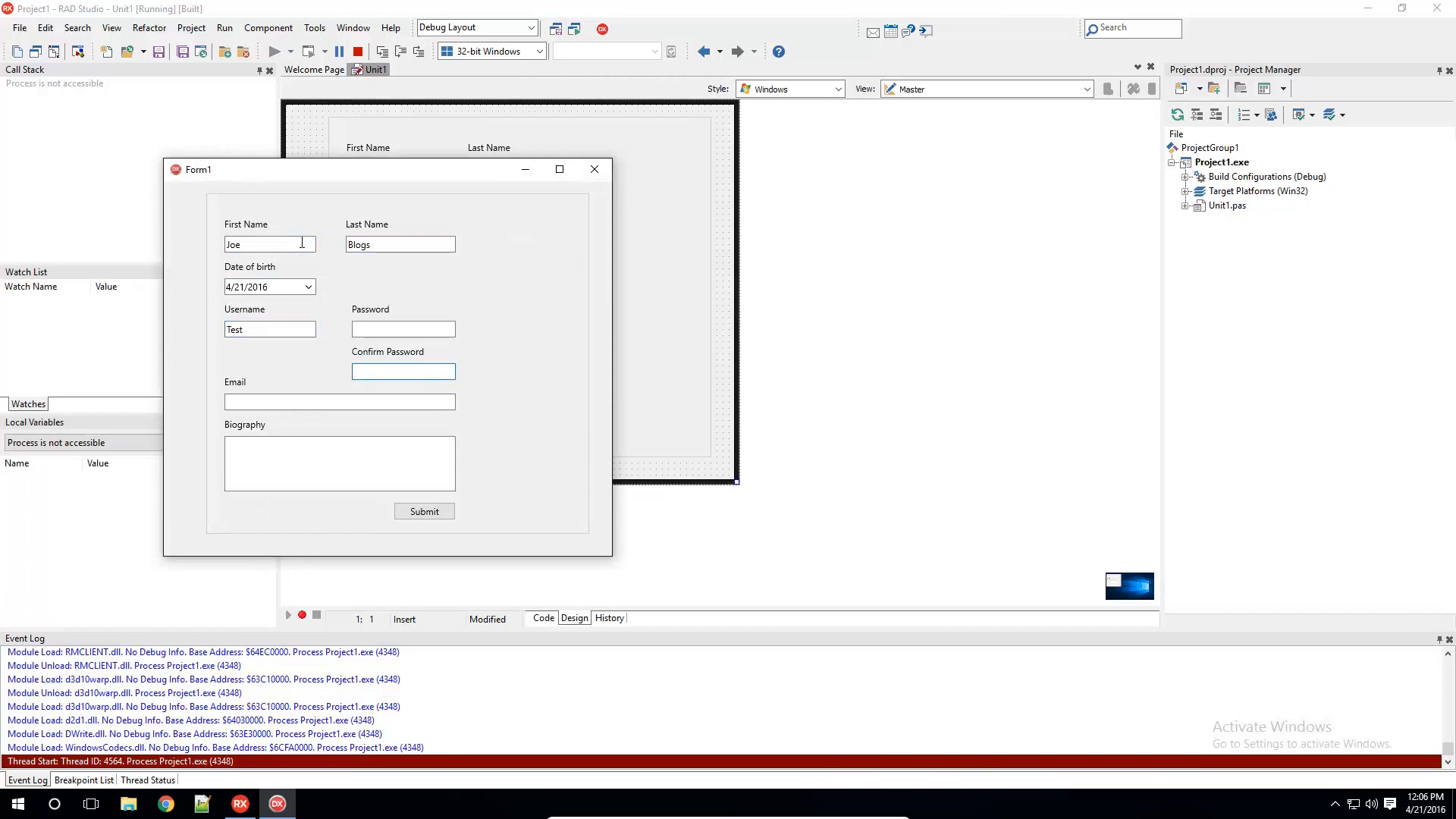
{"action": "type", "text": "Pass"}
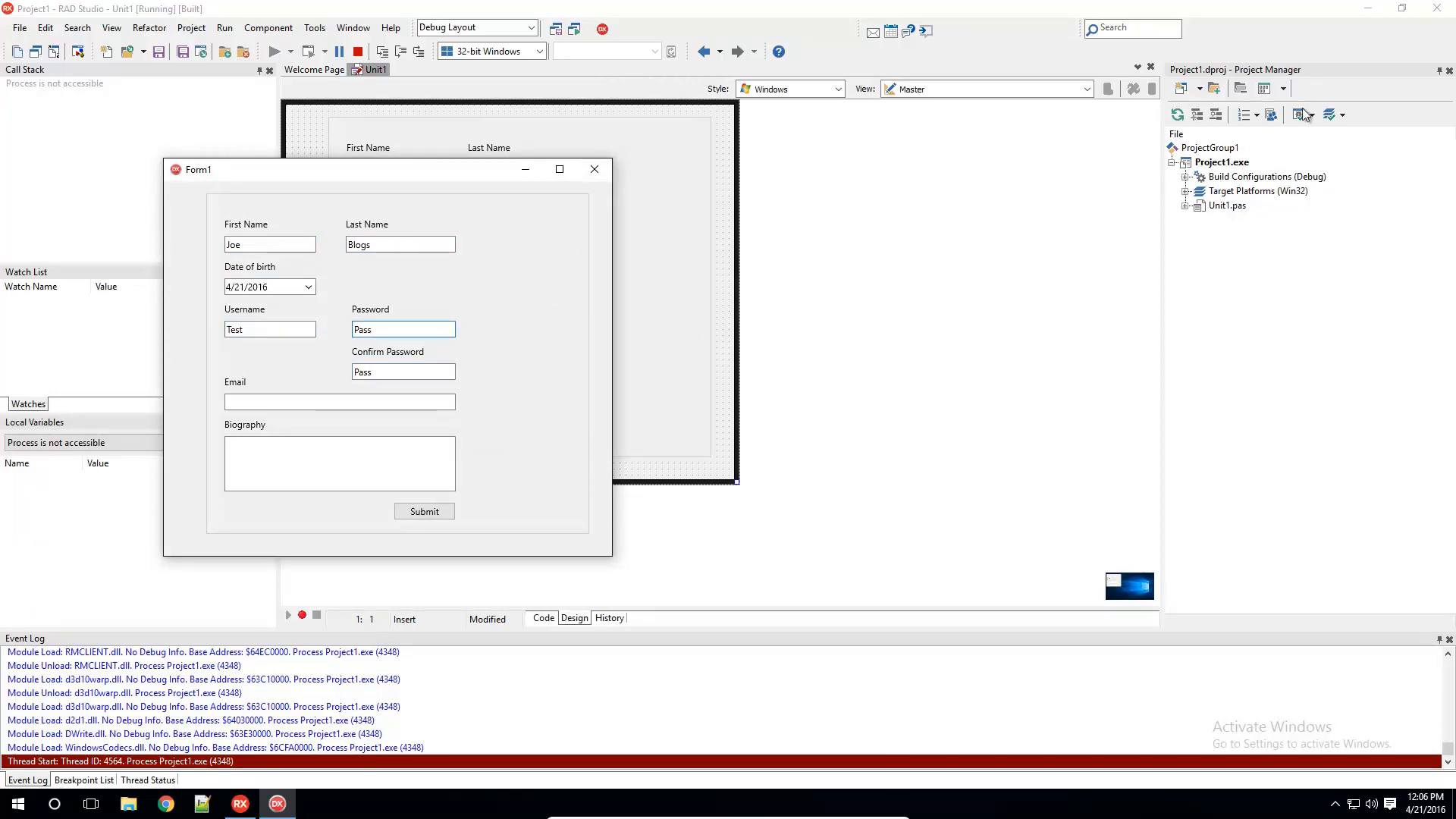
{"action": "left_click", "coordinate": [403, 329]}
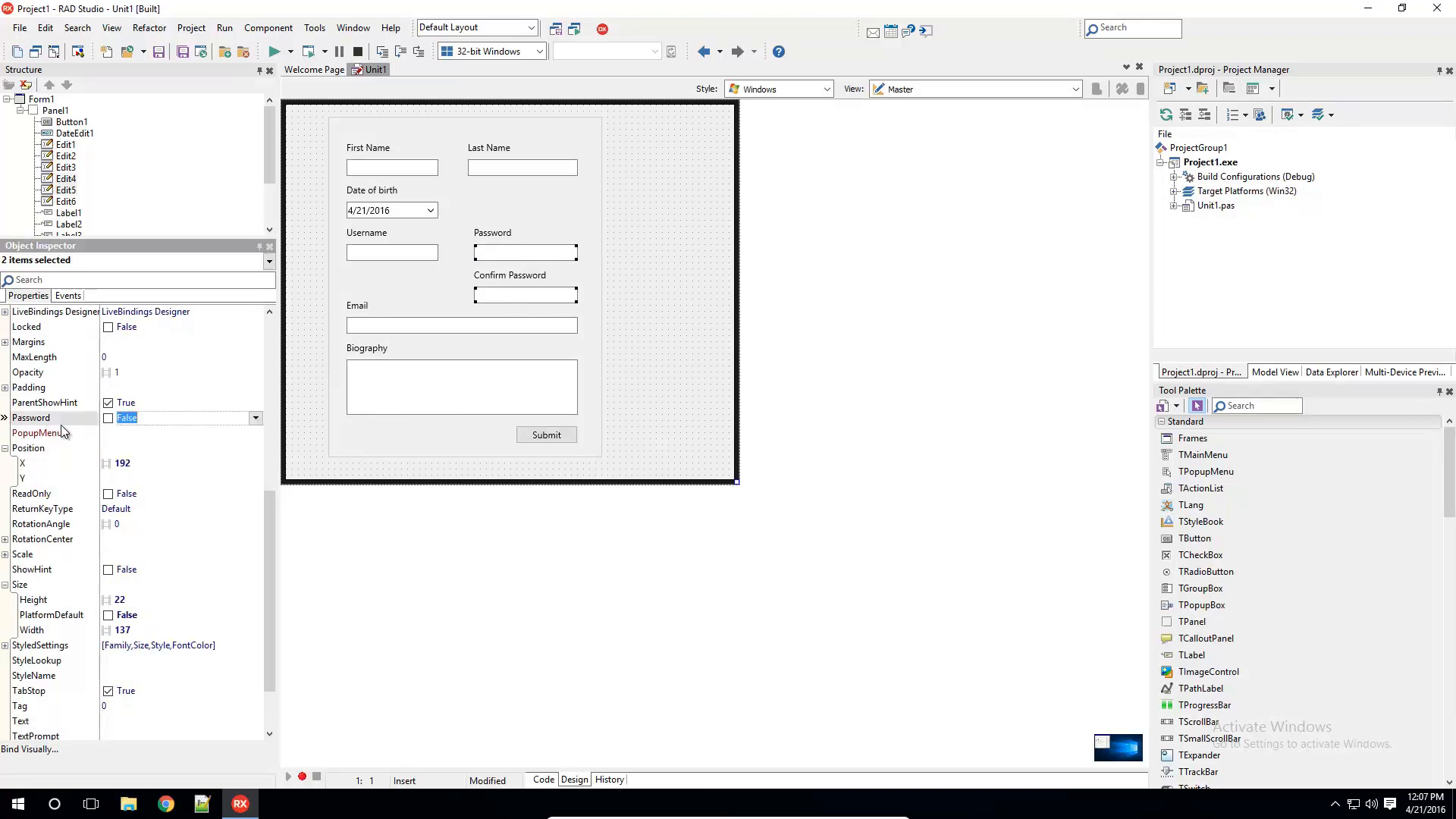
Step: Set Password to True for both password TEdits so entries are masked
{"action": "left_click", "coordinate": [254, 417]}
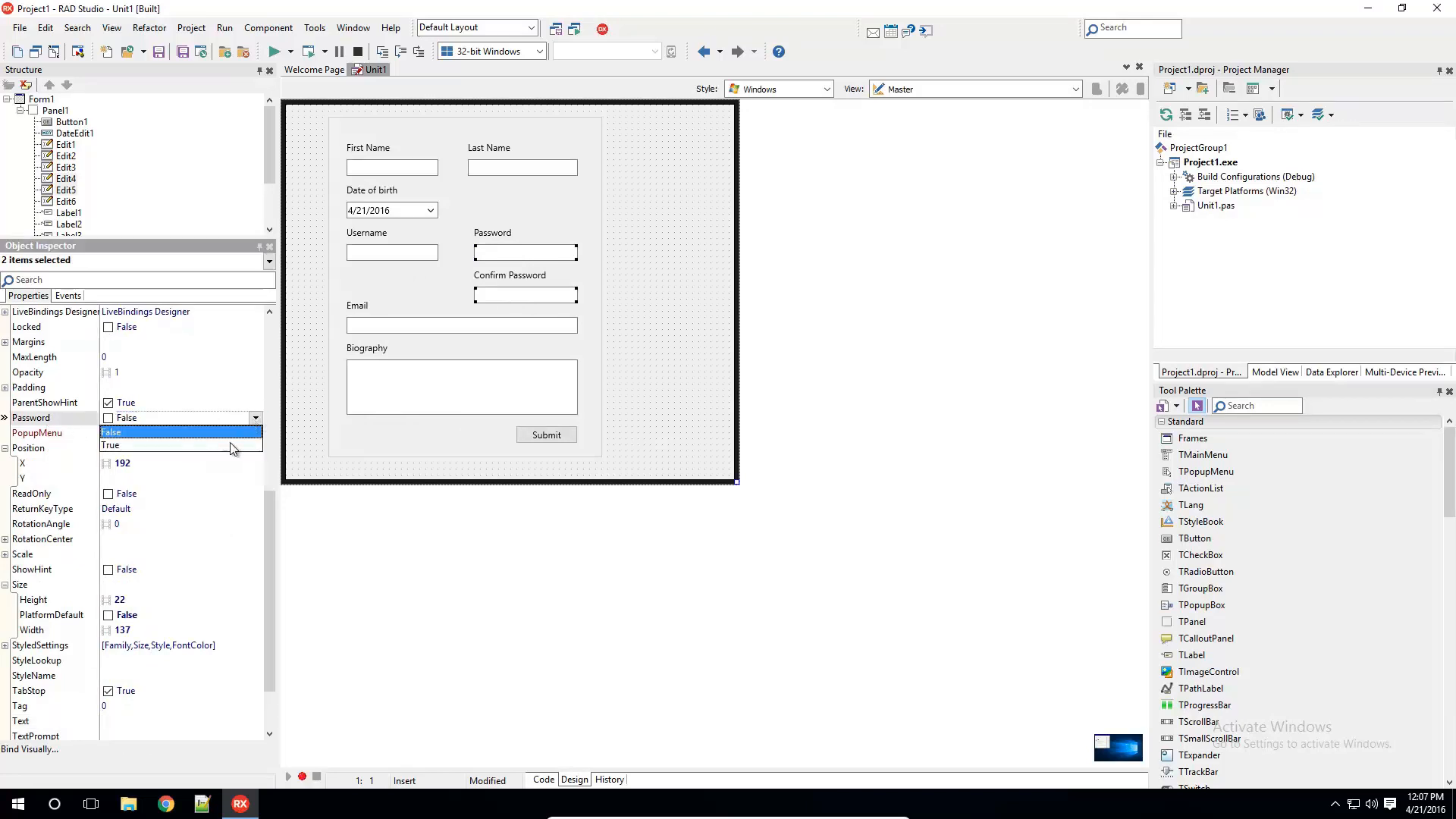
{"action": "left_click", "coordinate": [109, 444]}
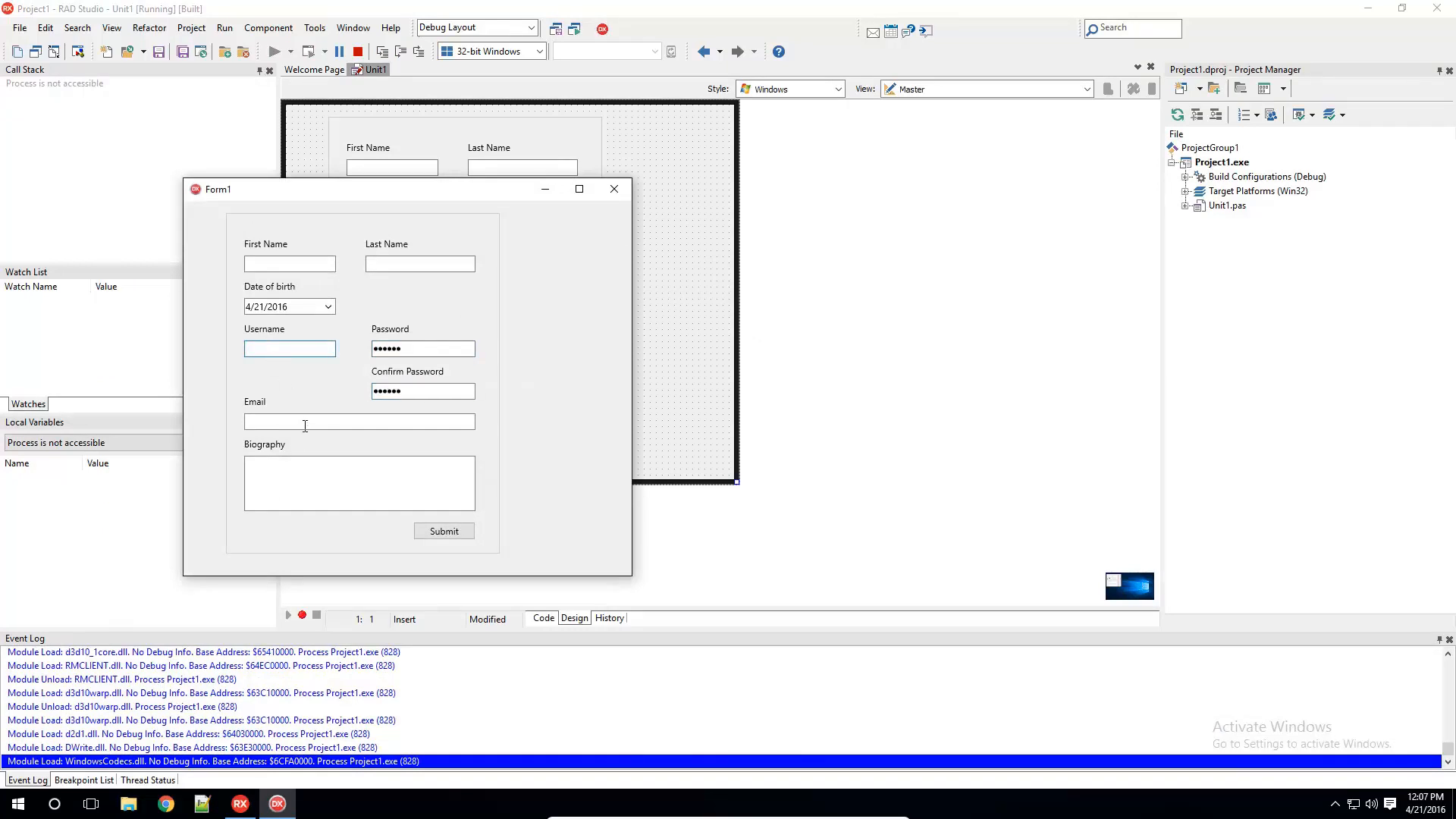
Step: Check the masked password boxes in the running form, then return to the designer panel
{"action": "left_click", "coordinate": [288, 264]}
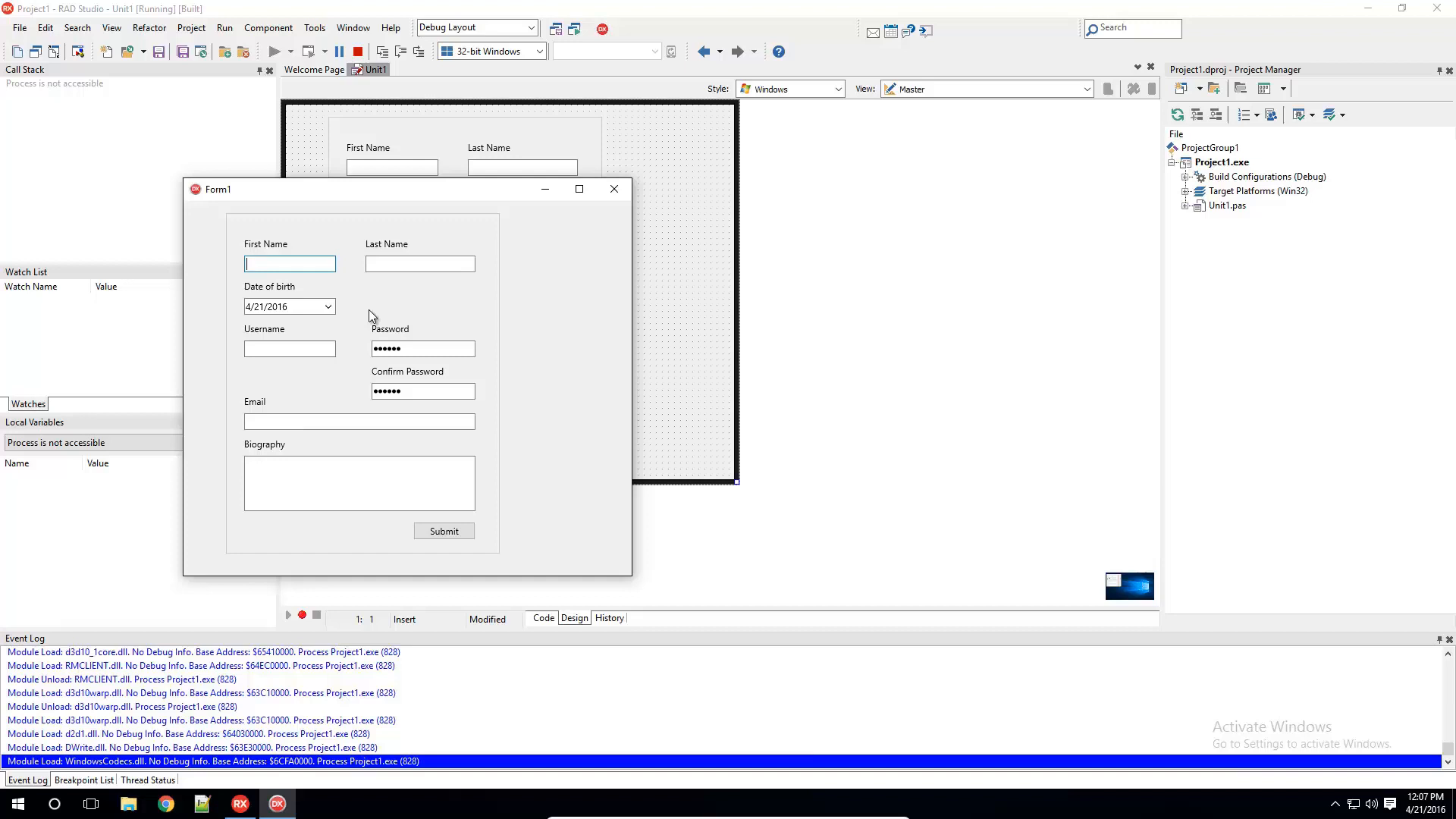
{"action": "mouse_move", "coordinate": [526, 337]}
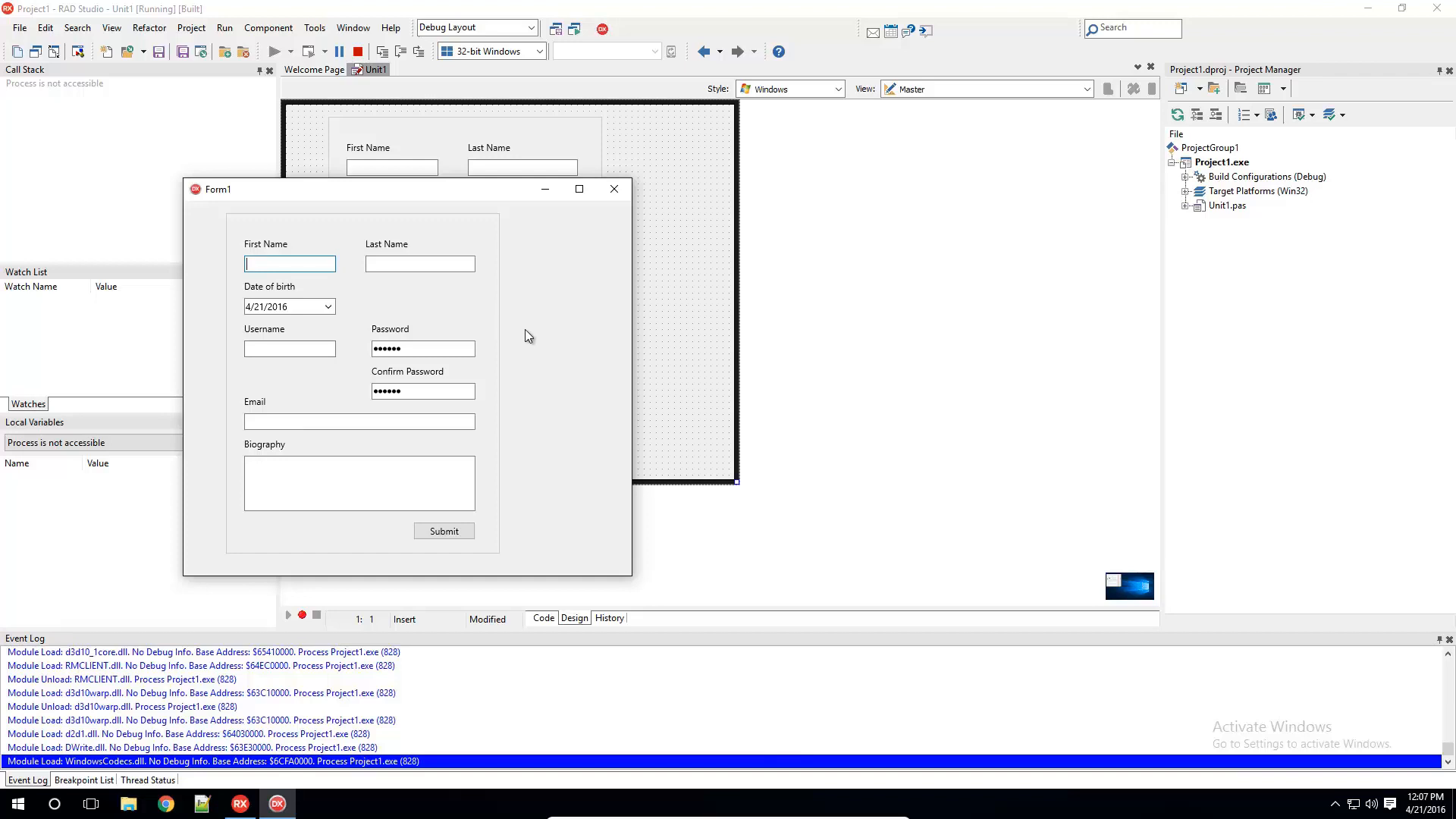
{"action": "left_click", "coordinate": [288, 349]}
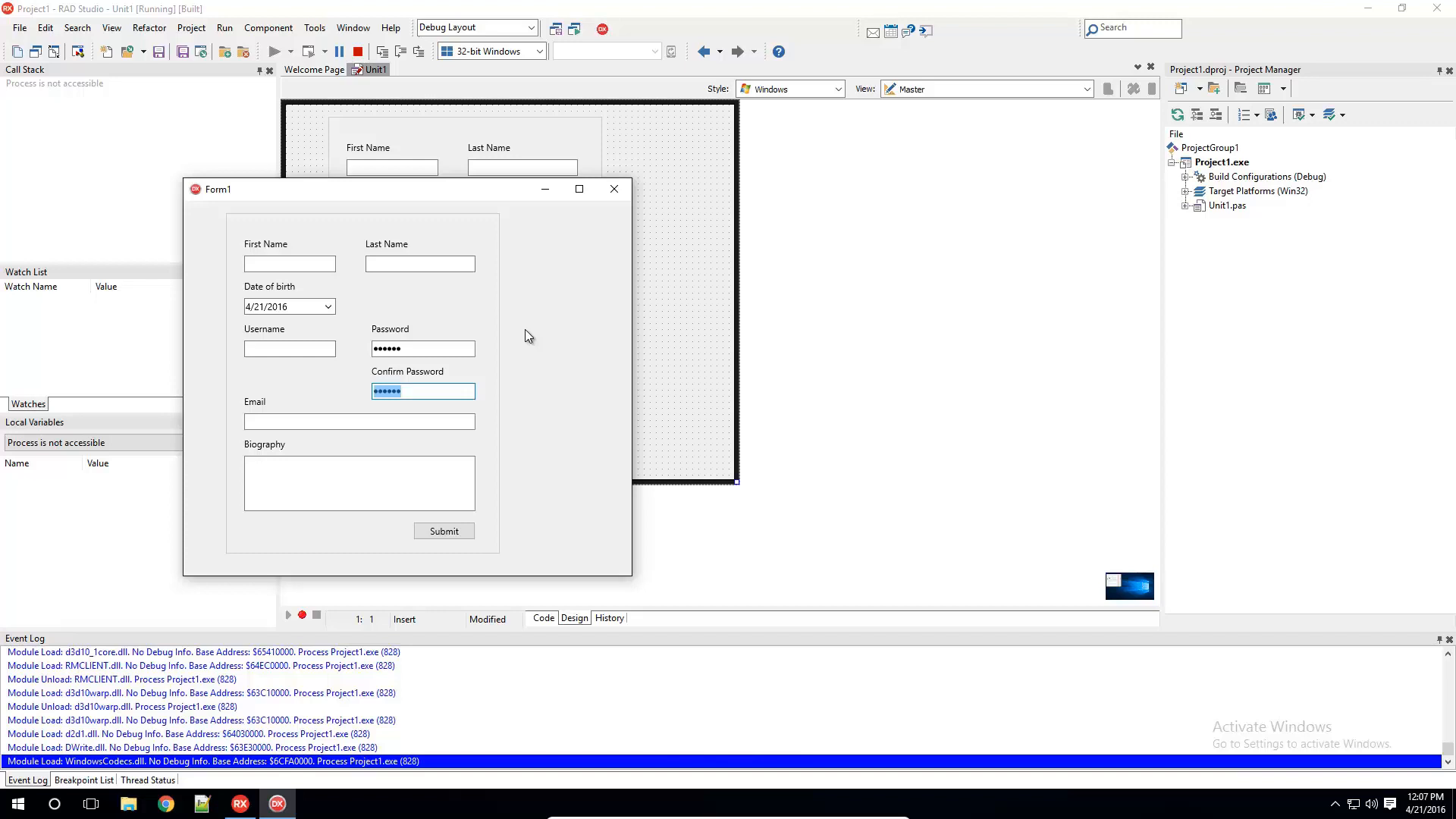
{"action": "left_click", "coordinate": [357, 52]}
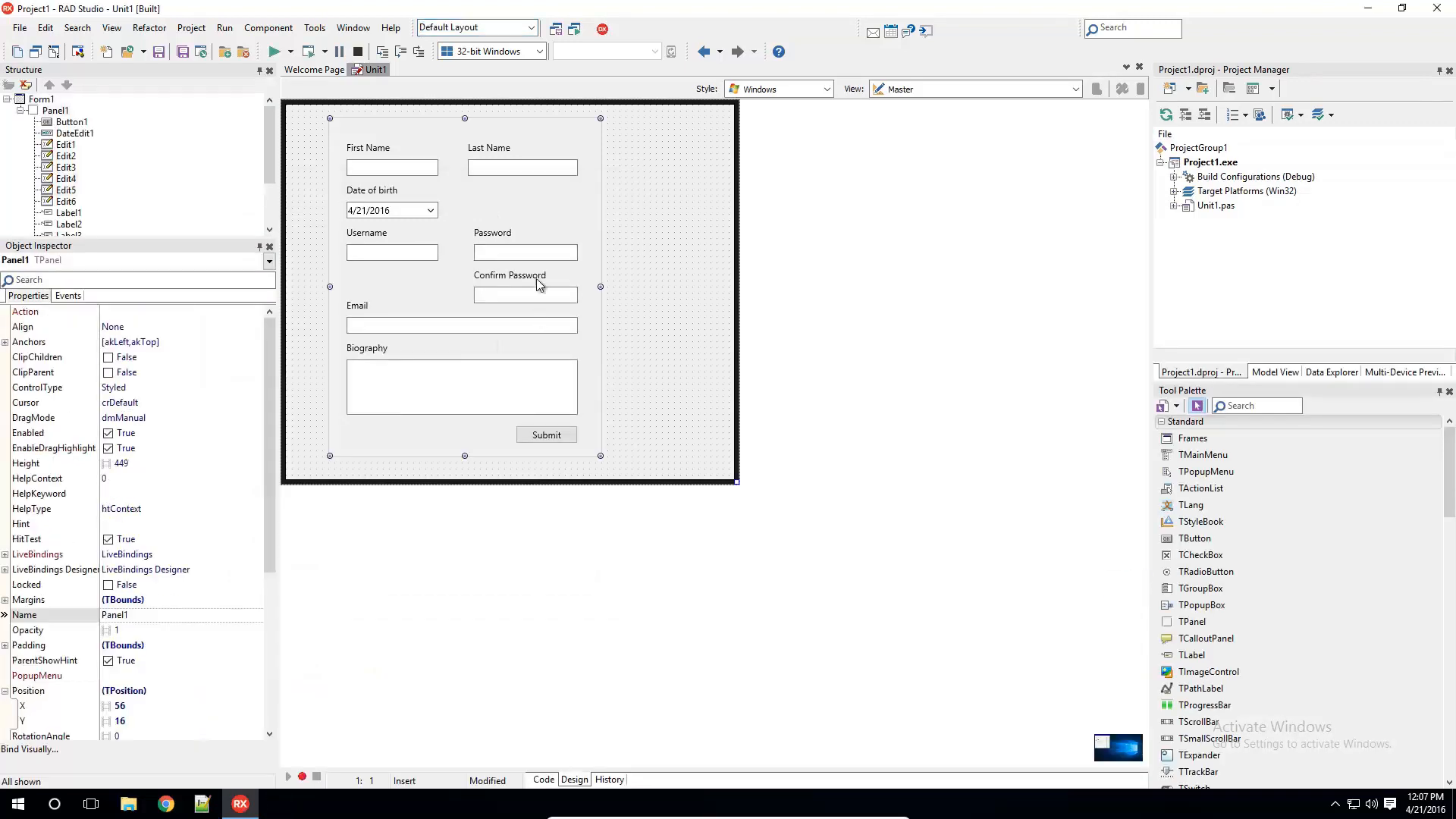
Step: Set the Password field's TabOrder, then check the form, Email label and Submit button in the Object Inspector
{"action": "left_click", "coordinate": [523, 252]}
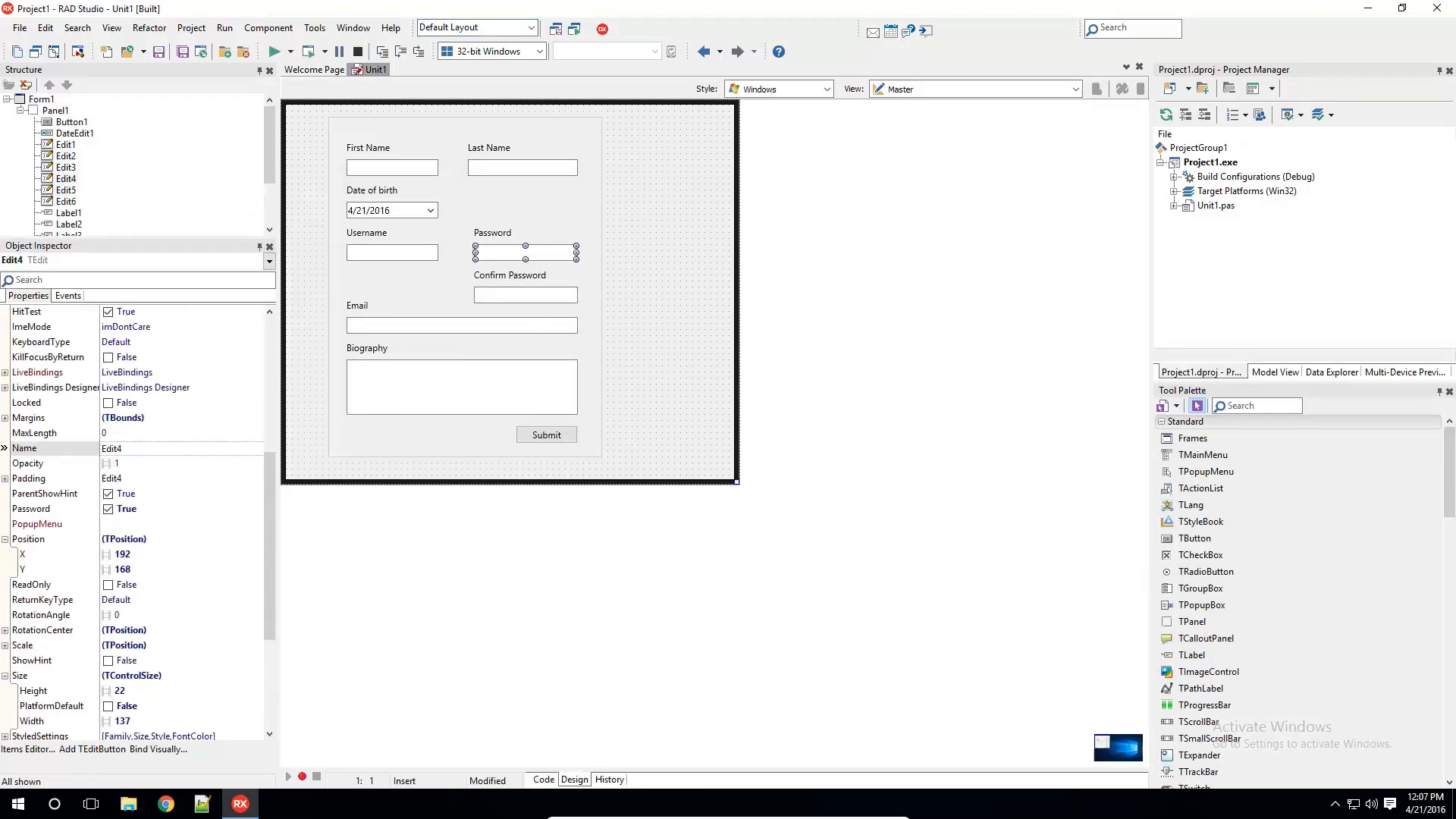
{"action": "scroll", "scroll_direction": "down", "scroll_amount": 3}
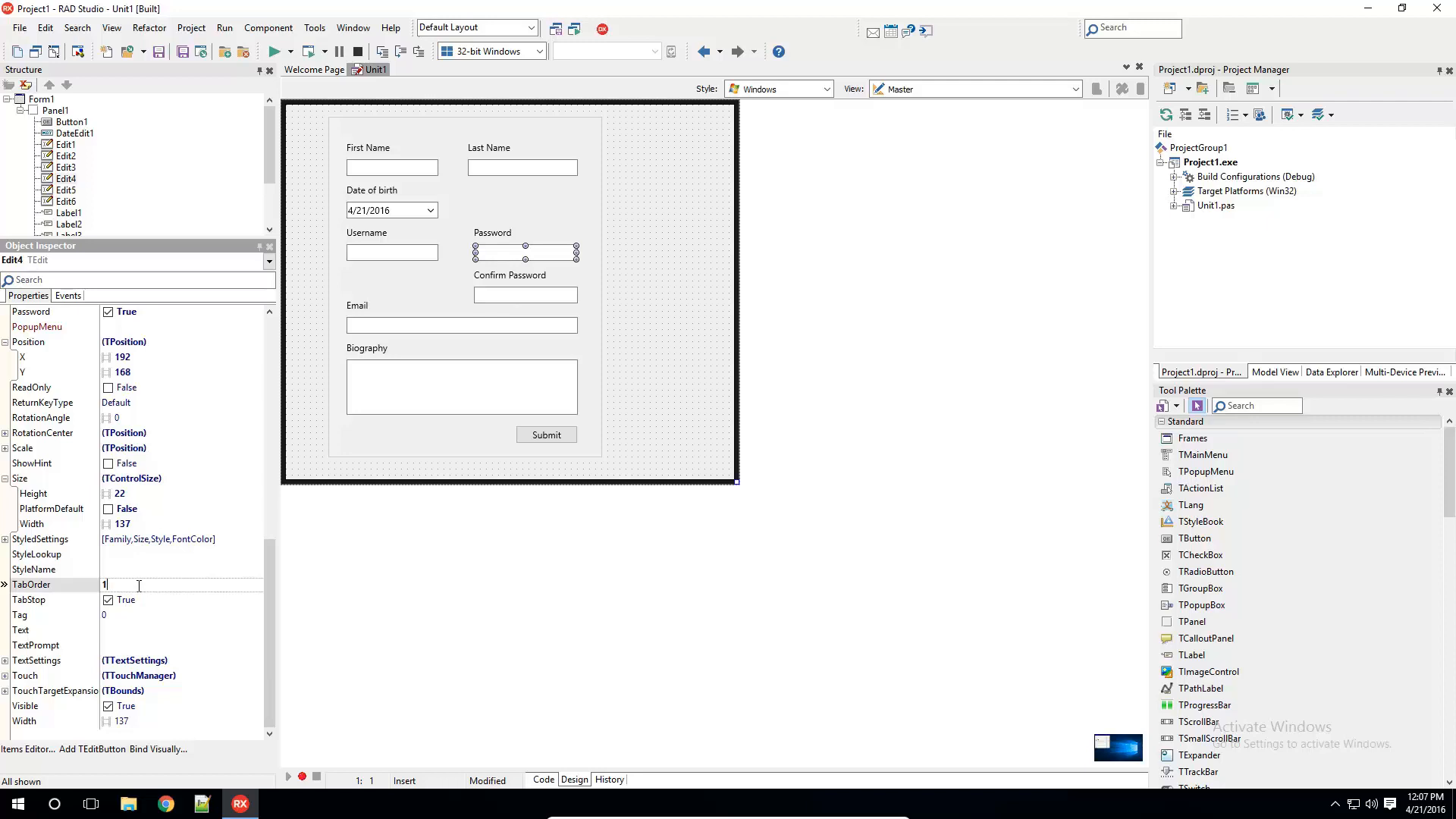
{"action": "left_click", "coordinate": [390, 168]}
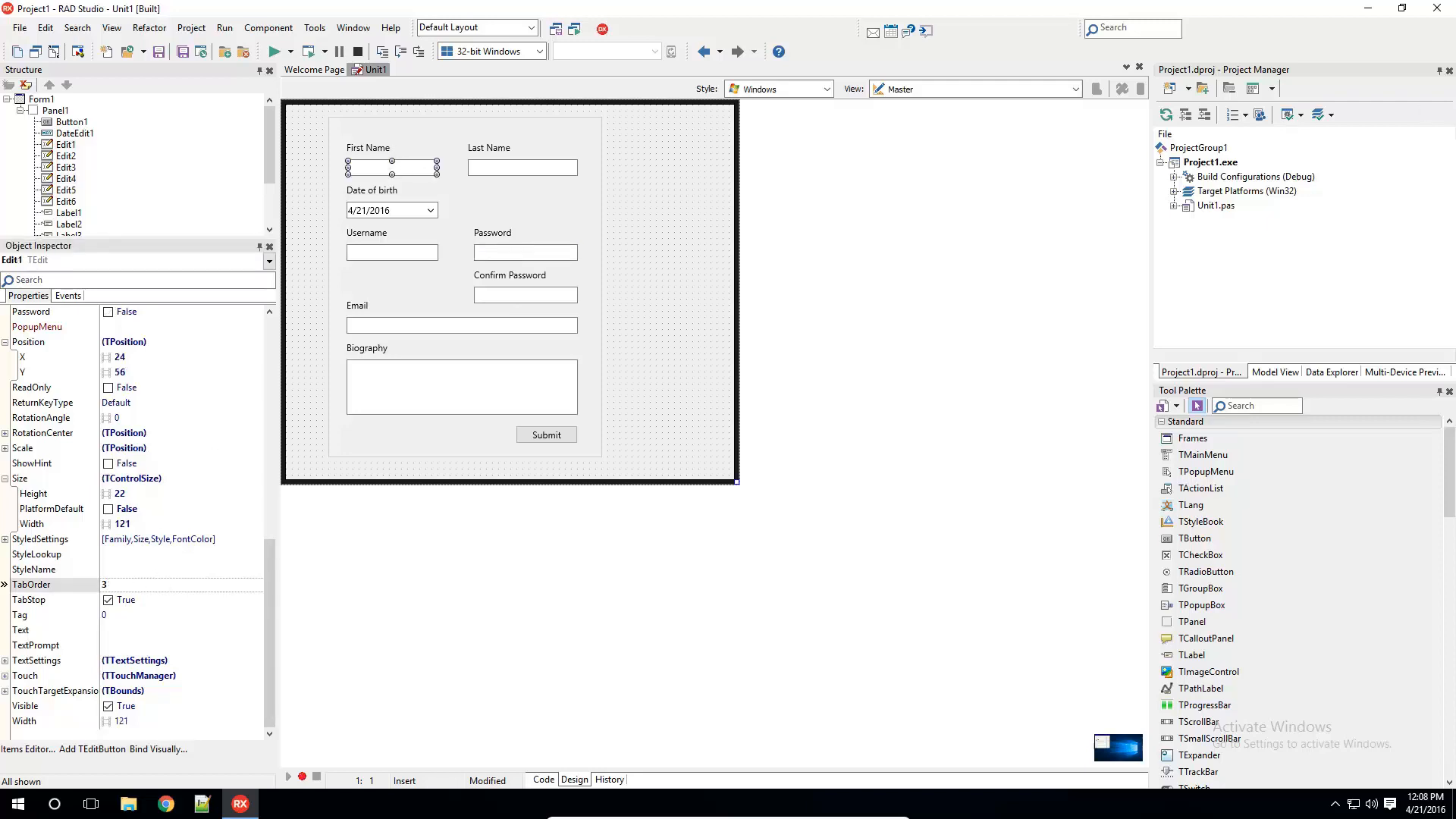
{"action": "left_click", "coordinate": [677, 319]}
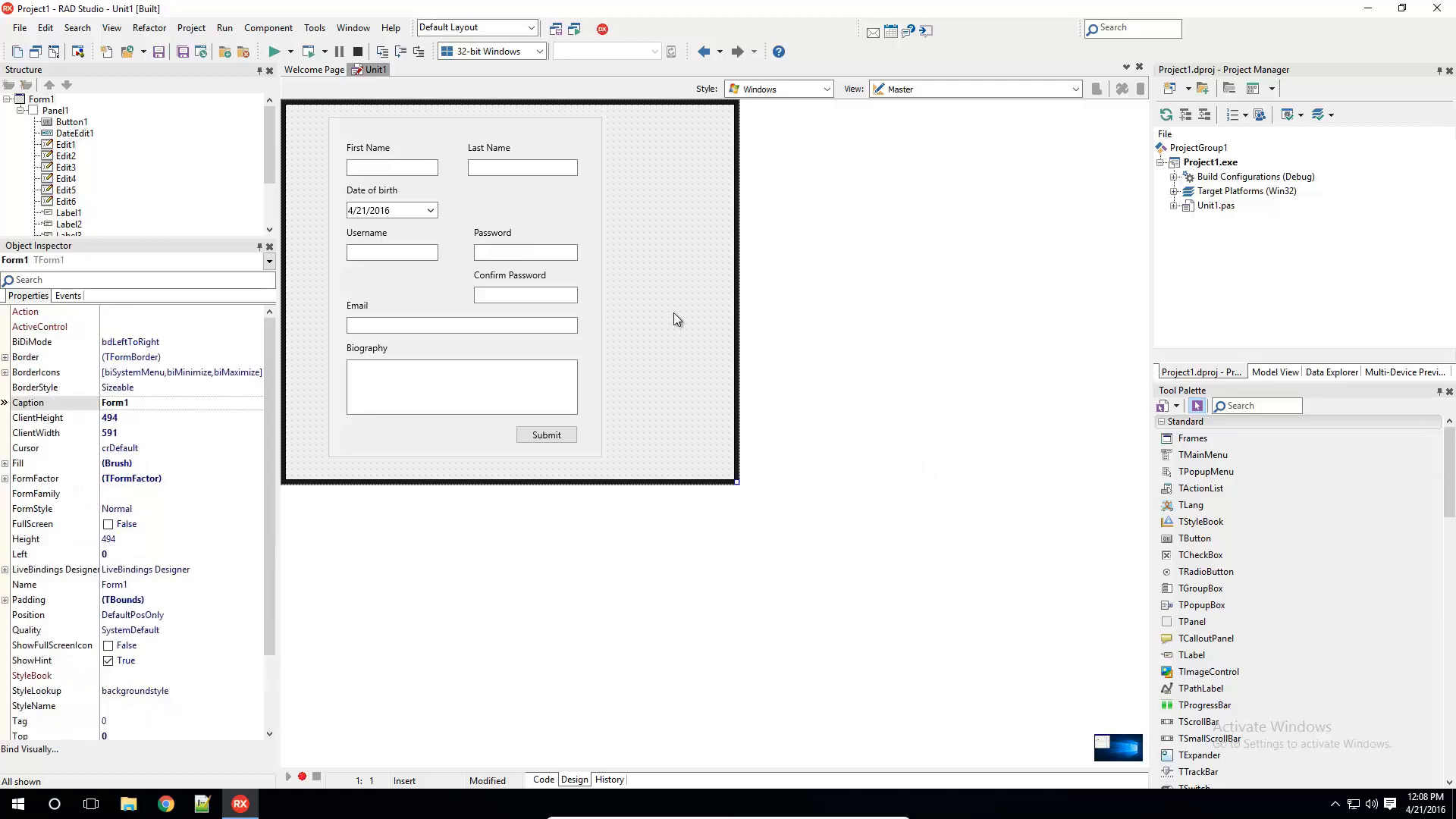
{"action": "left_click", "coordinate": [523, 166]}
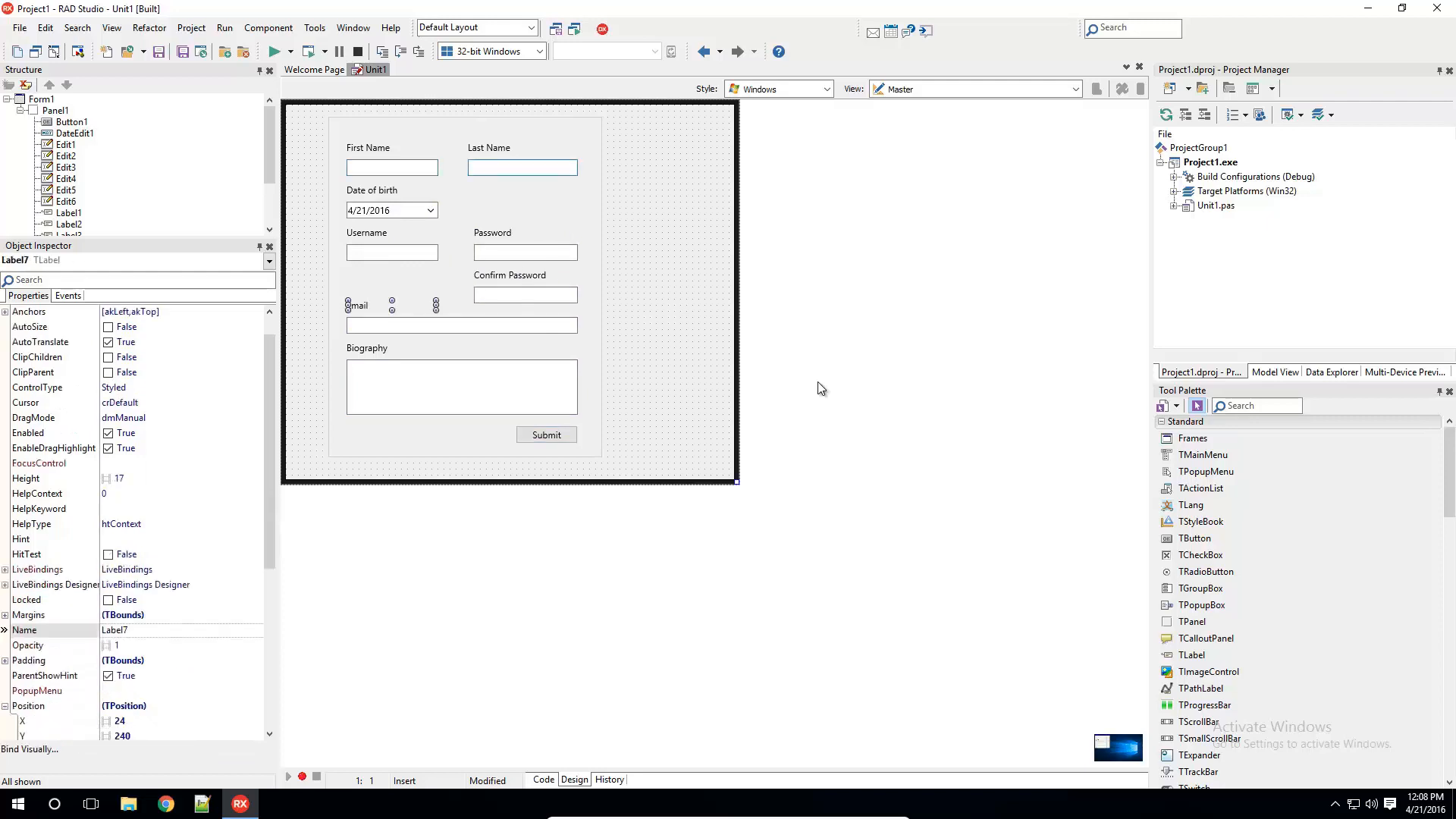
{"action": "left_click", "coordinate": [546, 436]}
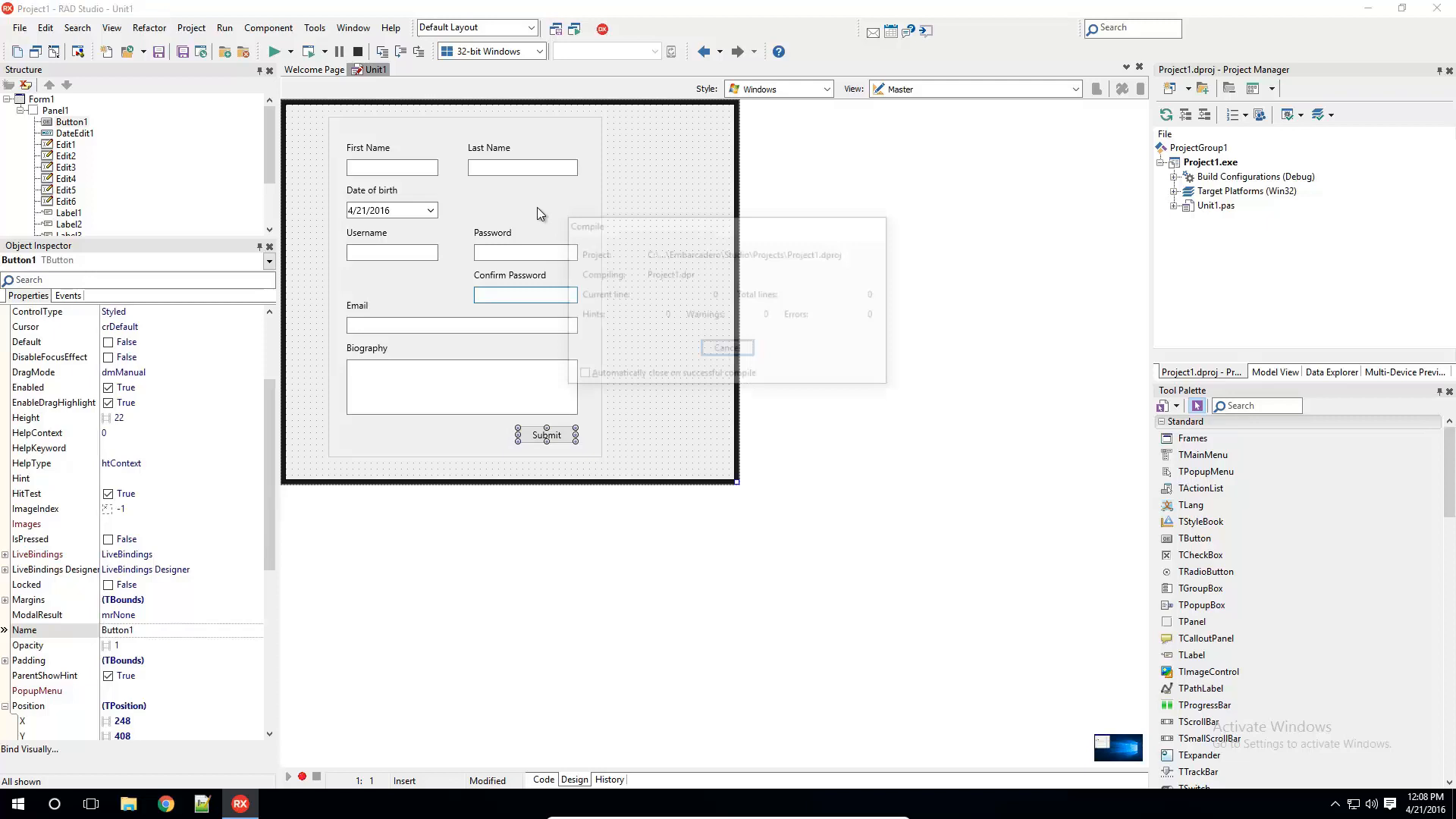
{"action": "left_click", "coordinate": [271, 52]}
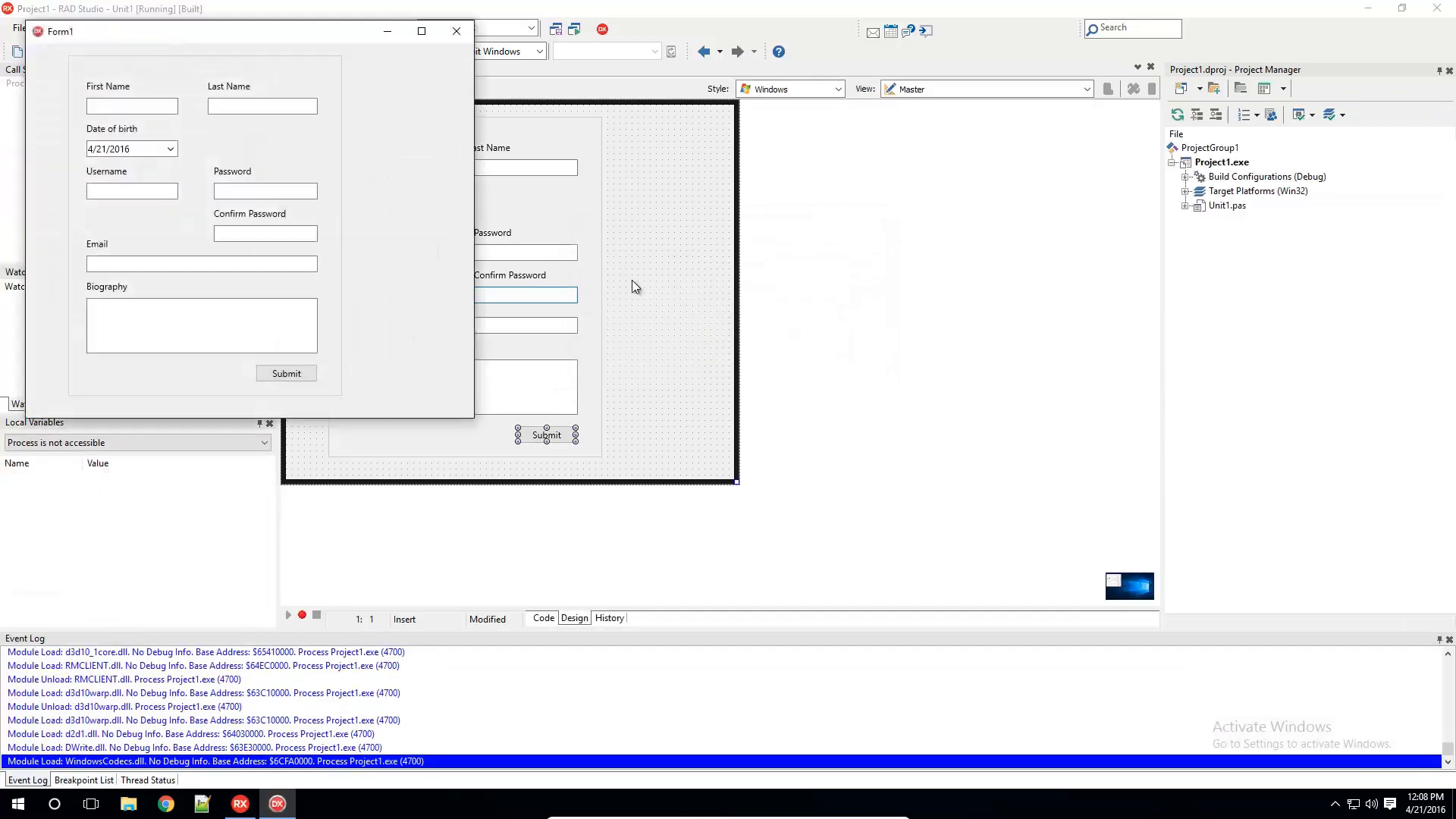
{"action": "left_click", "coordinate": [131, 191]}
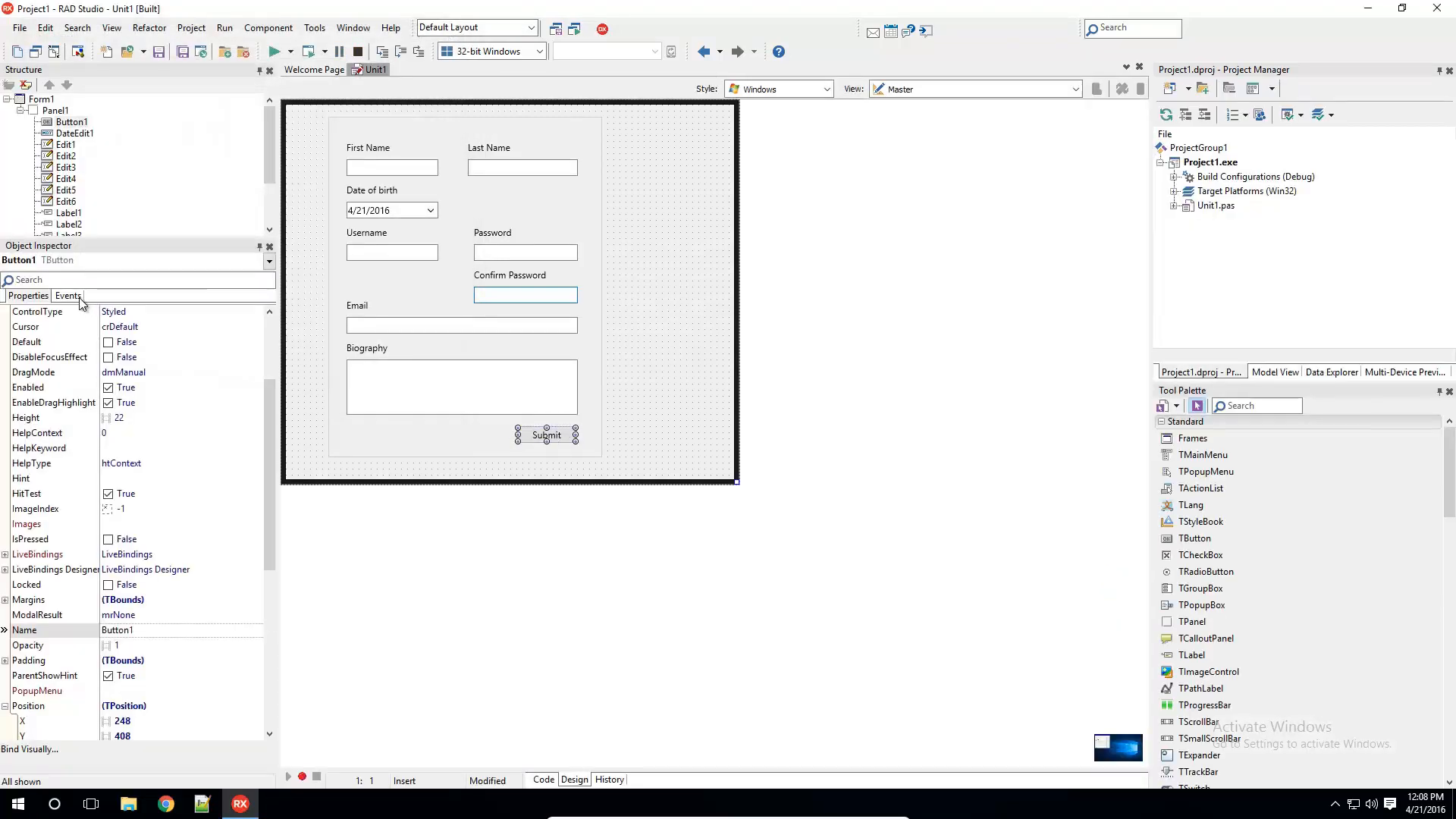
Step: Create an empty Button1Click OnClick handler for the Submit button from the Events list
{"action": "left_click", "coordinate": [68, 296]}
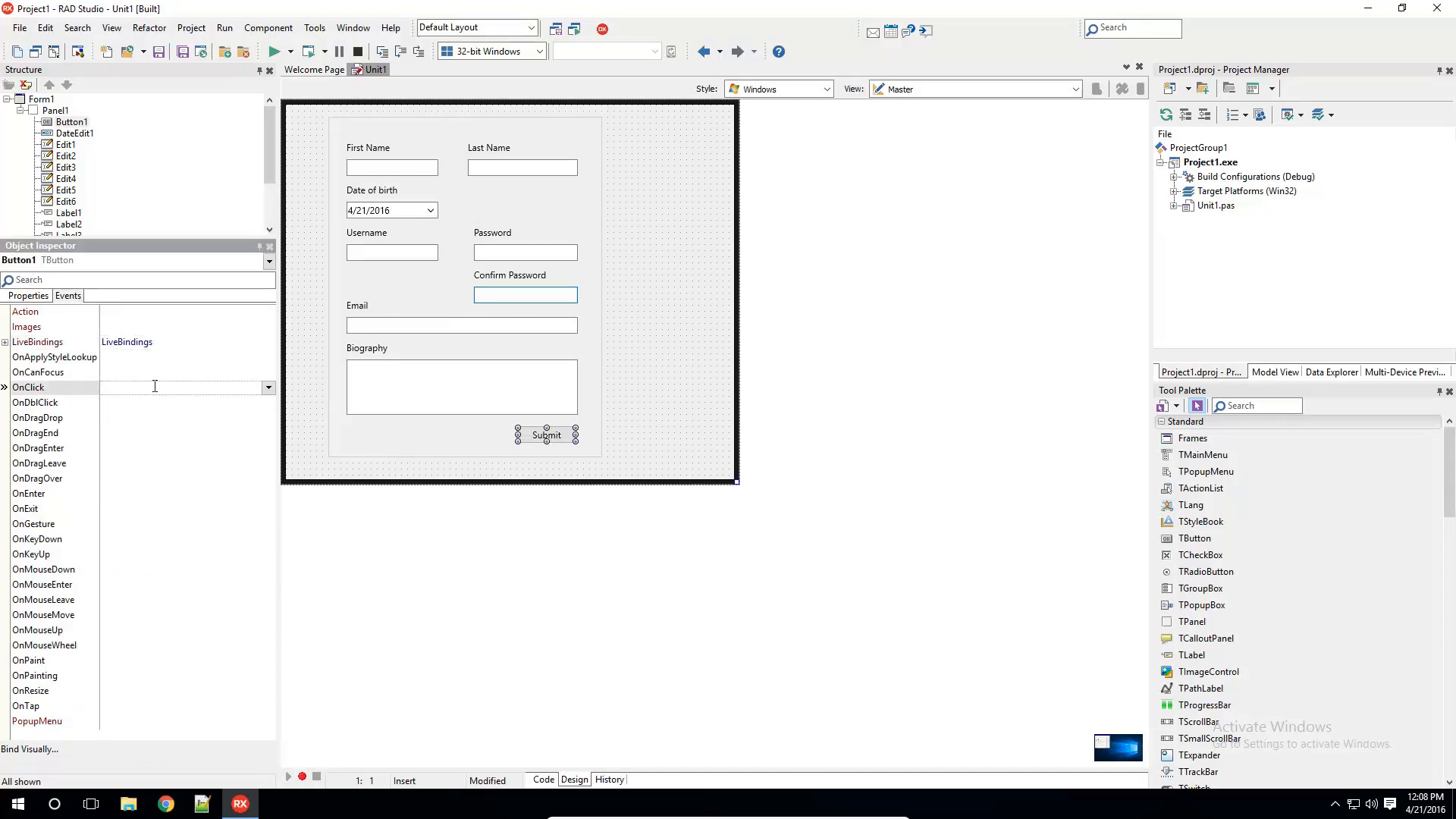
{"action": "double_click", "coordinate": [185, 386]}
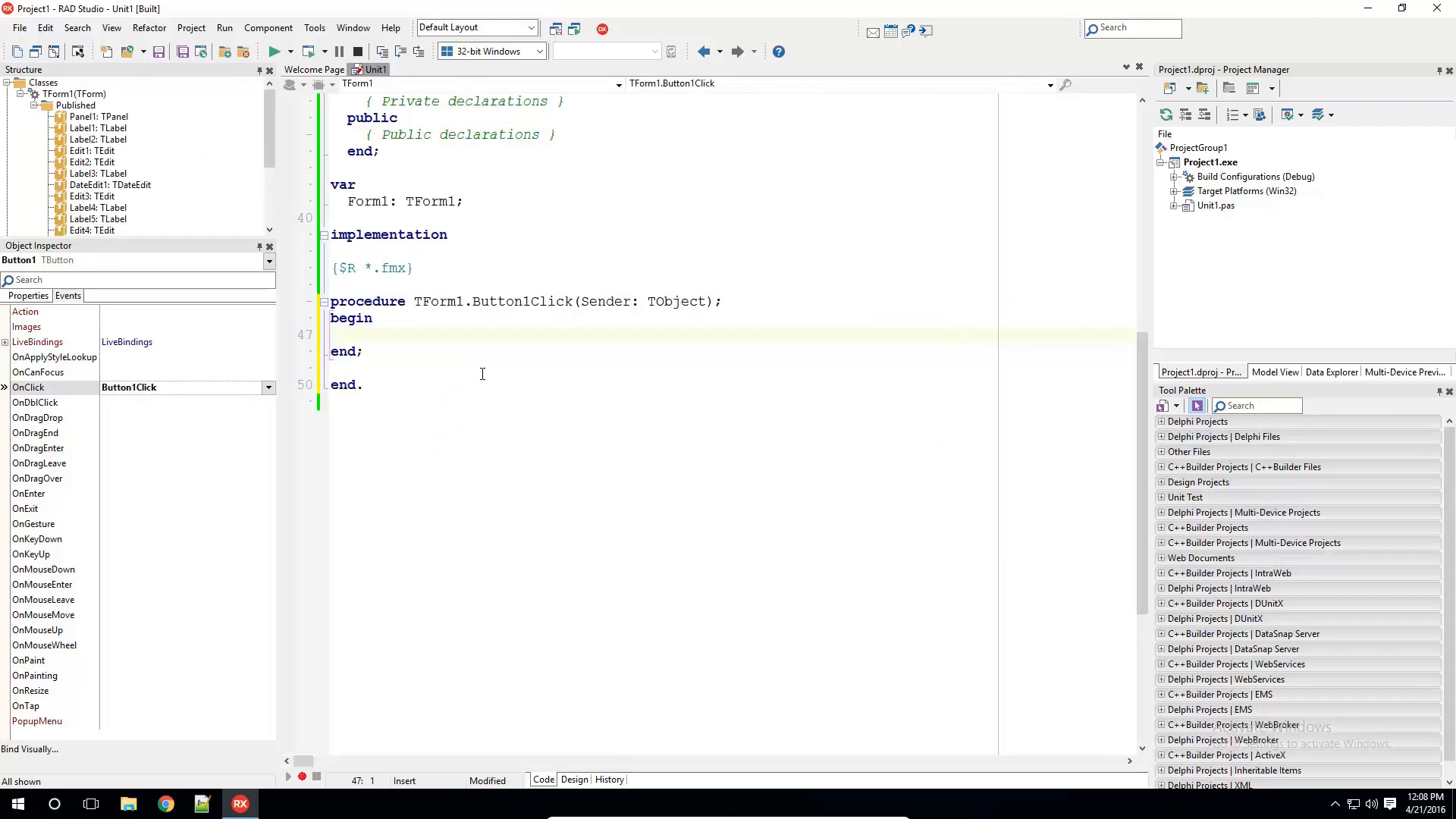
Step: Leave the empty Button1Click body and return to the Design view
{"action": "left_click", "coordinate": [332, 335]}
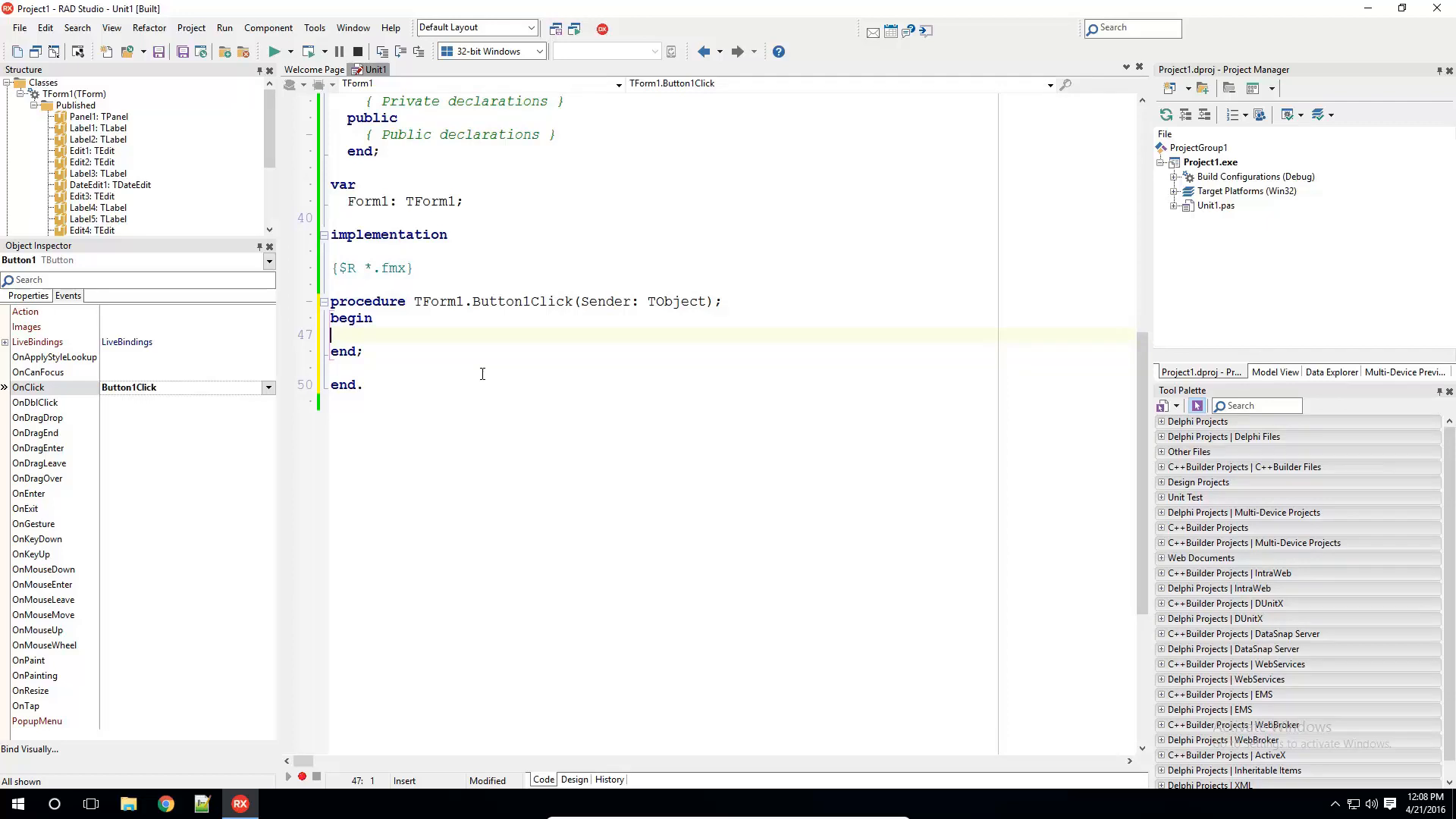
{"action": "left_click", "coordinate": [573, 779]}
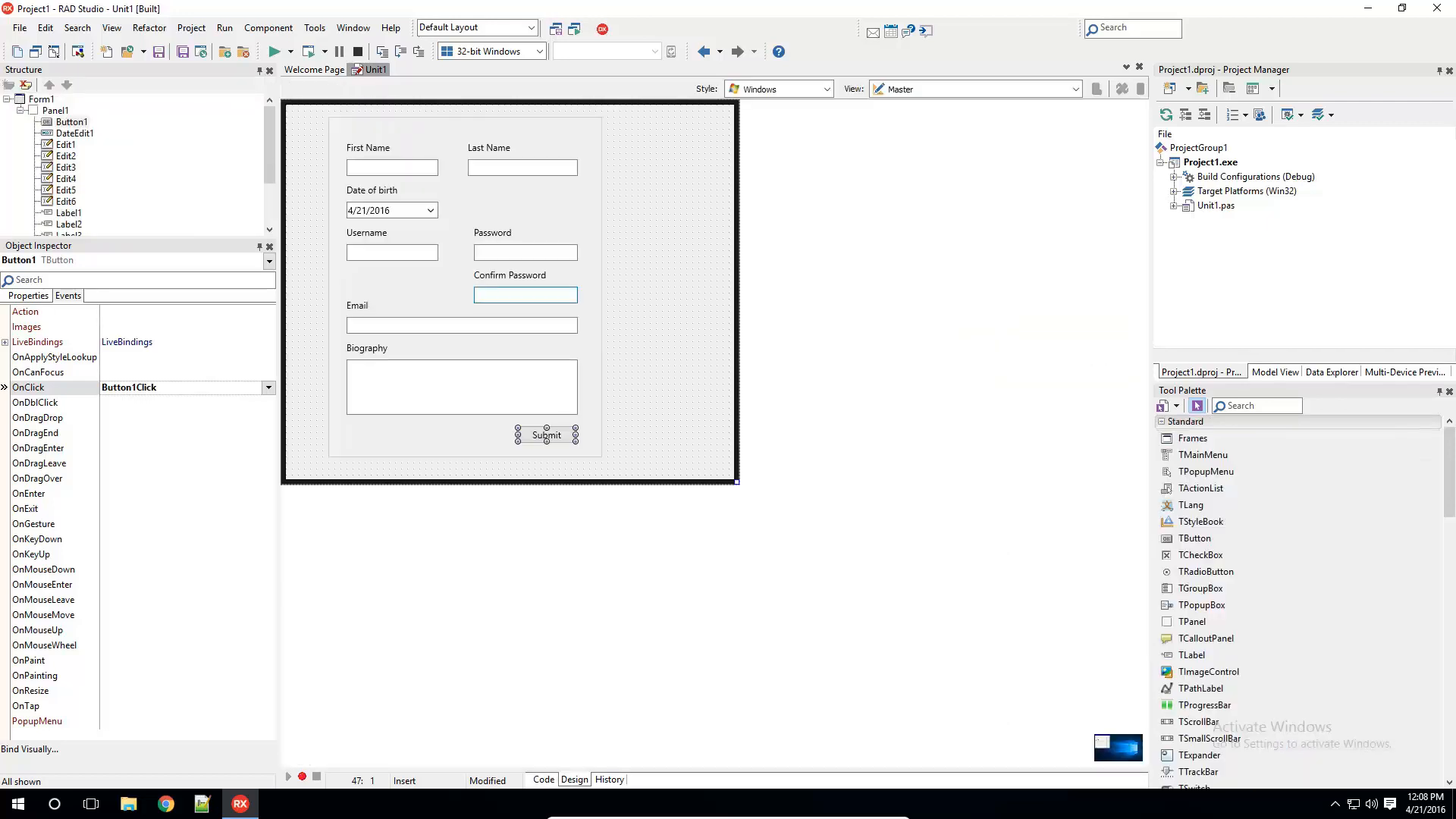